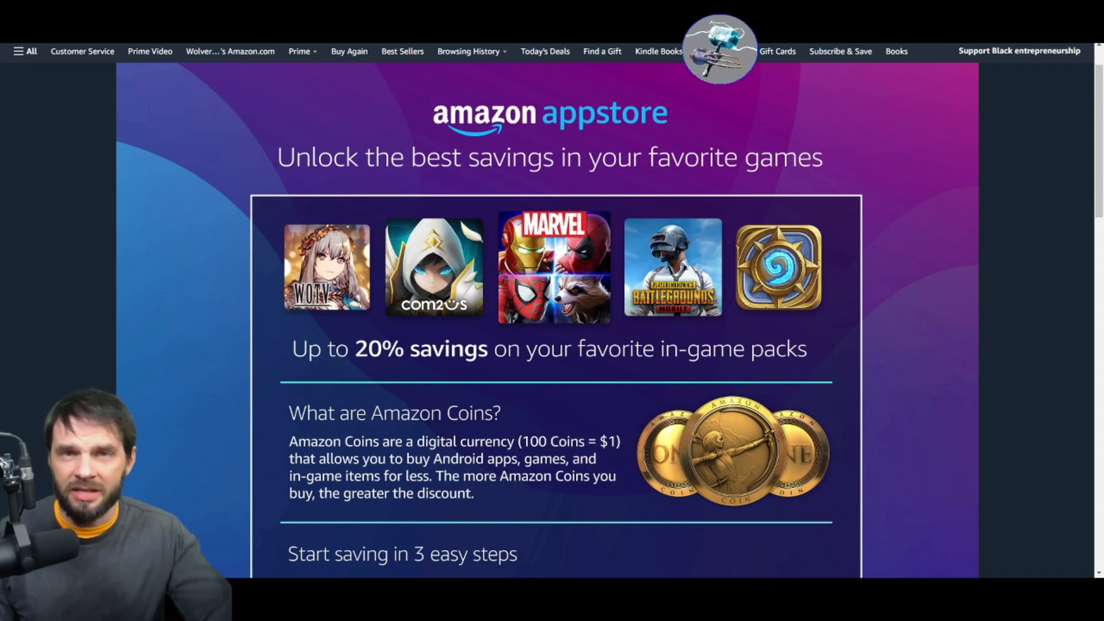
# - Scroll through the Amazon Coins page to collect the daily 3-coin reward
pyautogui.scroll(-3)
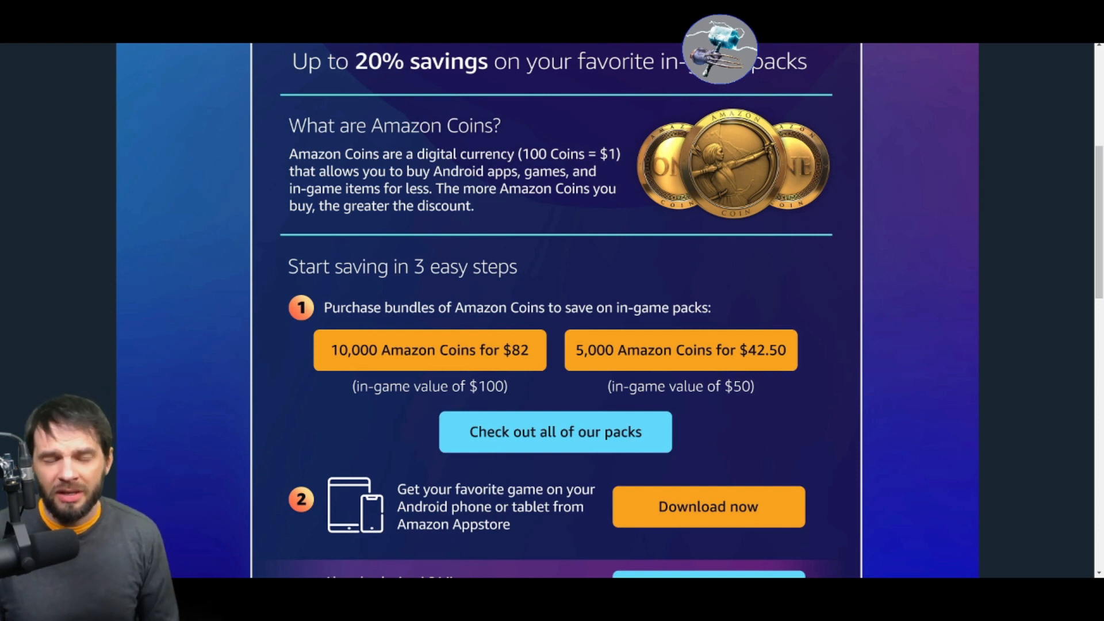
pyautogui.scroll(-3)
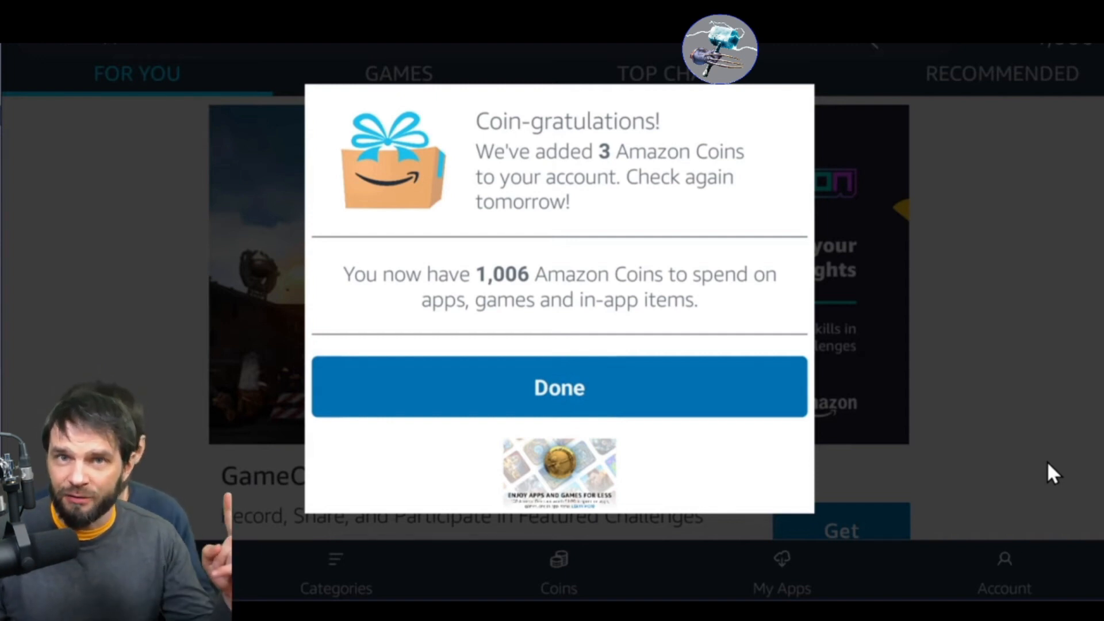
# - Dismiss the Coin-gratulations popup with Done
pyautogui.click(558, 387)
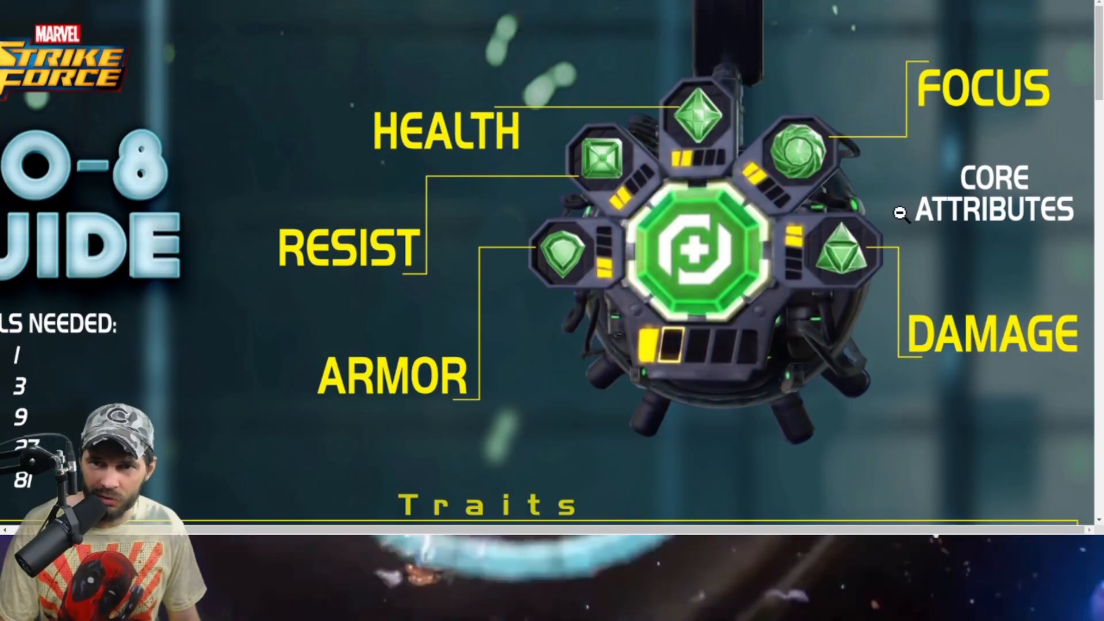
# - Scroll down and back up through the ISO-8 guide image
pyautogui.scroll(-3)
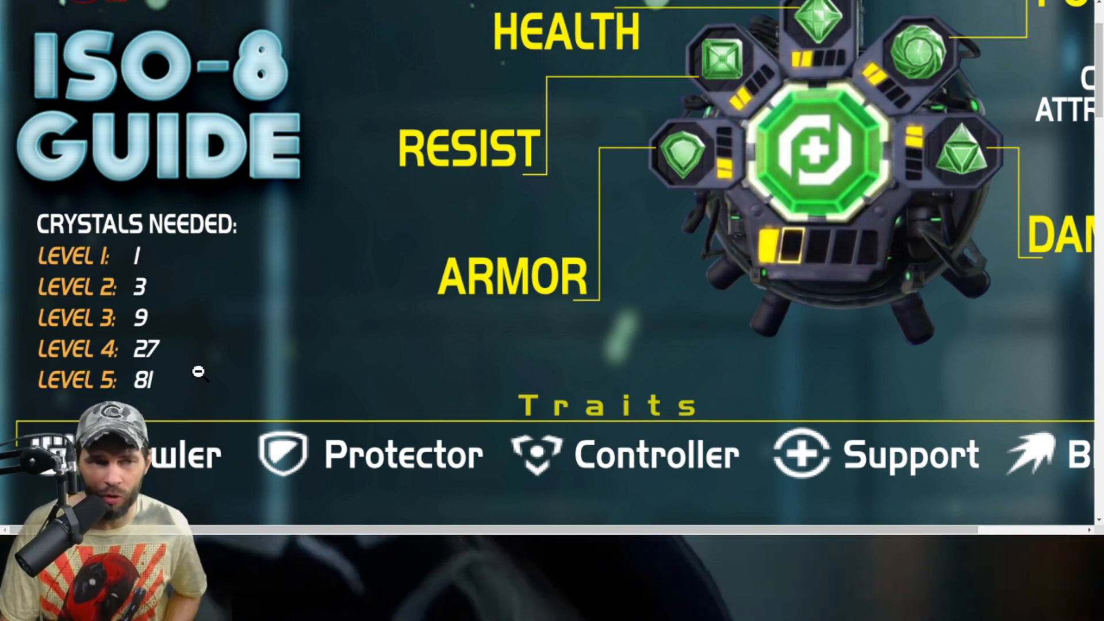
pyautogui.moveTo(693, 109)
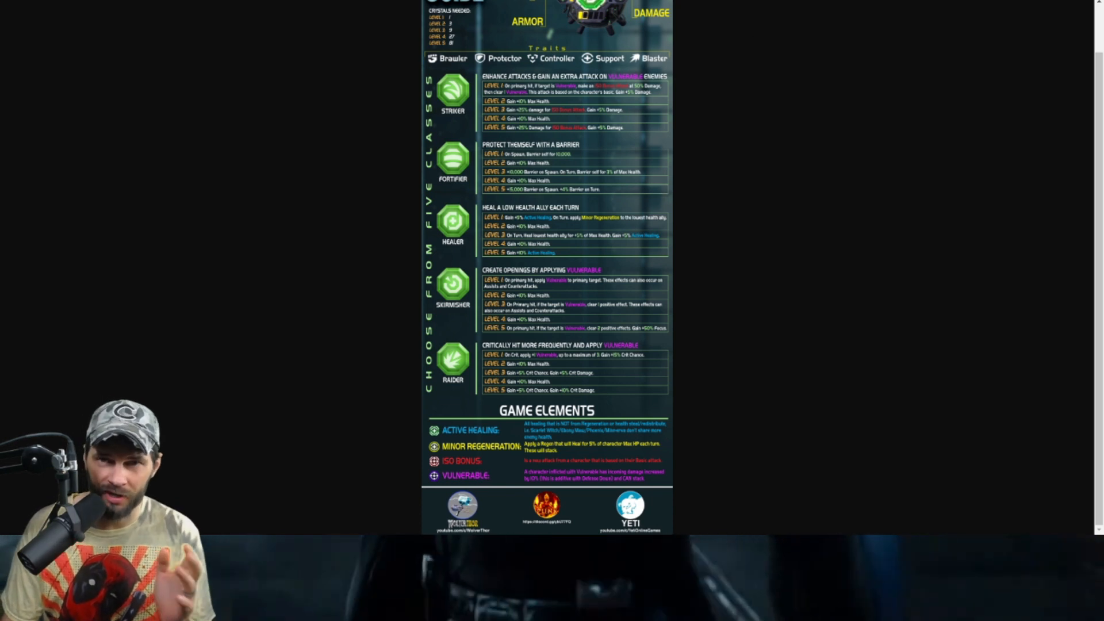
pyautogui.scroll(3)
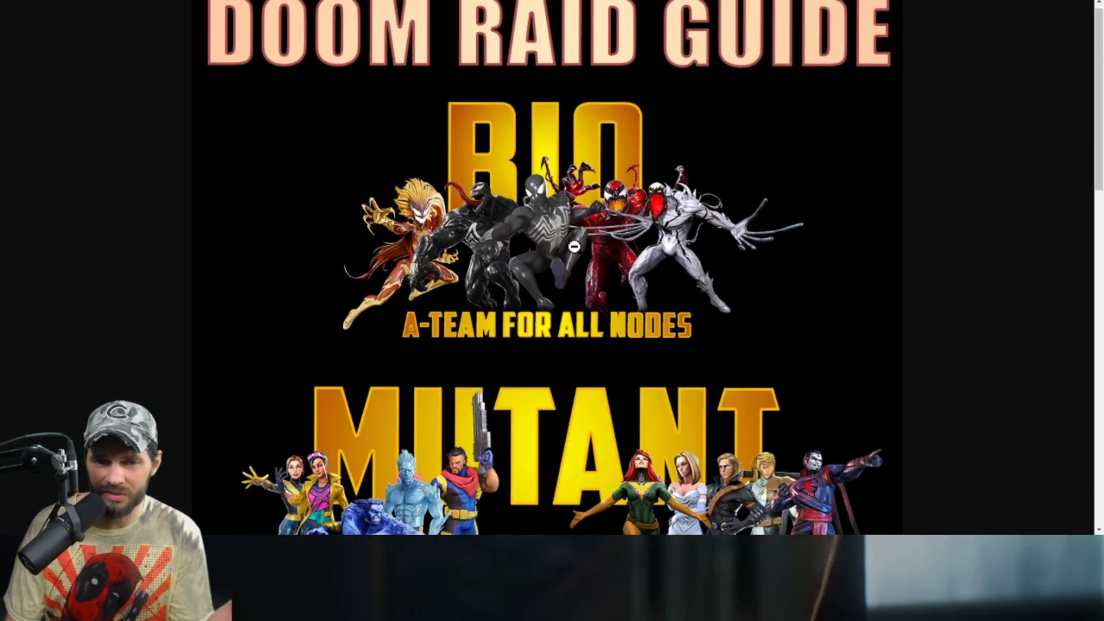
pyautogui.scroll(-3)
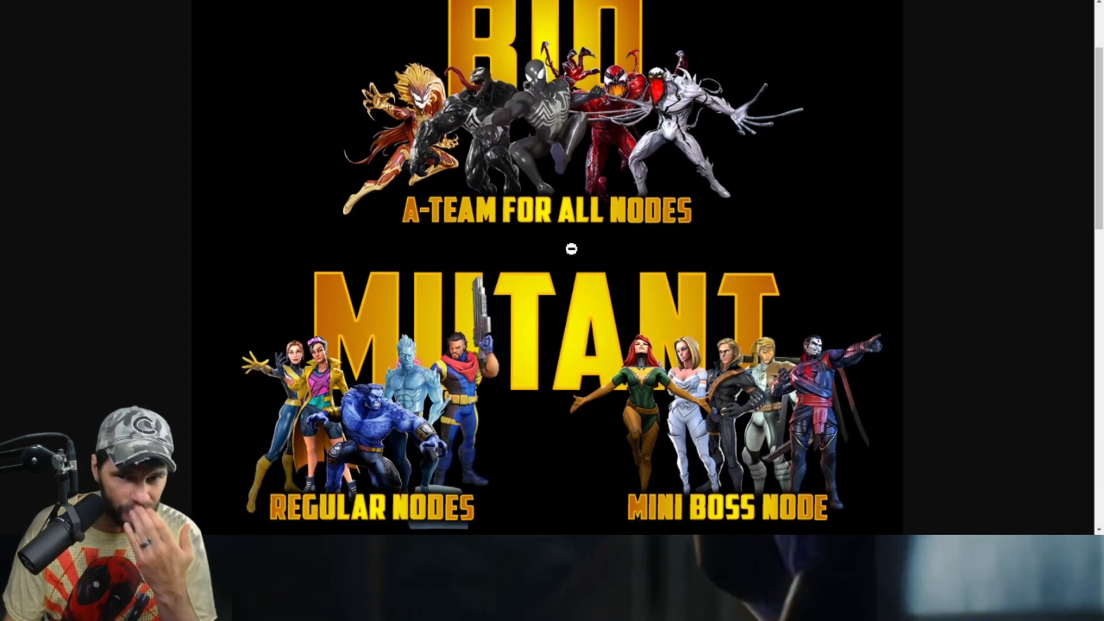
pyautogui.scroll(-3)
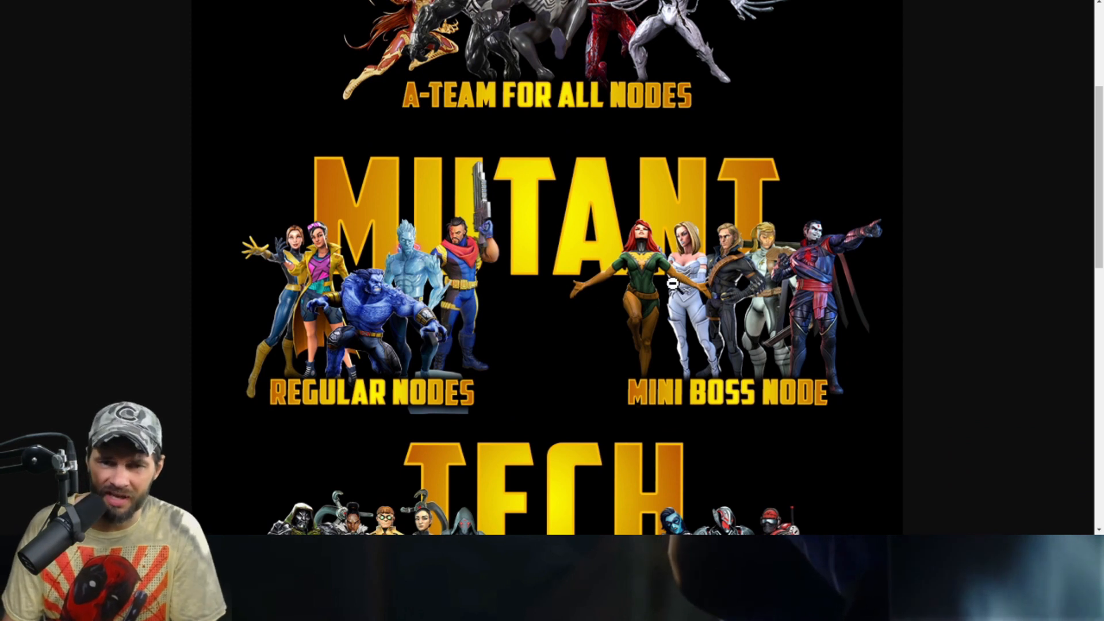
pyautogui.scroll(-3)
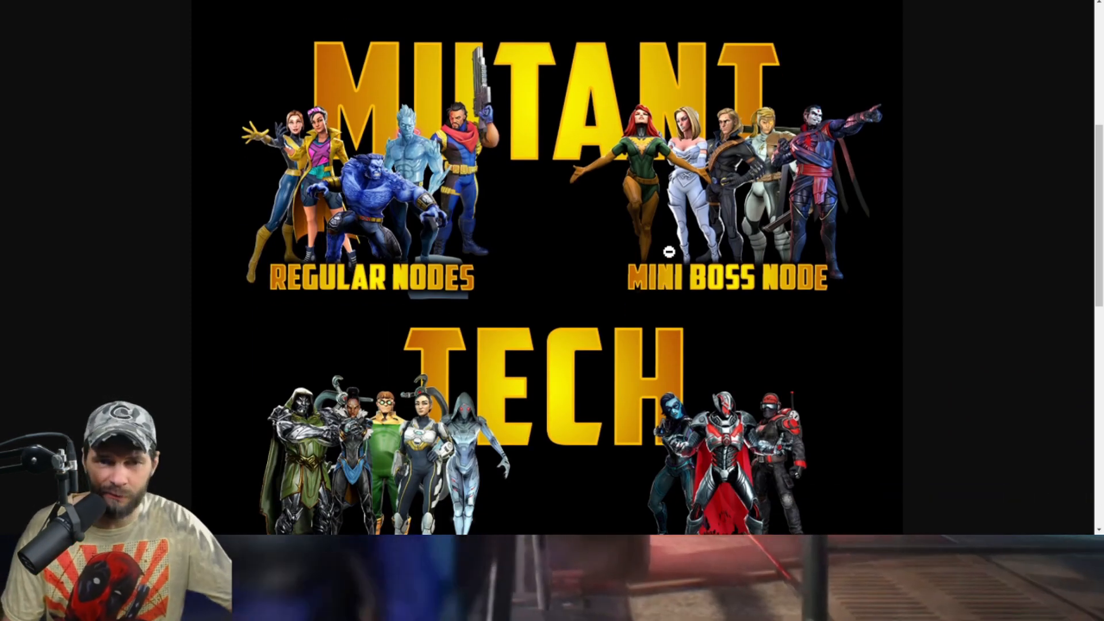
pyautogui.moveTo(559, 259)
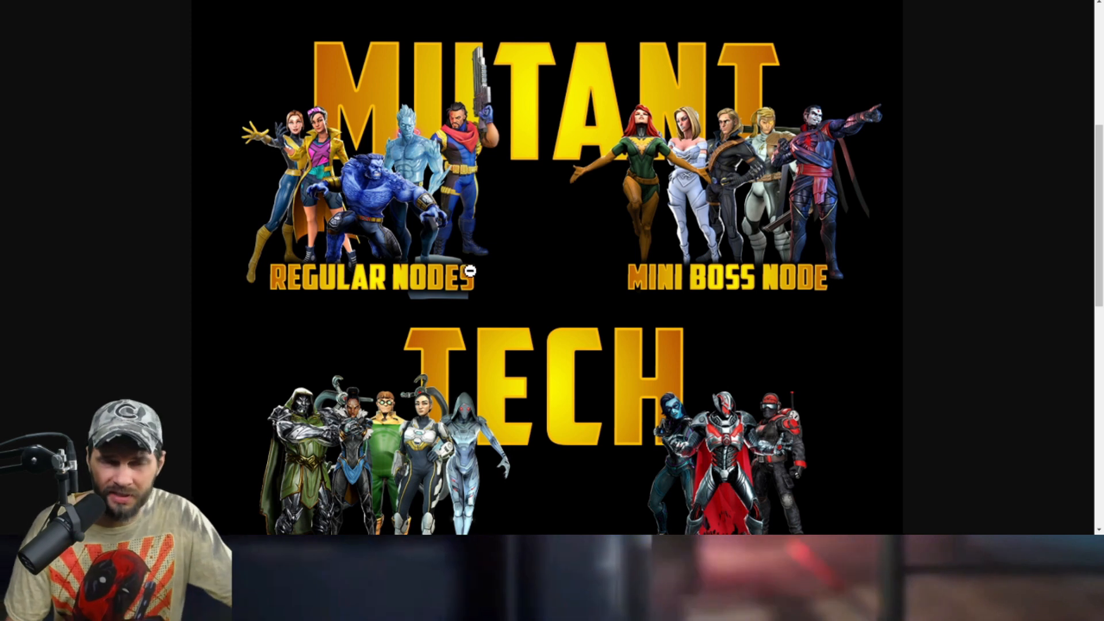
pyautogui.scroll(-3)
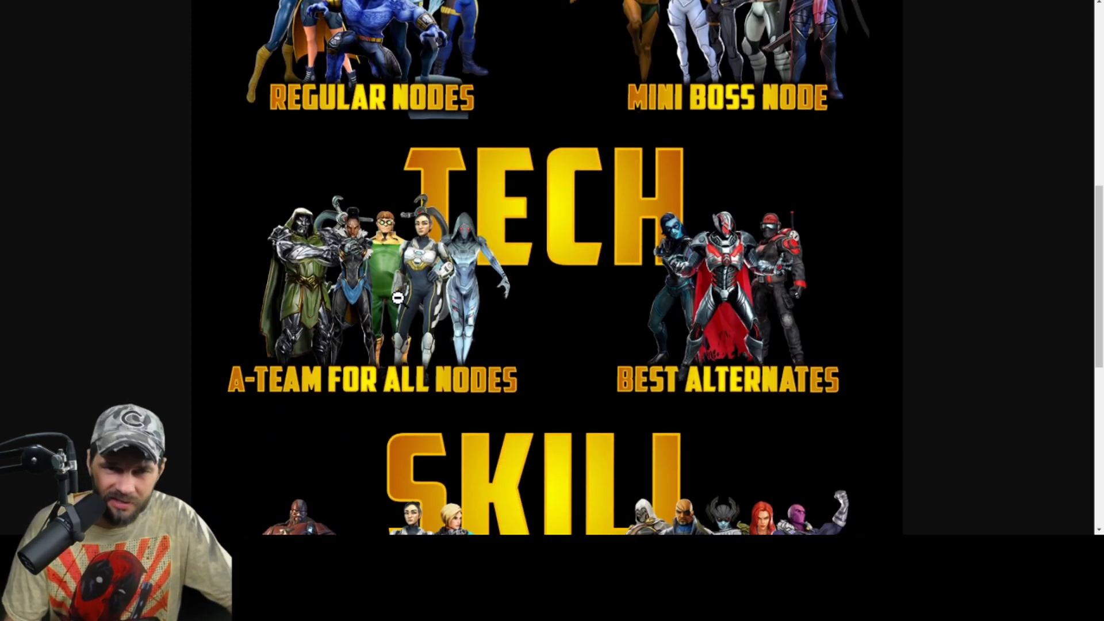
pyautogui.scroll(-3)
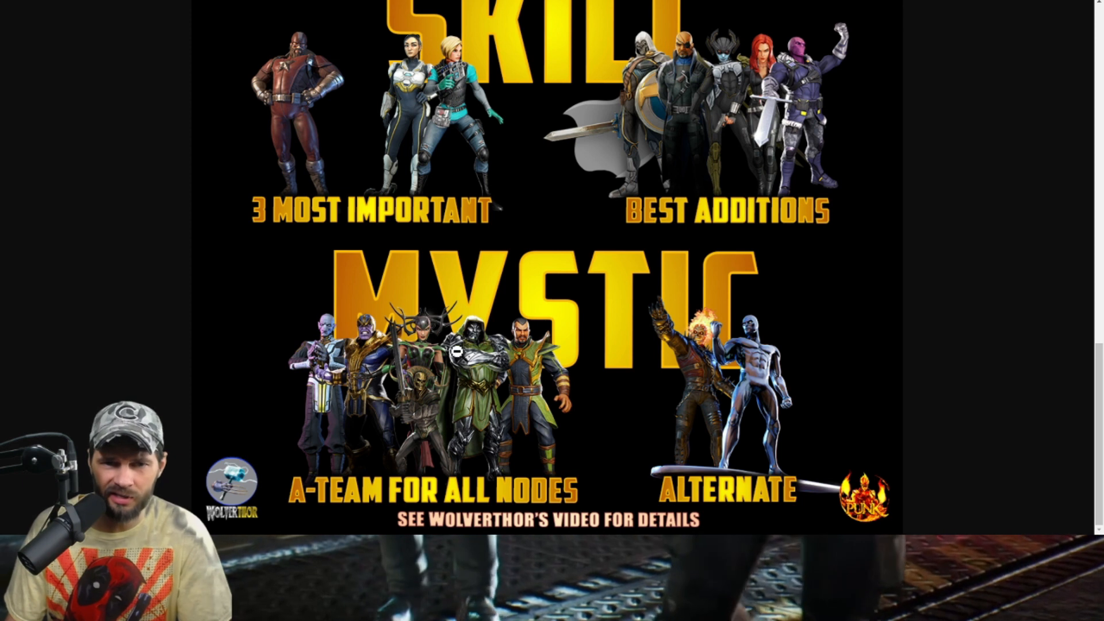
pyautogui.scroll(-3)
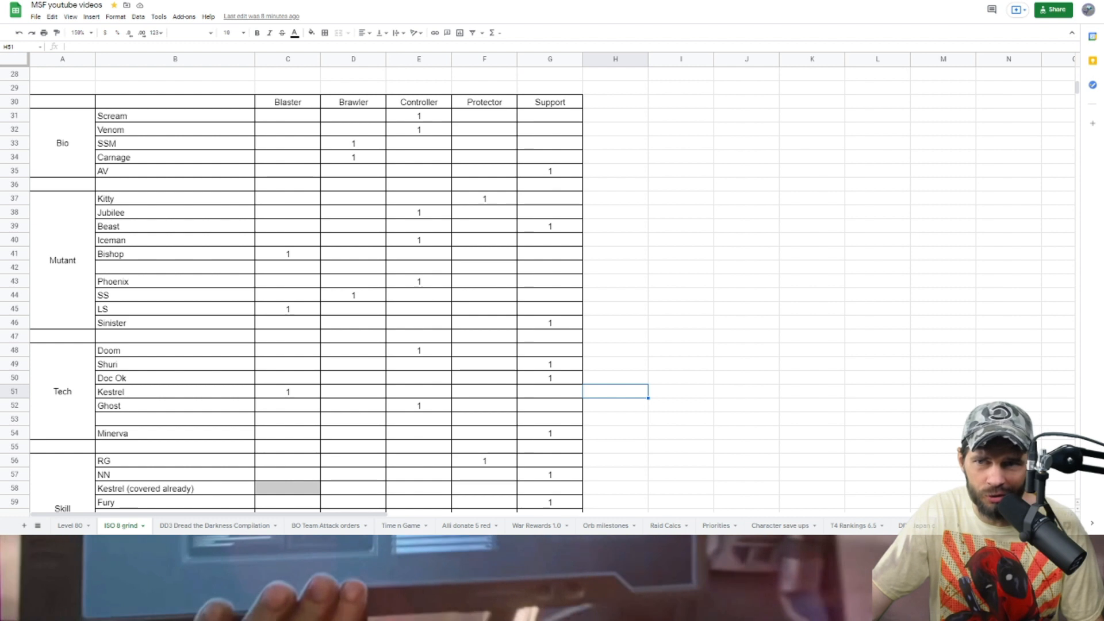
pyautogui.scroll(-3)
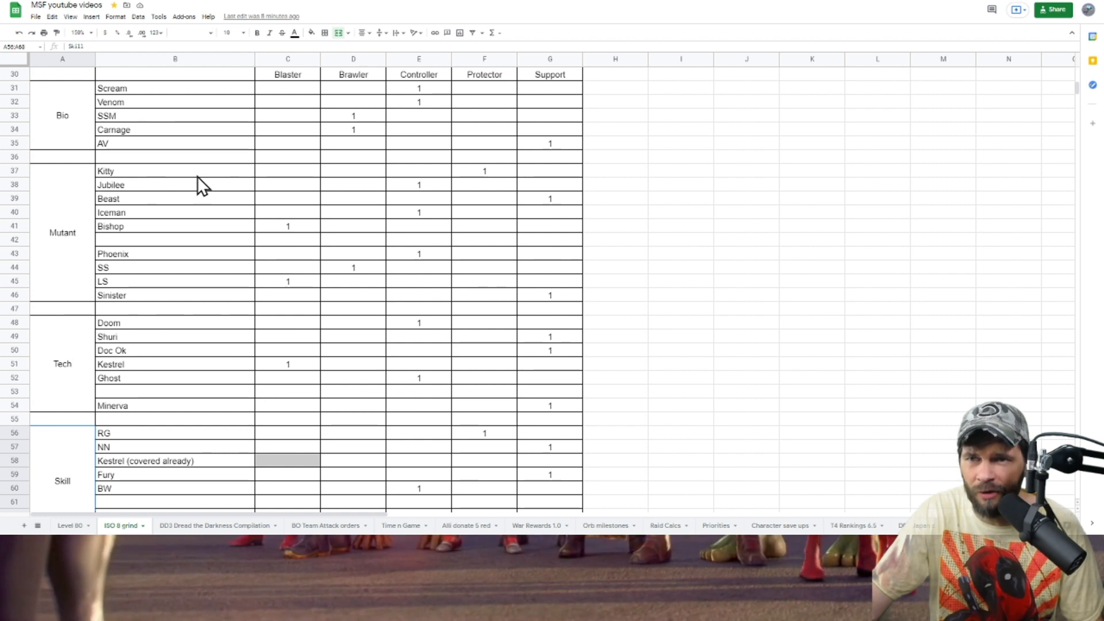
pyautogui.click(175, 74)
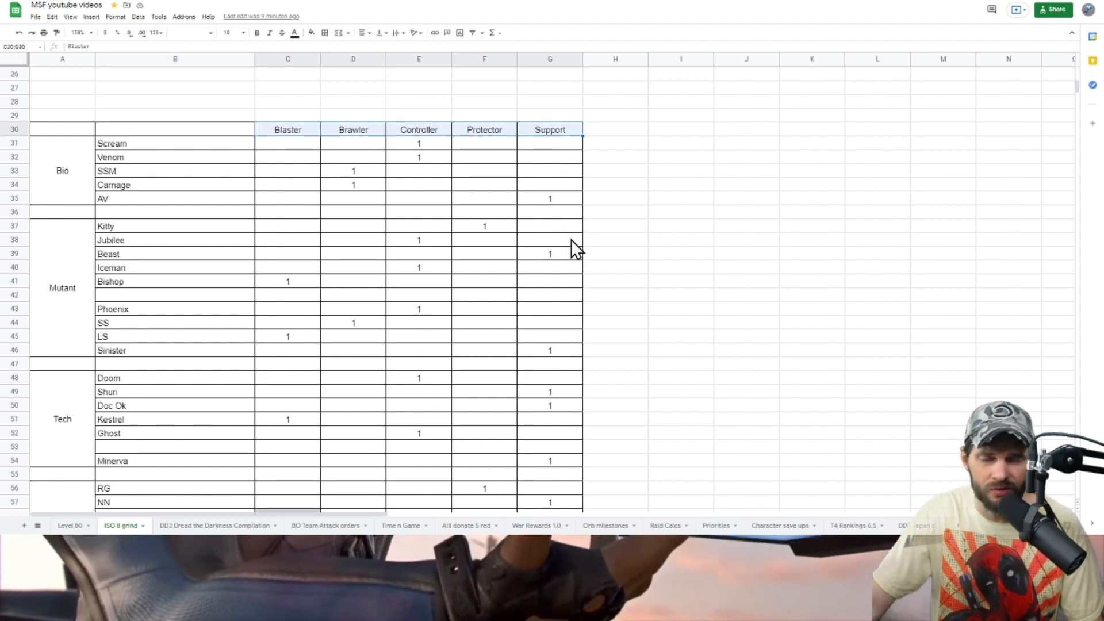
pyautogui.moveTo(442, 264)
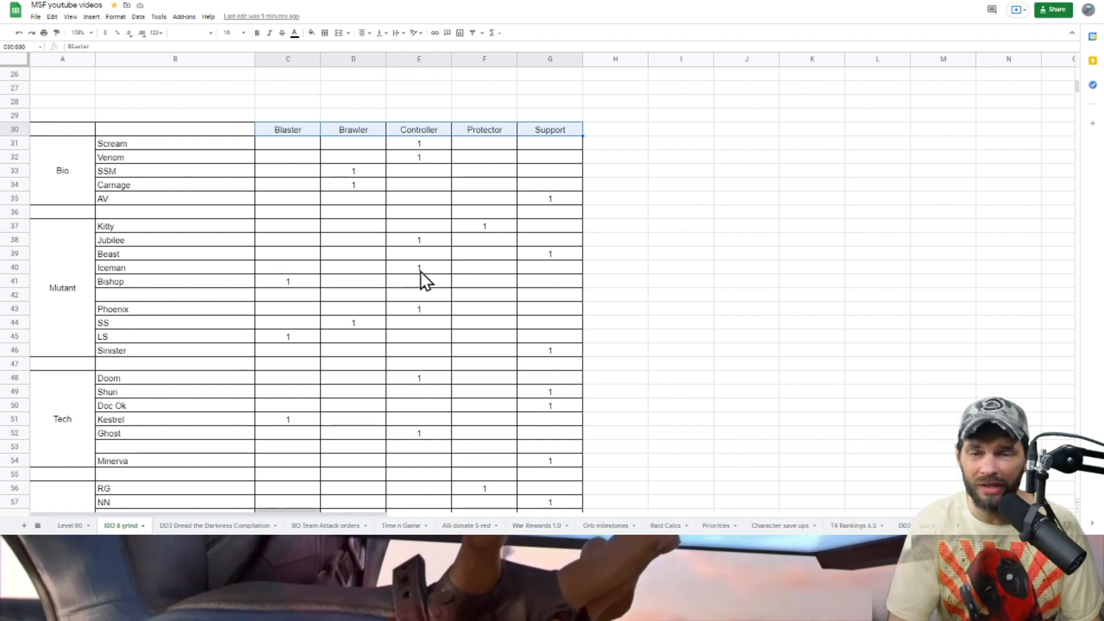
pyautogui.click(418, 143)
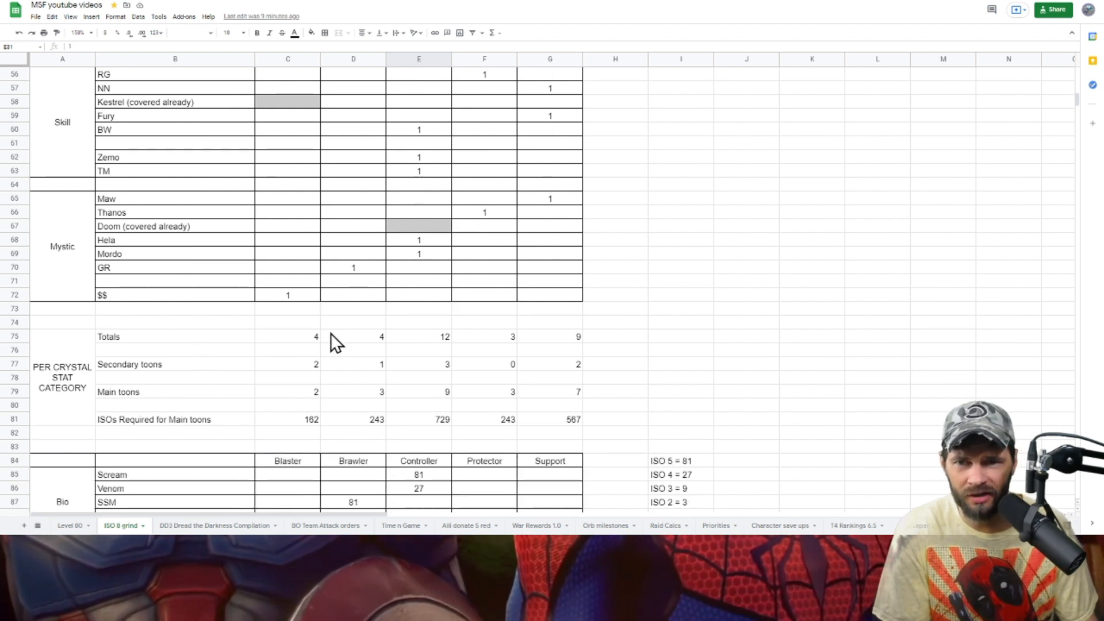
pyautogui.moveTo(287, 336); pyautogui.dragTo(578, 392)
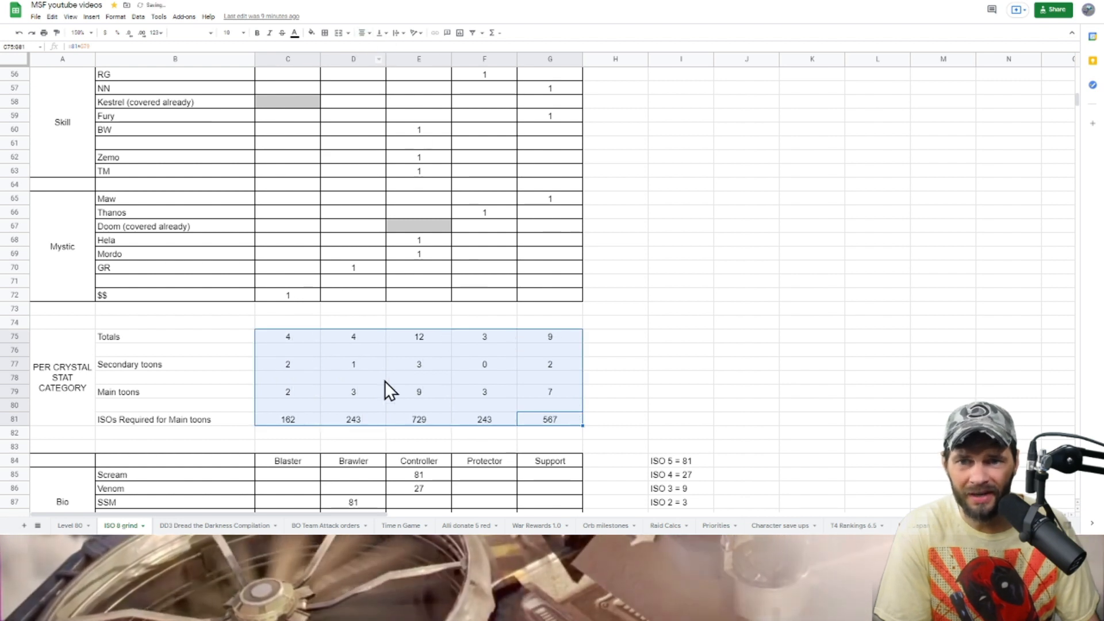
pyautogui.click(287, 364)
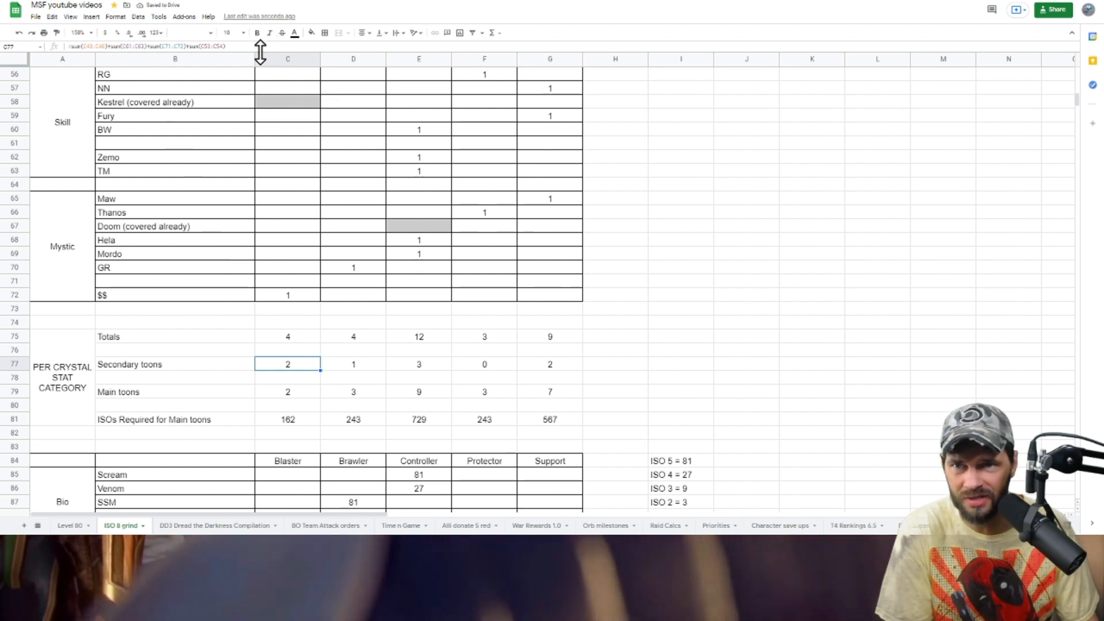
pyautogui.doubleClick(288, 364)
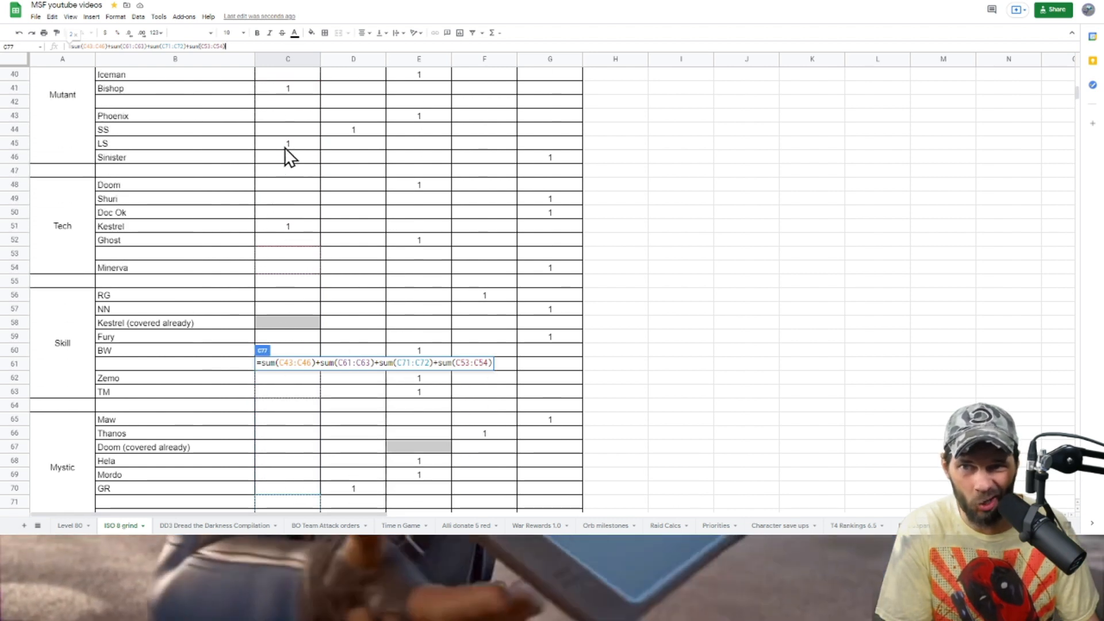
pyautogui.scroll(-3)
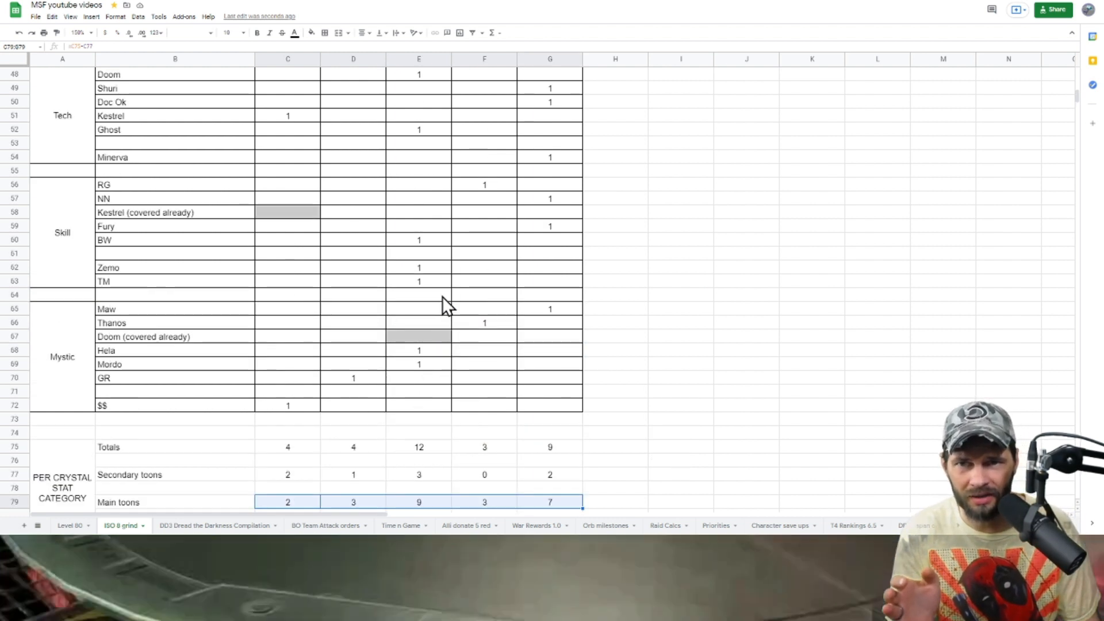
pyautogui.scroll(3)
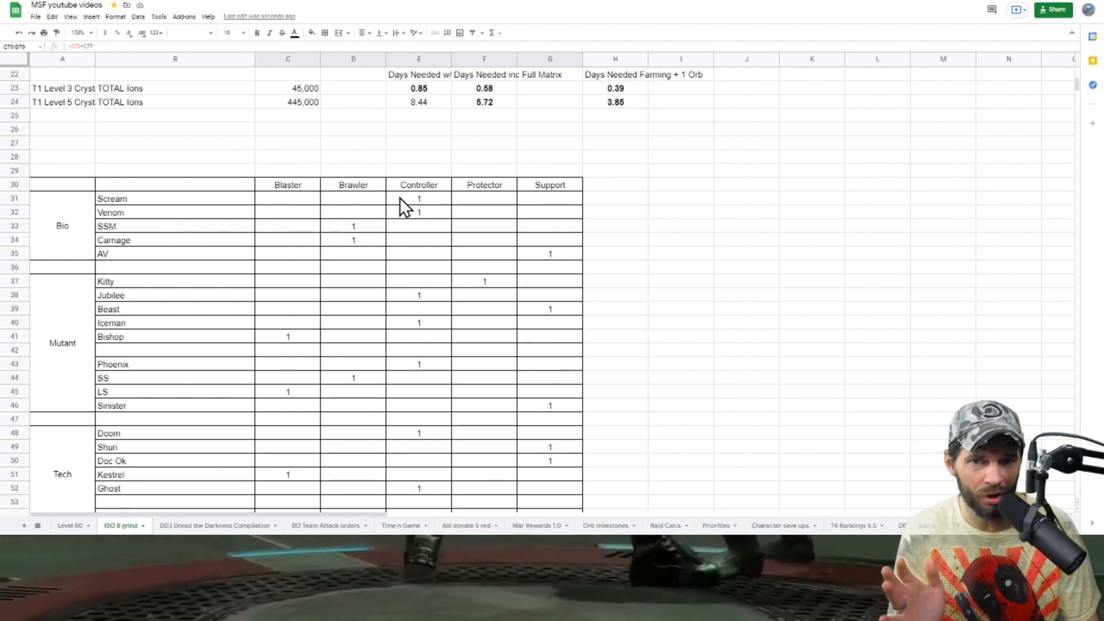
pyautogui.scroll(-3)
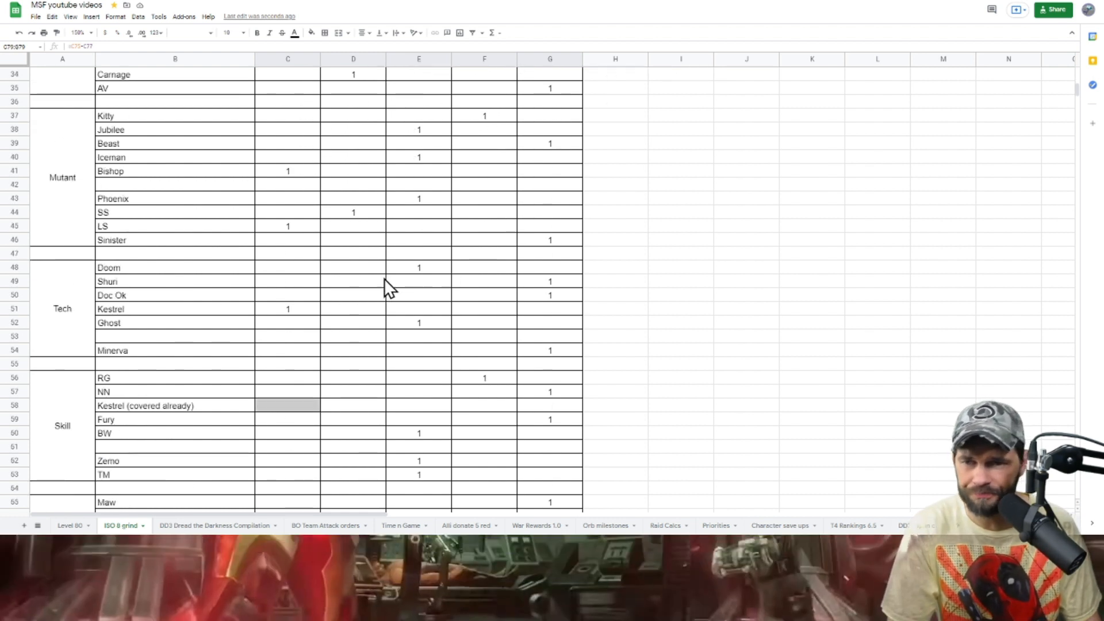
pyautogui.scroll(-3)
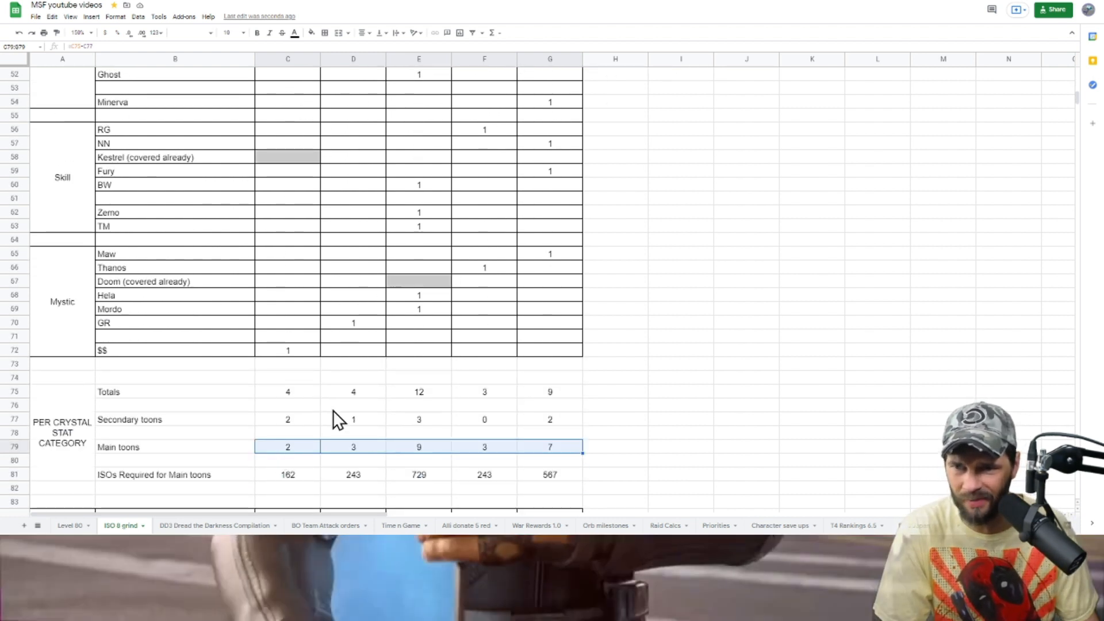
pyautogui.scroll(-3)
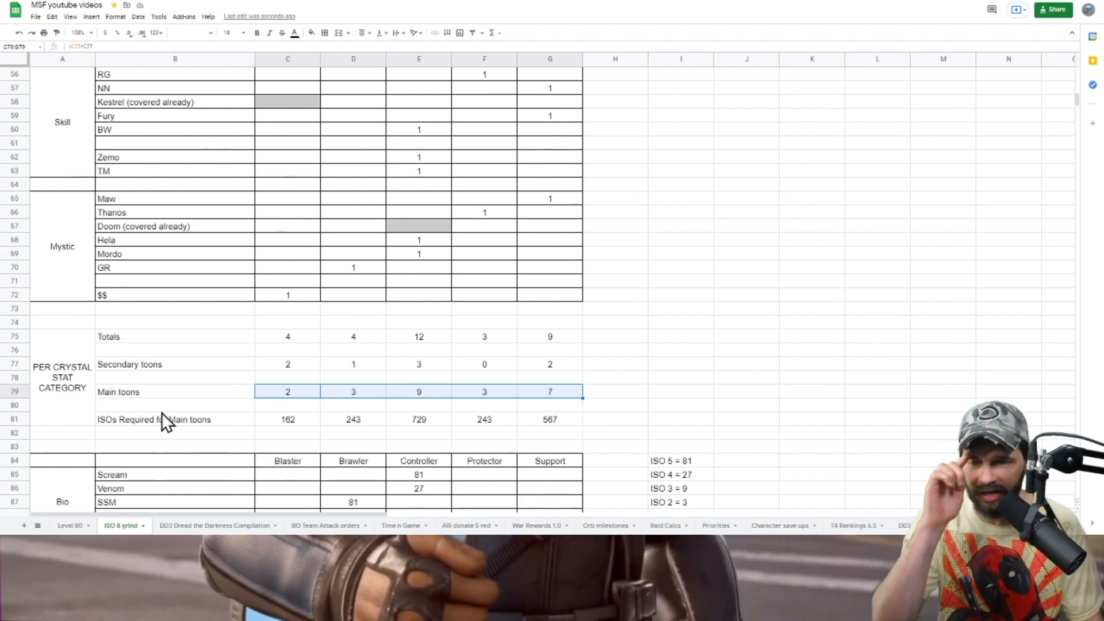
pyautogui.click(288, 419)
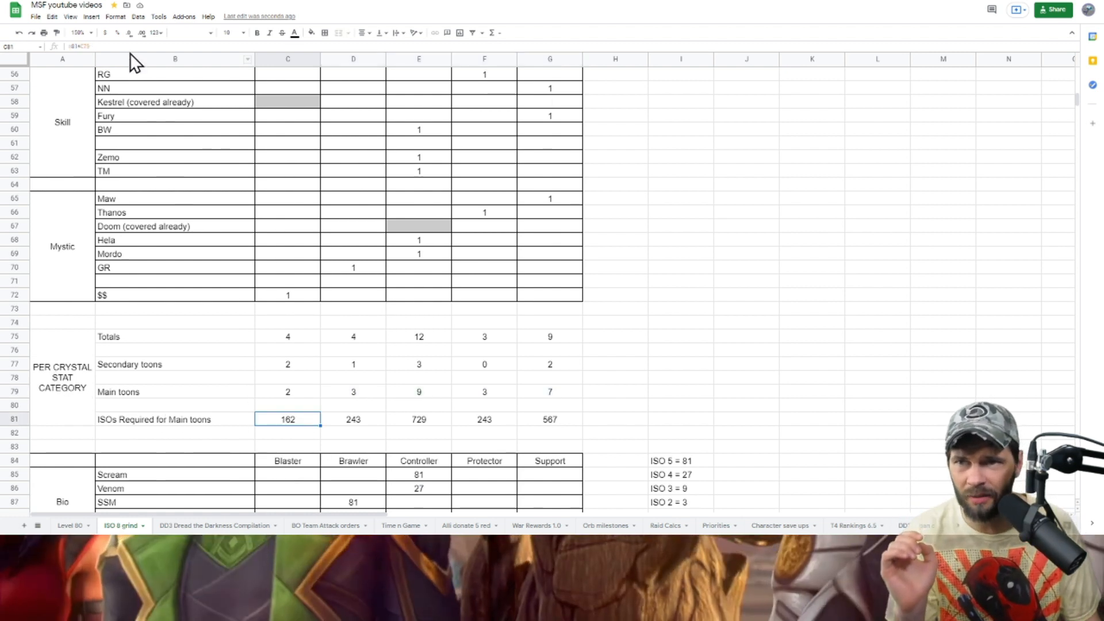
pyautogui.moveTo(489, 422)
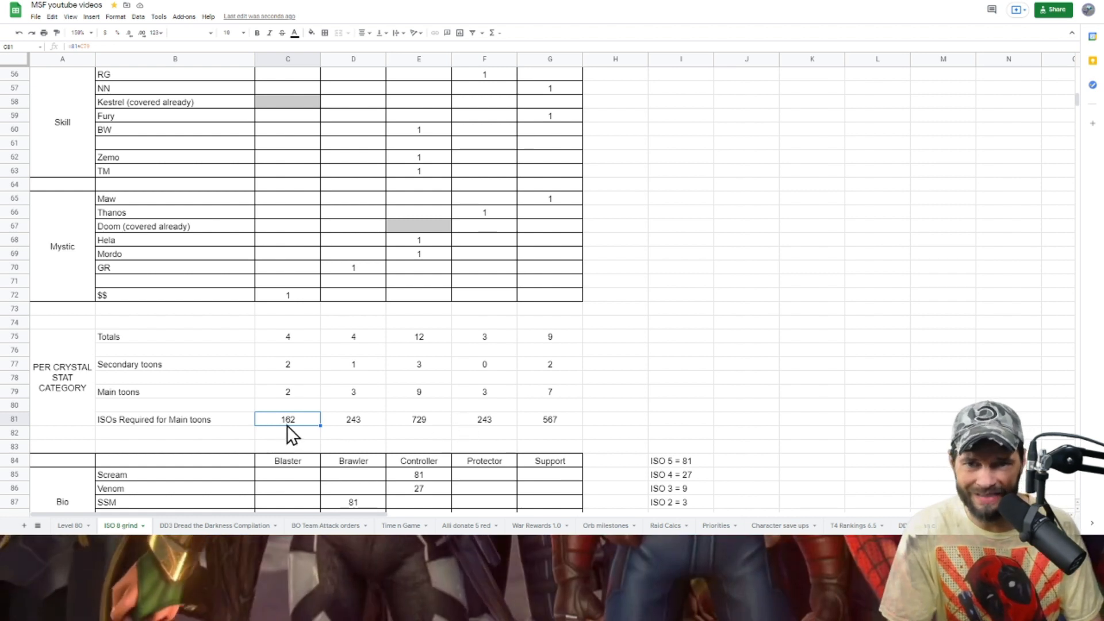
pyautogui.click(483, 392)
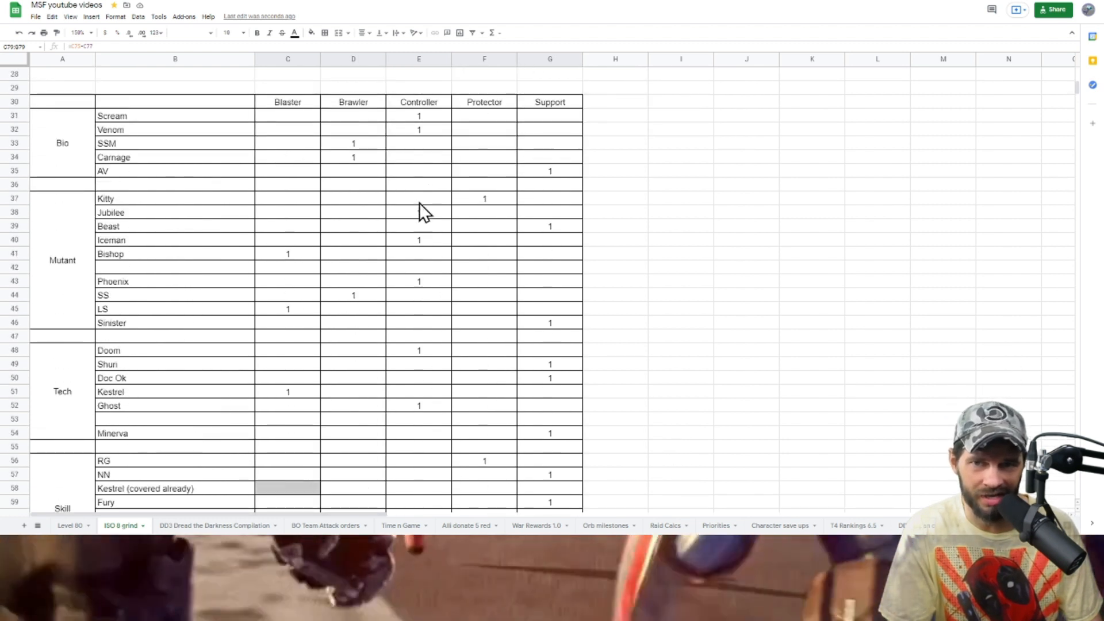
pyautogui.scroll(-3)
pyautogui.write('1')
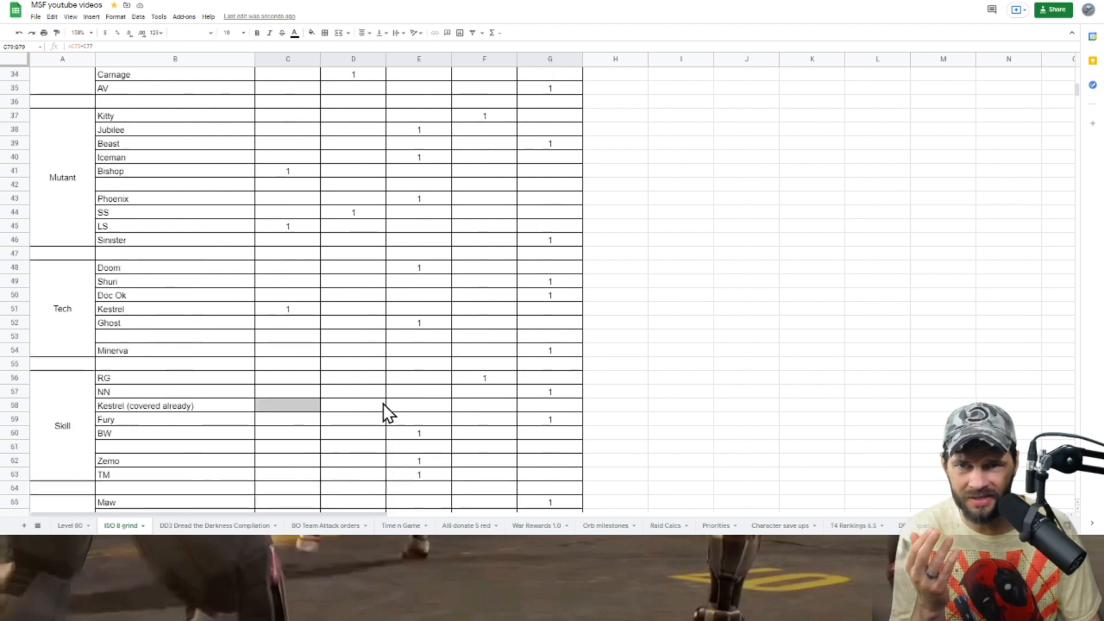
pyautogui.scroll(-3)
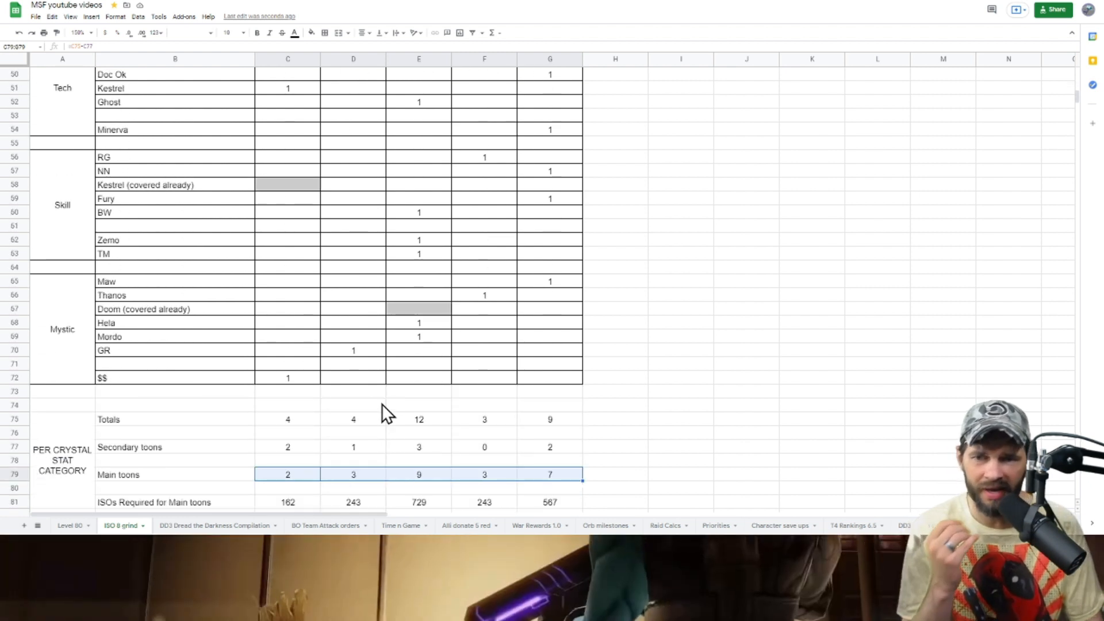
pyautogui.scroll(-3)
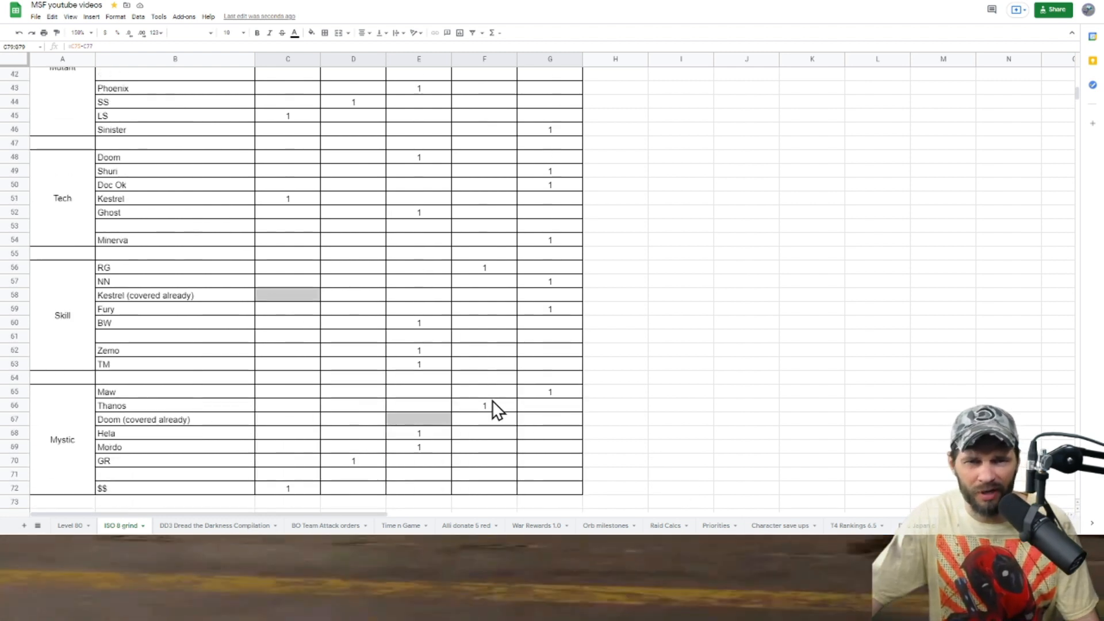
pyautogui.scroll(-3)
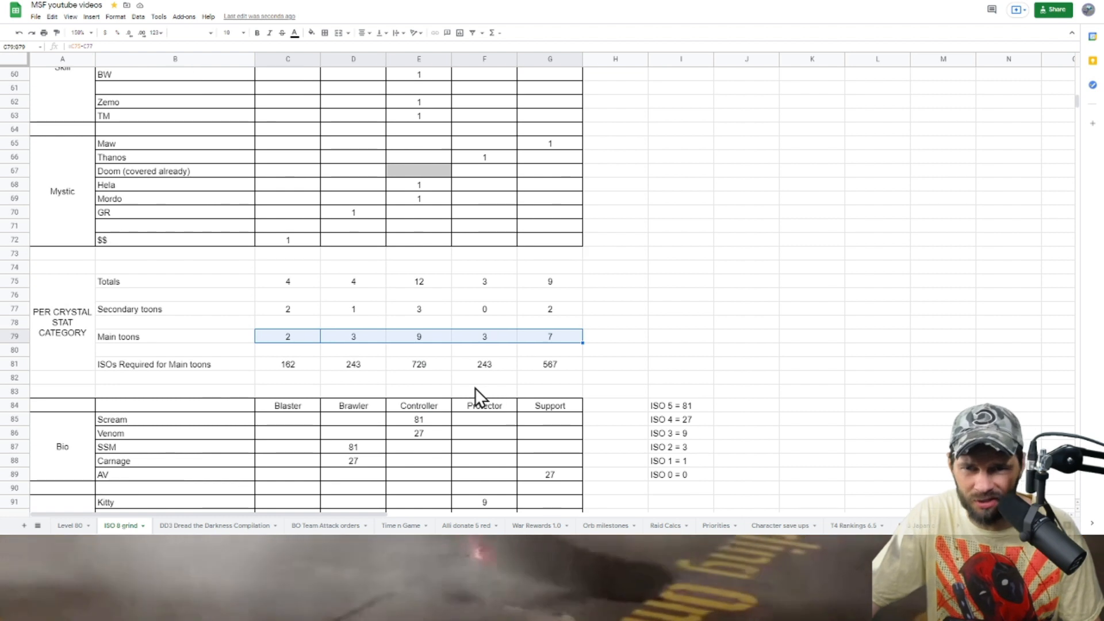
pyautogui.scroll(-3)
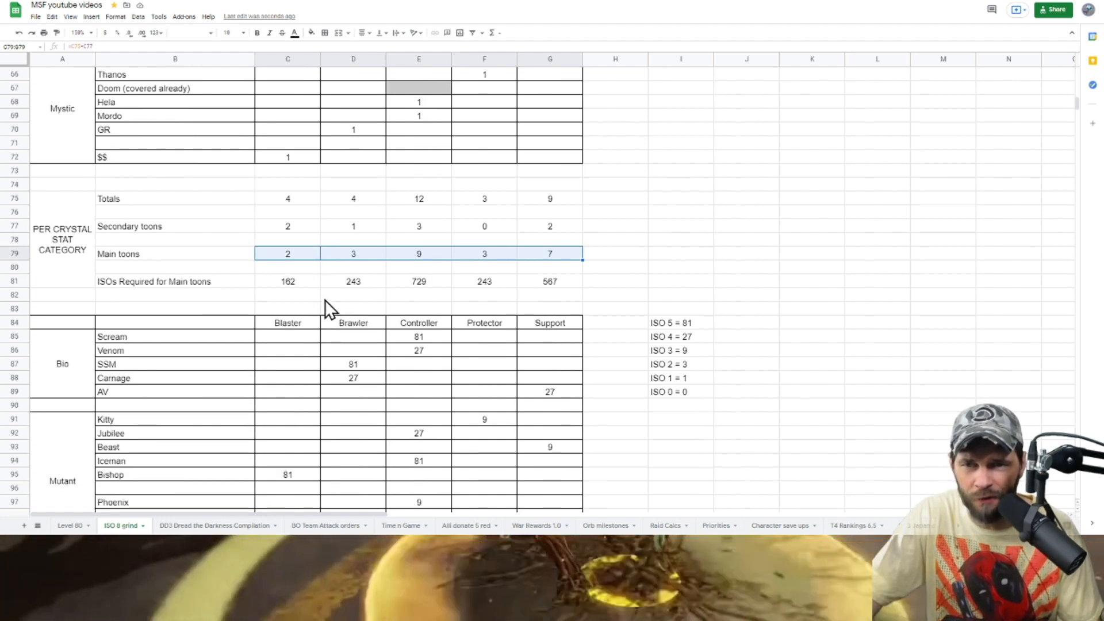
pyautogui.scroll(-3)
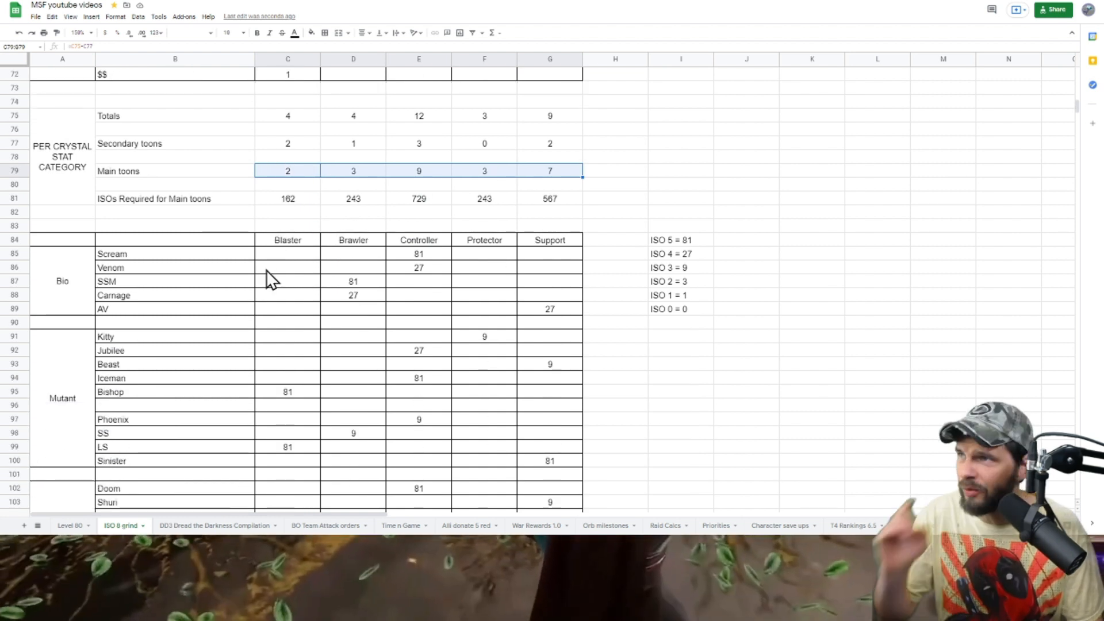
pyautogui.scroll(-3)
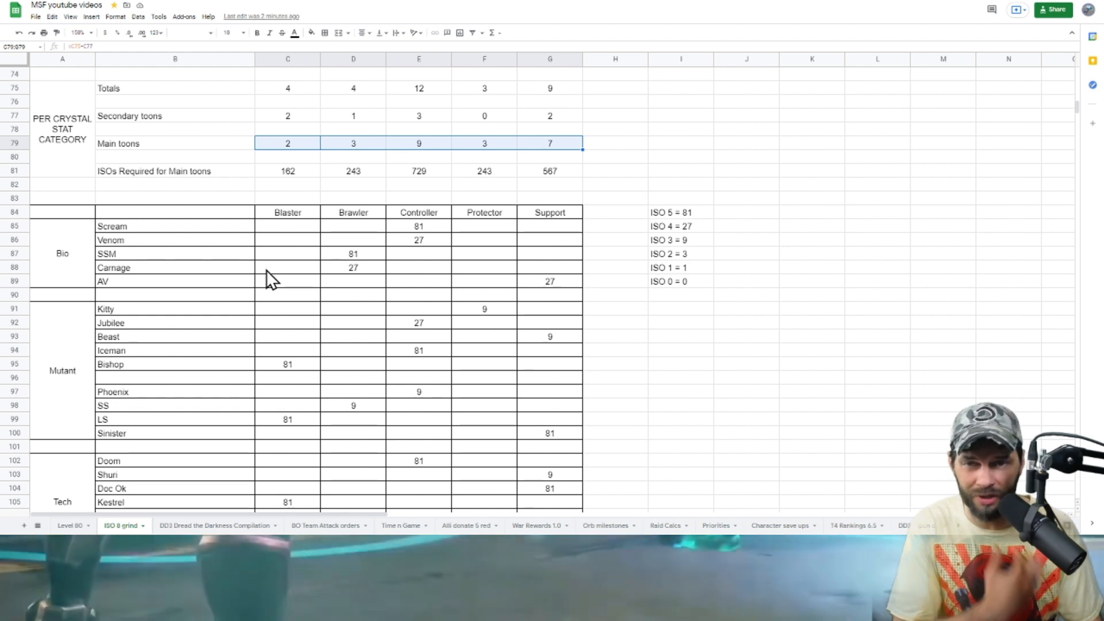
pyautogui.scroll(-3)
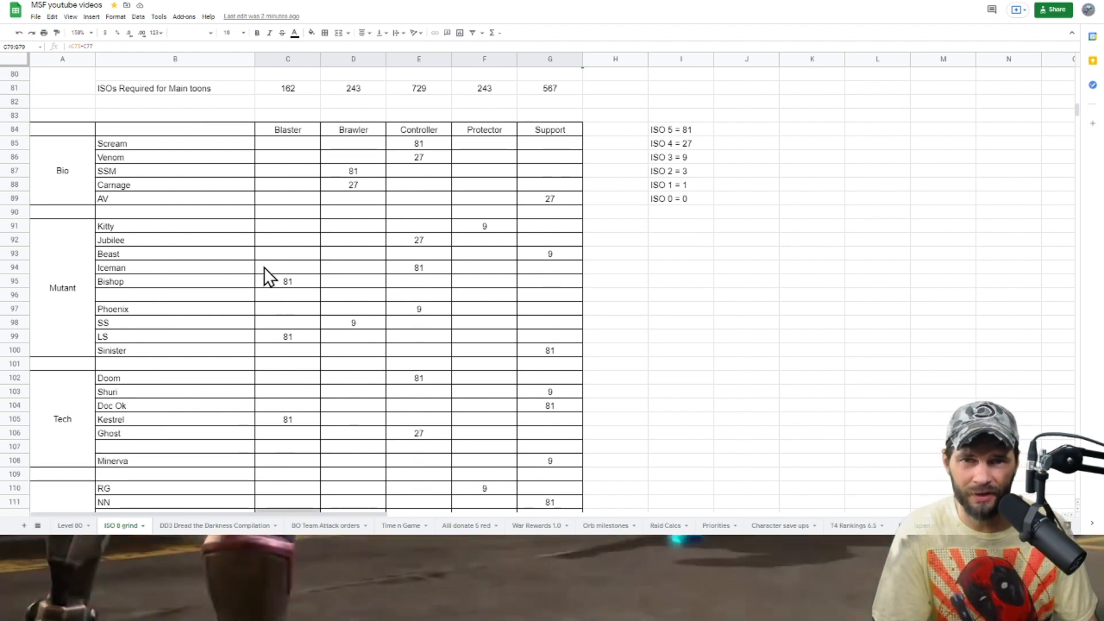
pyautogui.scroll(-3)
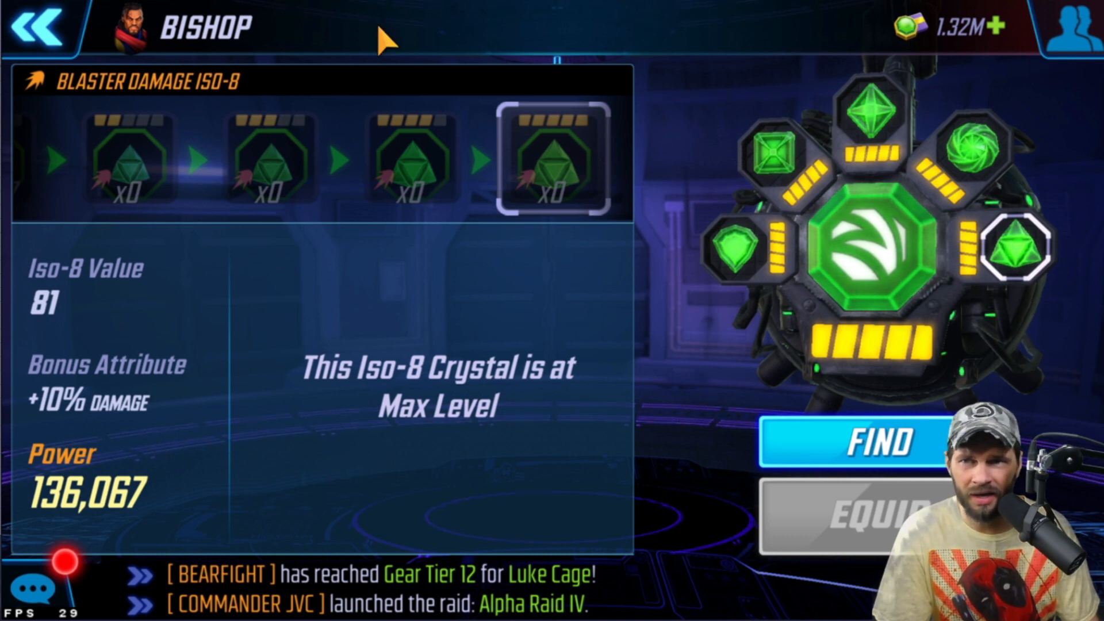
# - Return from Bishop's Iso-8 screen and scroll through the level-80 roster
pyautogui.click(37, 28)
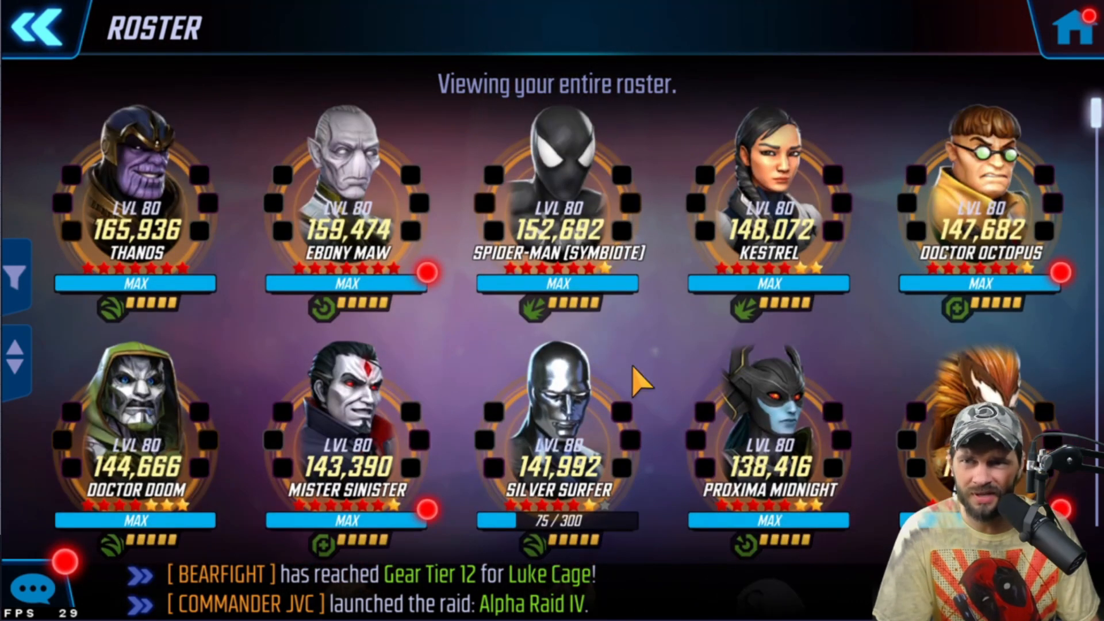
pyautogui.moveTo(131, 324)
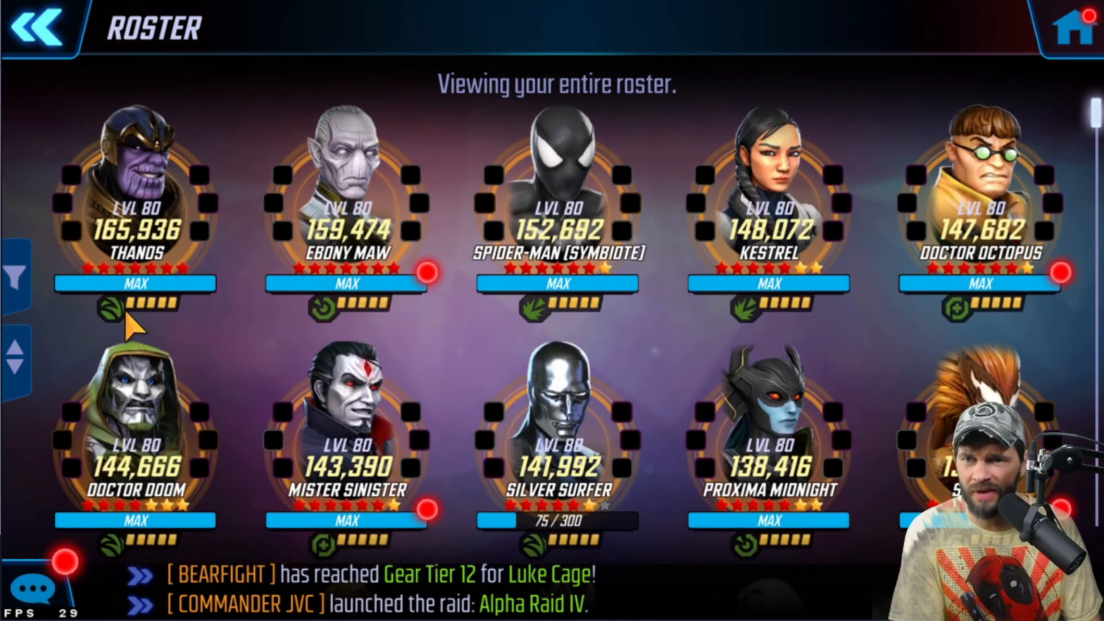
pyautogui.moveTo(577, 411)
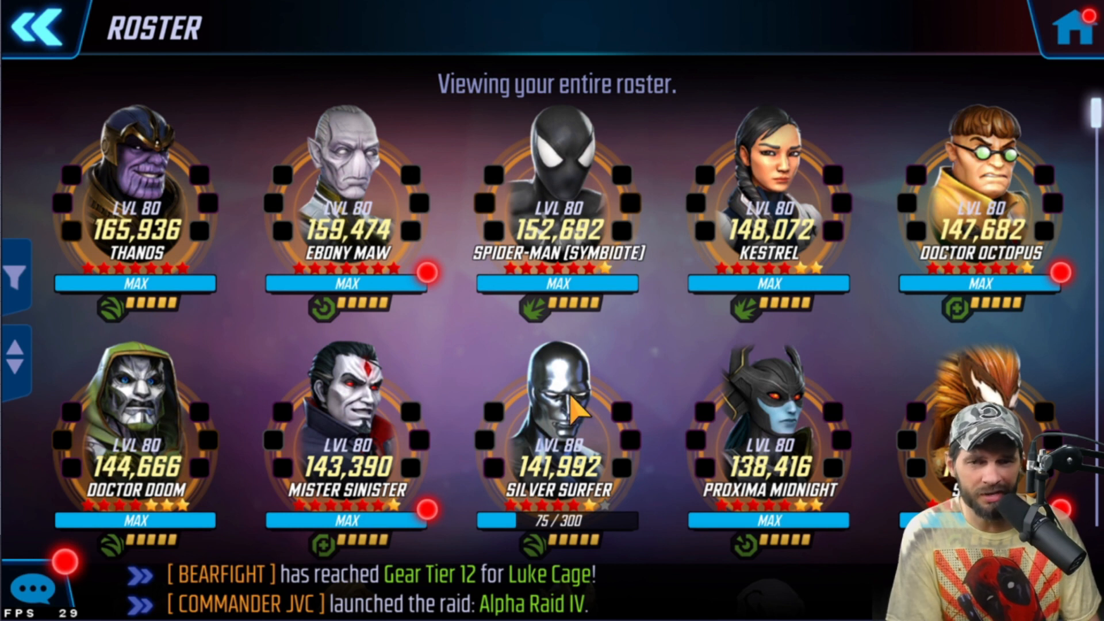
pyautogui.scroll(-3)
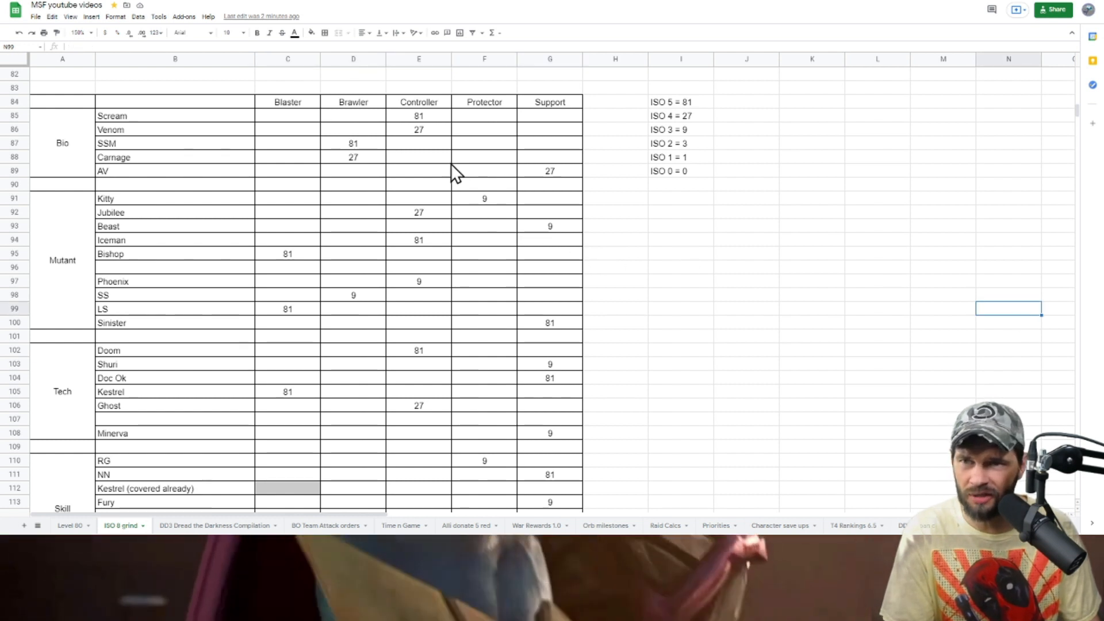
pyautogui.scroll(-3)
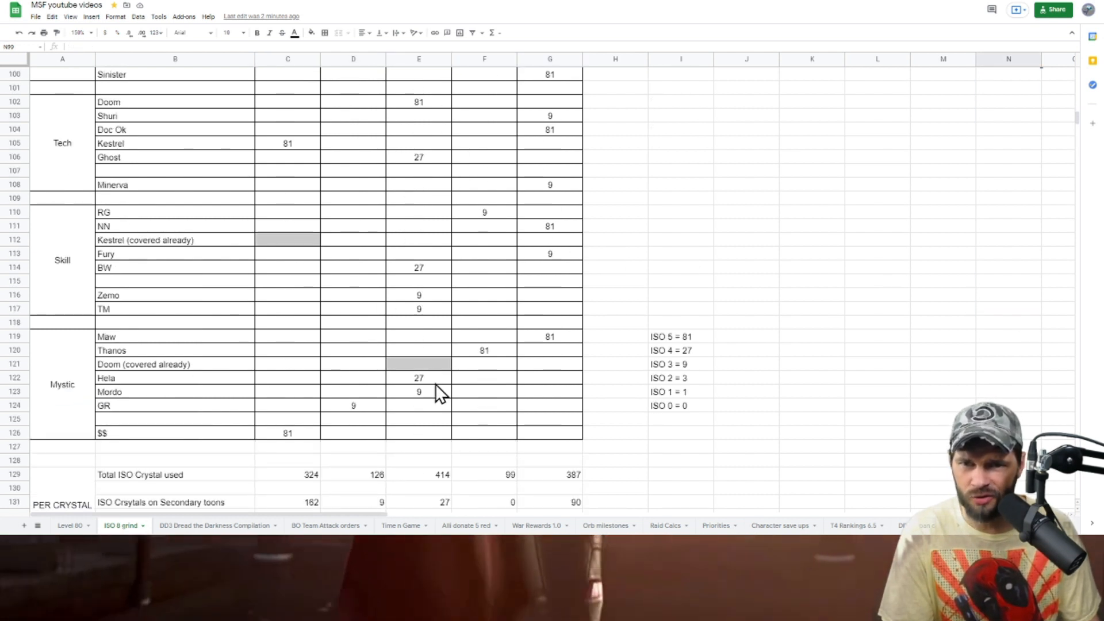
pyautogui.click(484, 350)
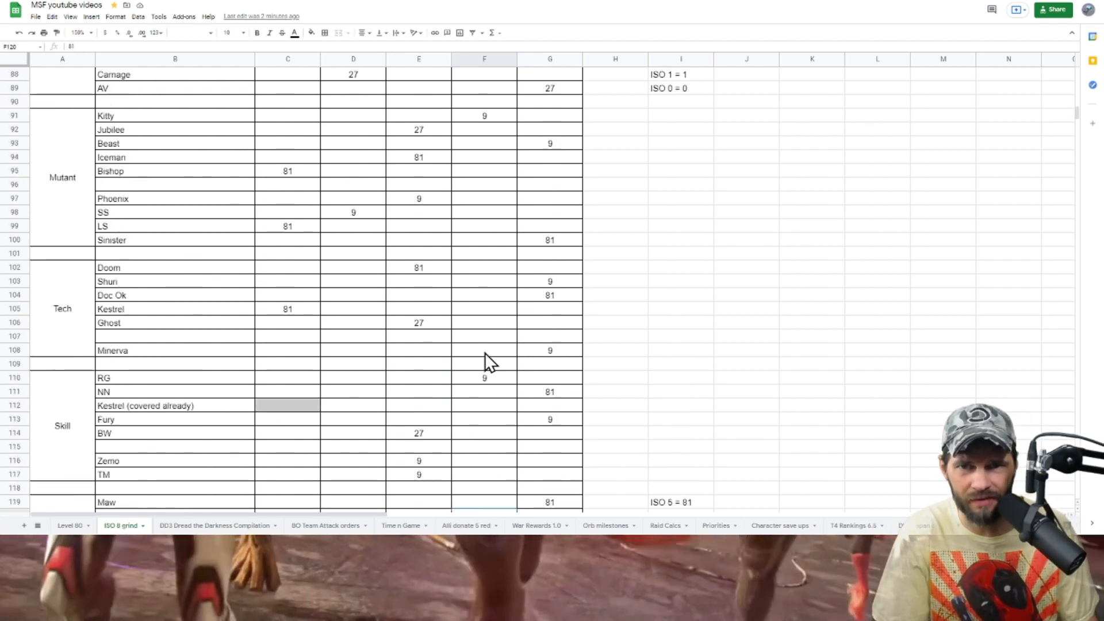
pyautogui.scroll(-3)
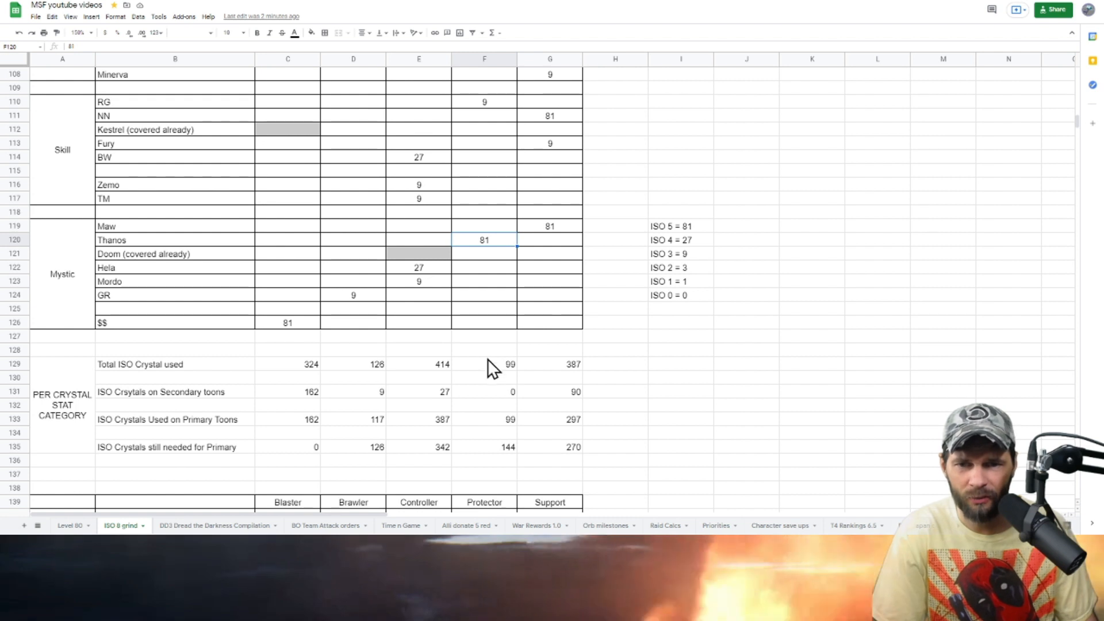
pyautogui.moveTo(311, 364); pyautogui.dragTo(549, 446)
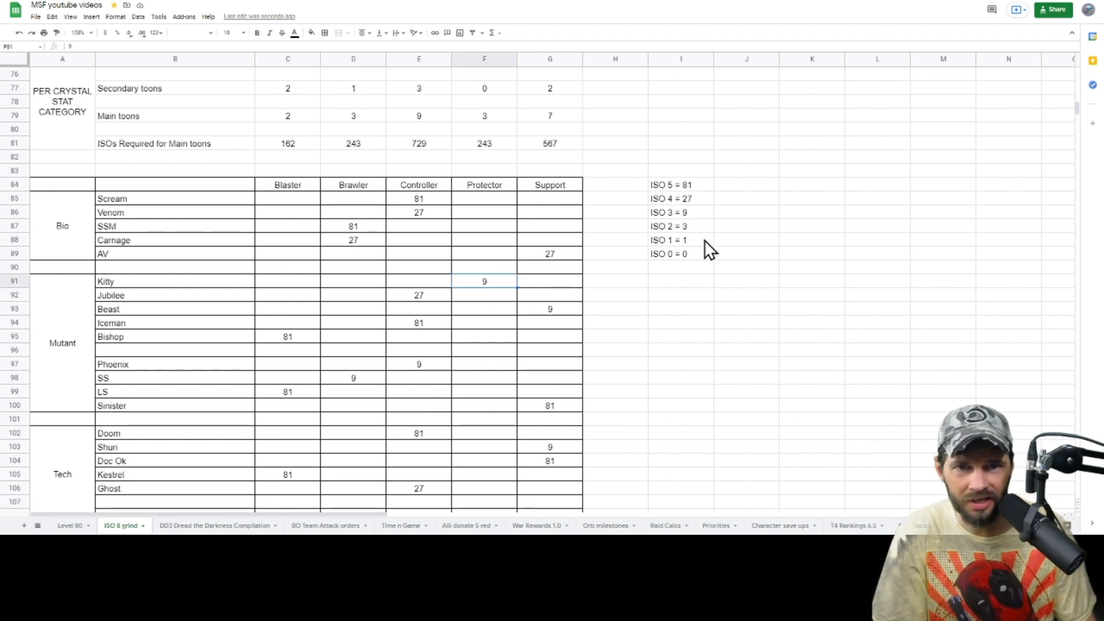
pyautogui.scroll(-3)
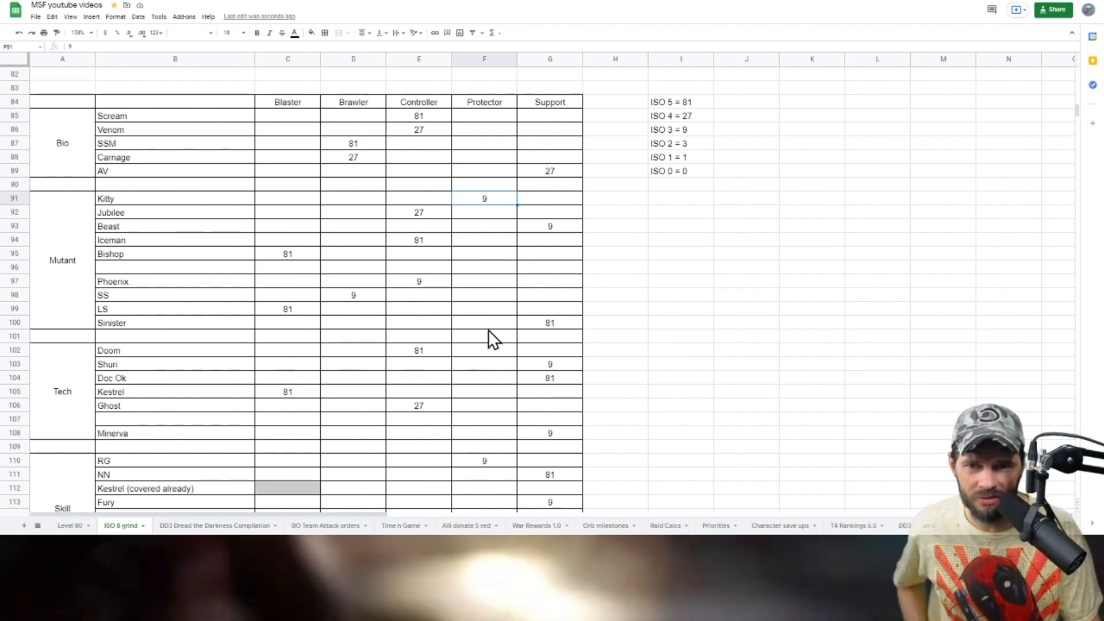
pyautogui.scroll(-3)
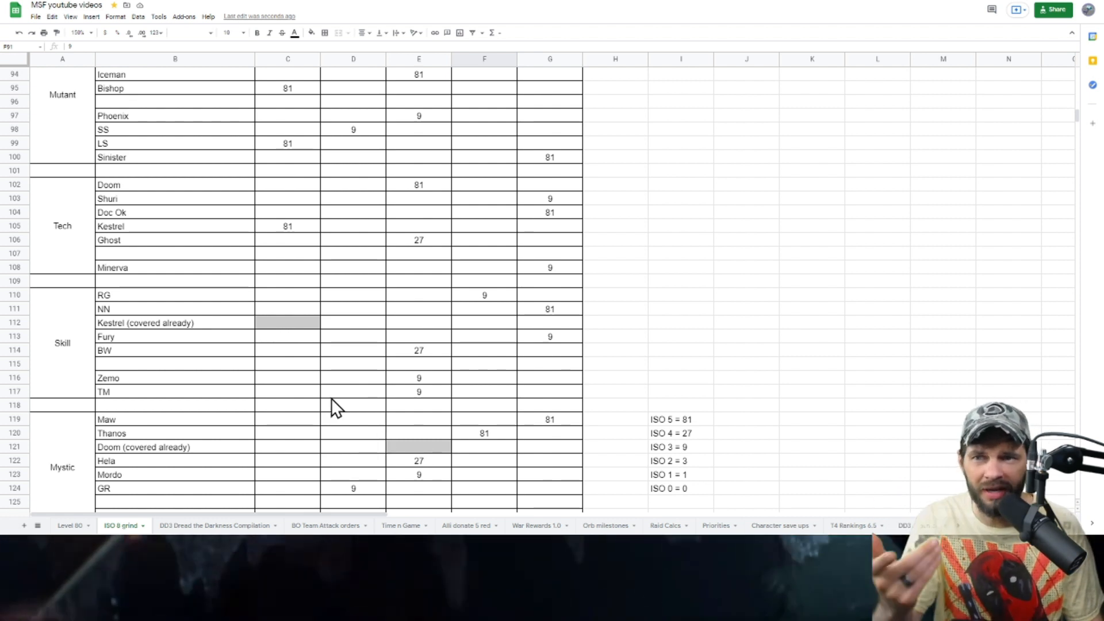
pyautogui.moveTo(408, 285)
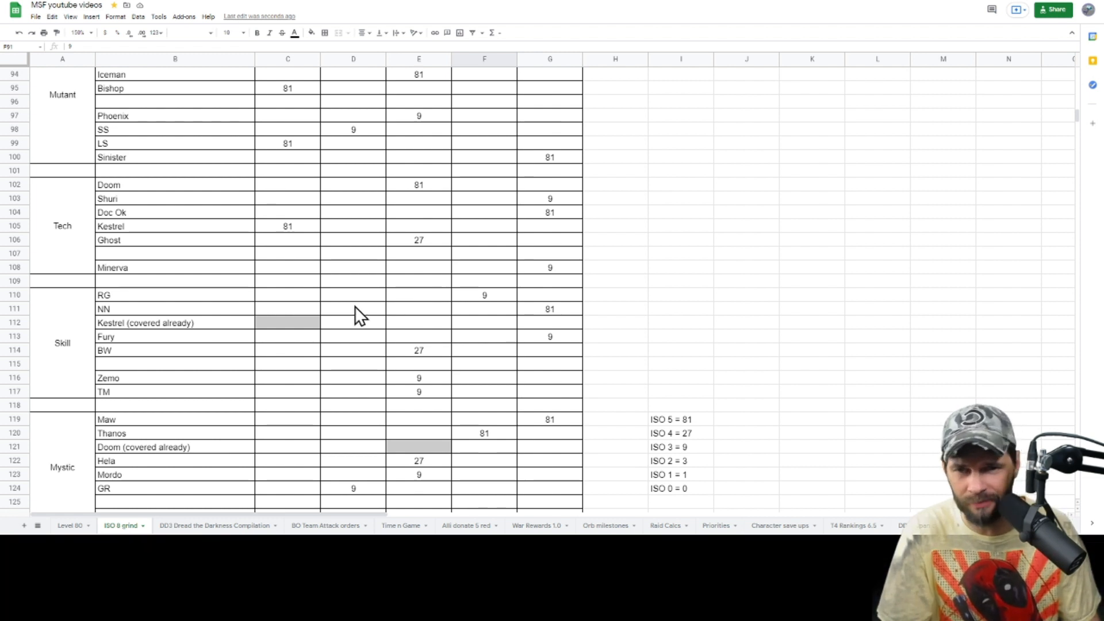
pyautogui.scroll(-3)
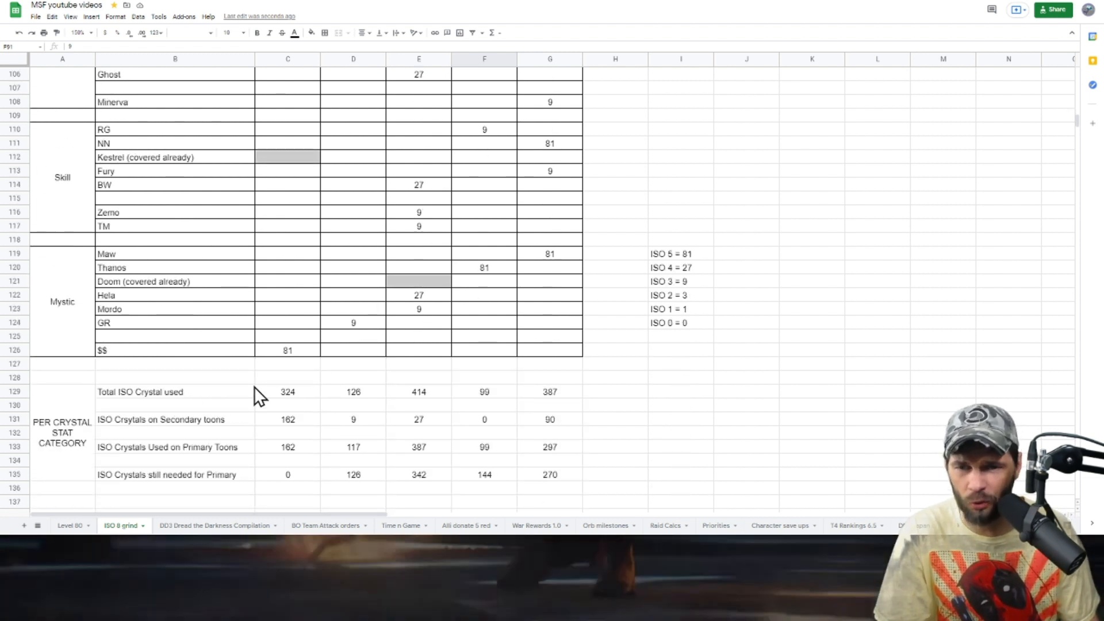
# - Inspect the Support crystals-used total and the Blaster crystal value cells
pyautogui.click(550, 392)
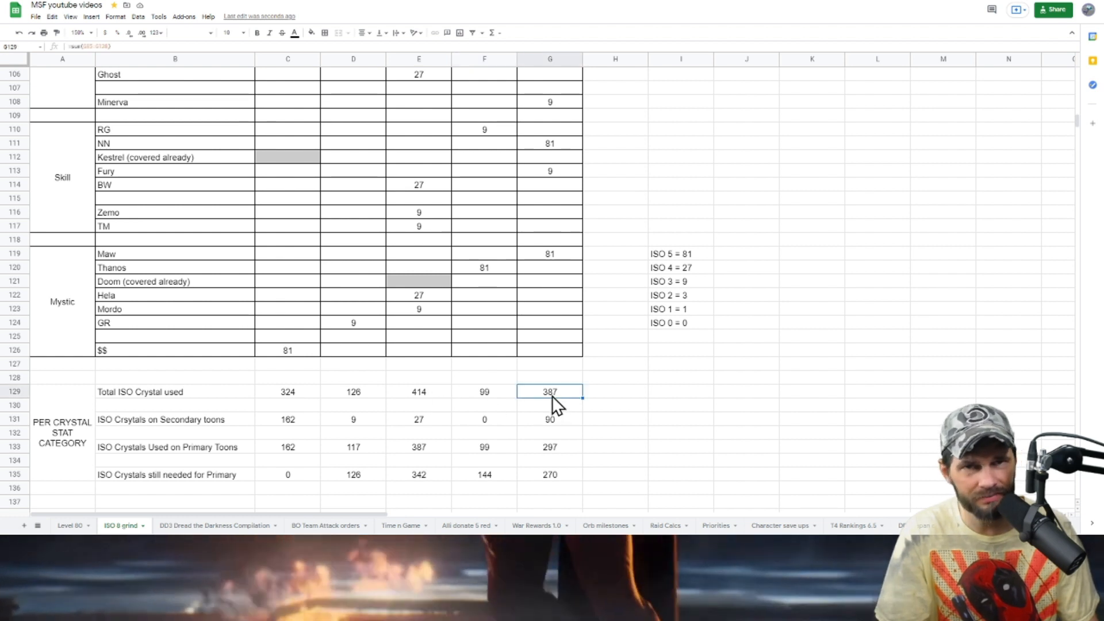
pyautogui.click(288, 419)
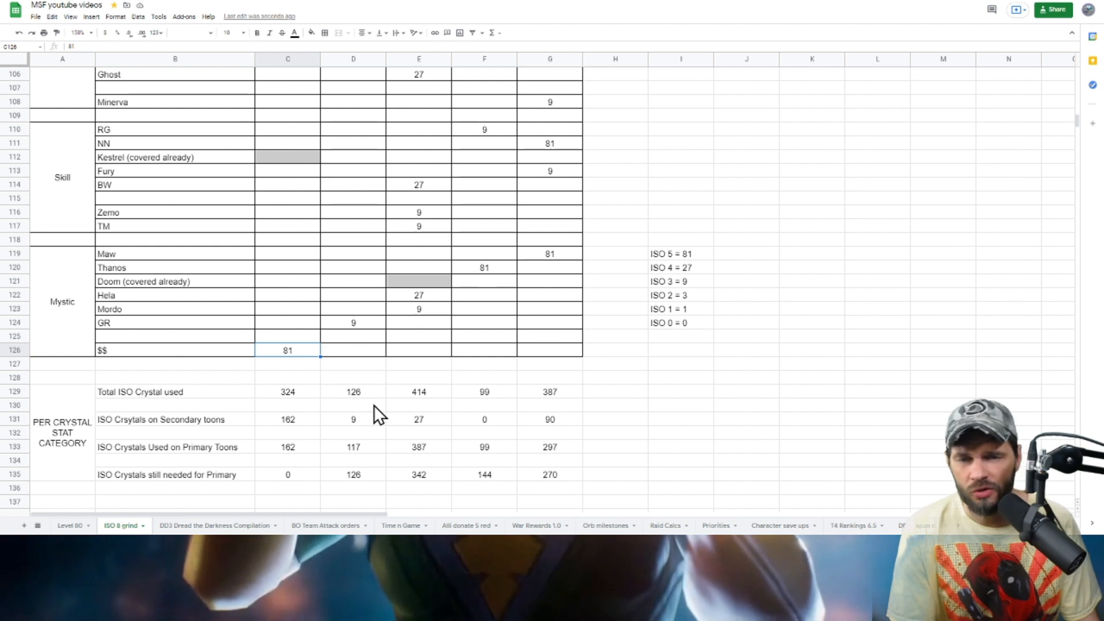
pyautogui.moveTo(294, 371)
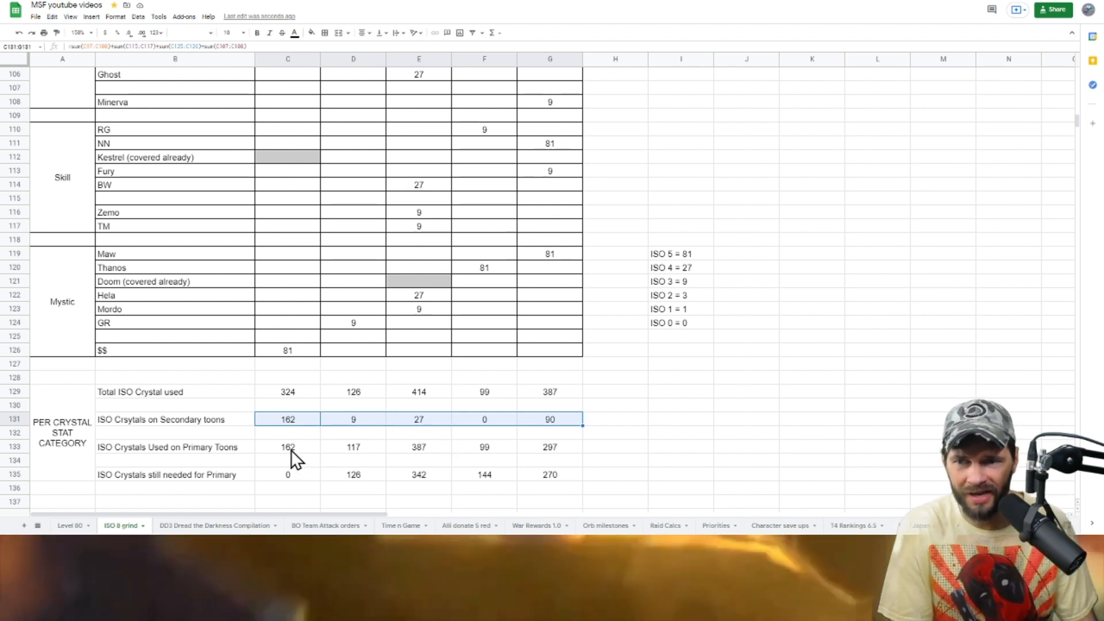
pyautogui.click(288, 447)
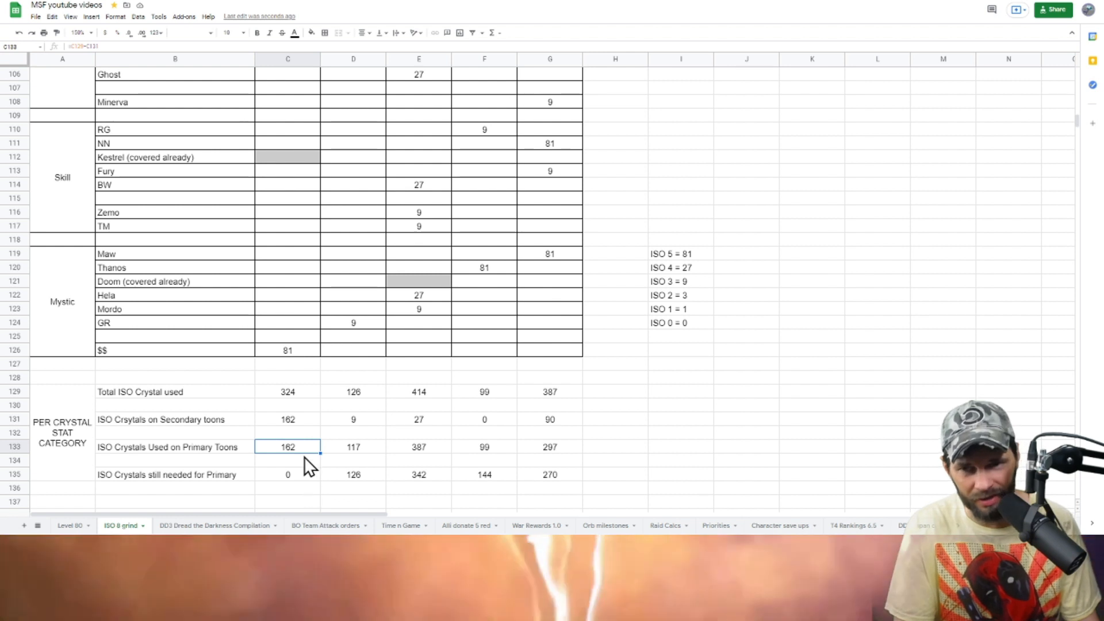
pyautogui.moveTo(341, 388)
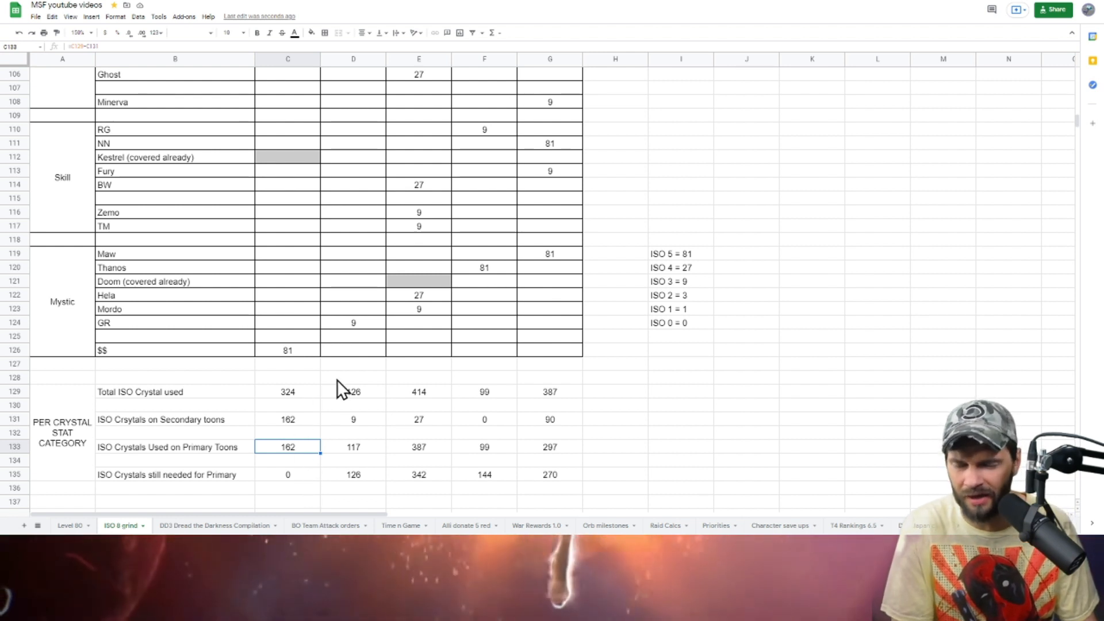
# - Scroll down to review per-class crystal inventory and the comparison table
pyautogui.scroll(-3)
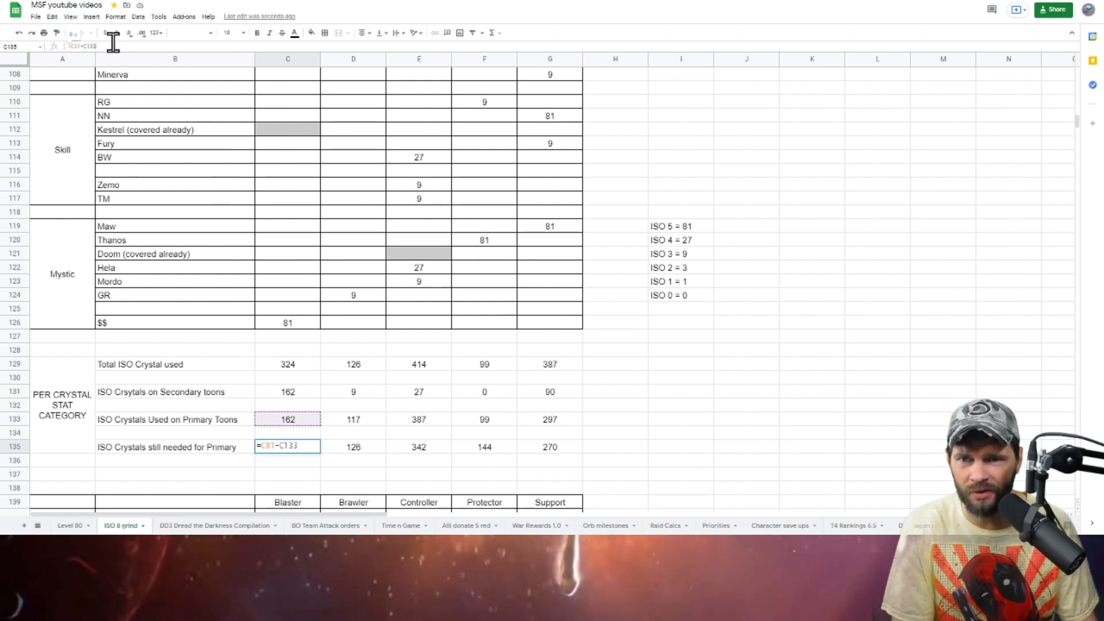
pyautogui.scroll(-3)
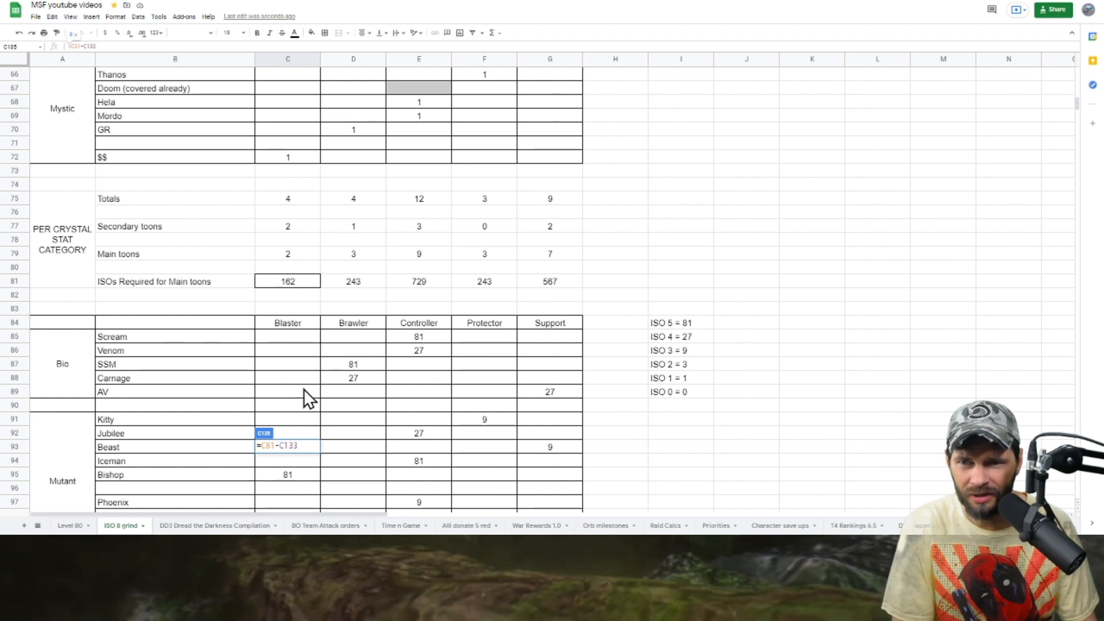
pyautogui.scroll(-3)
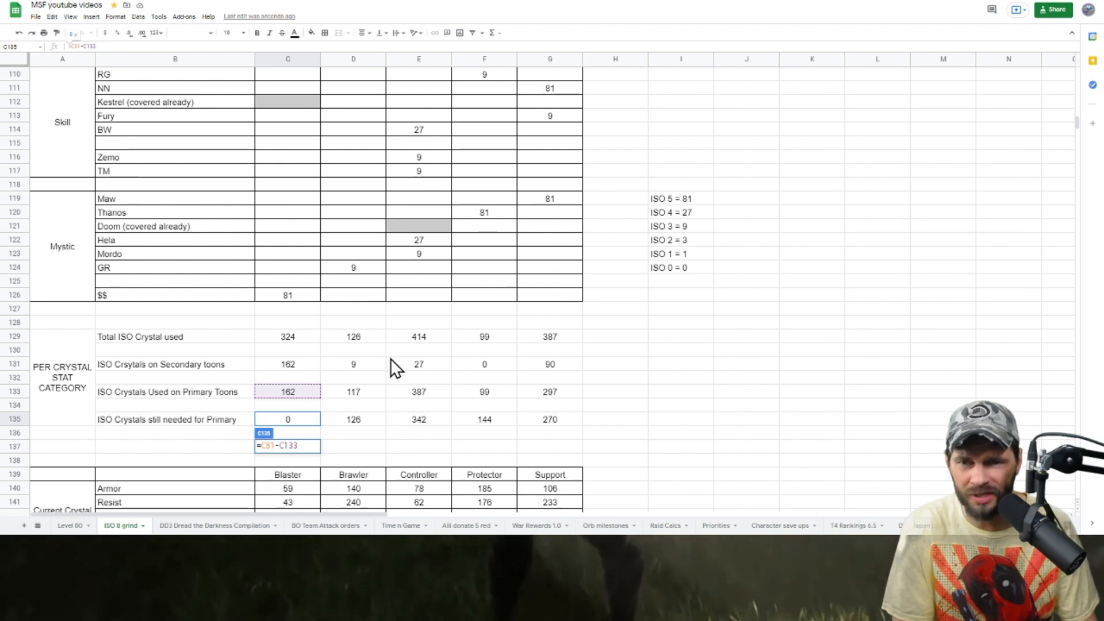
pyautogui.scroll(3)
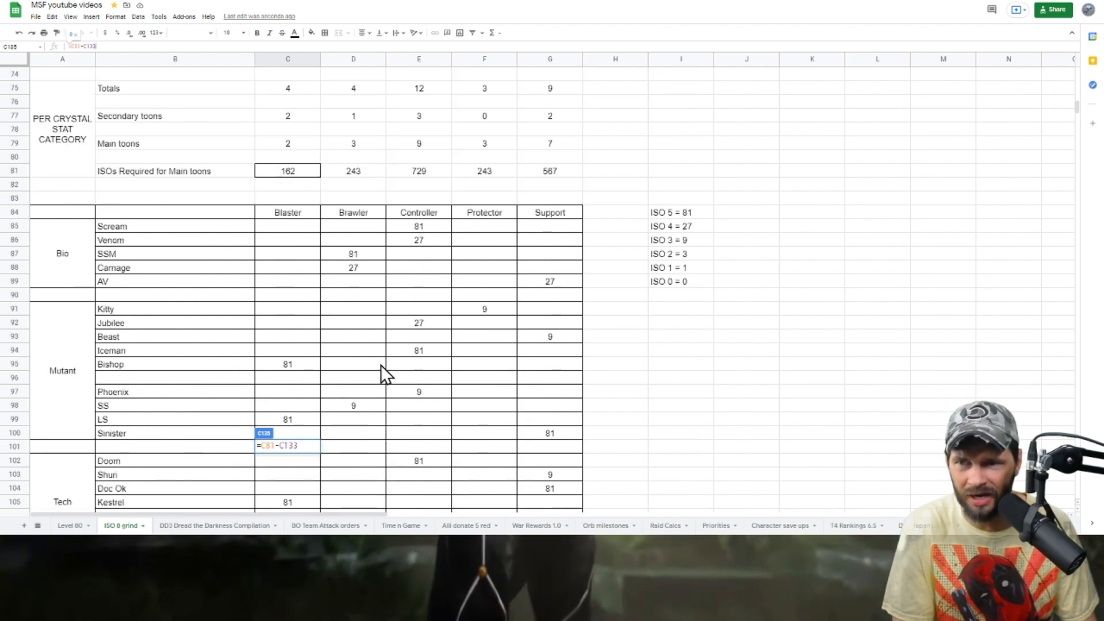
pyautogui.scroll(-3)
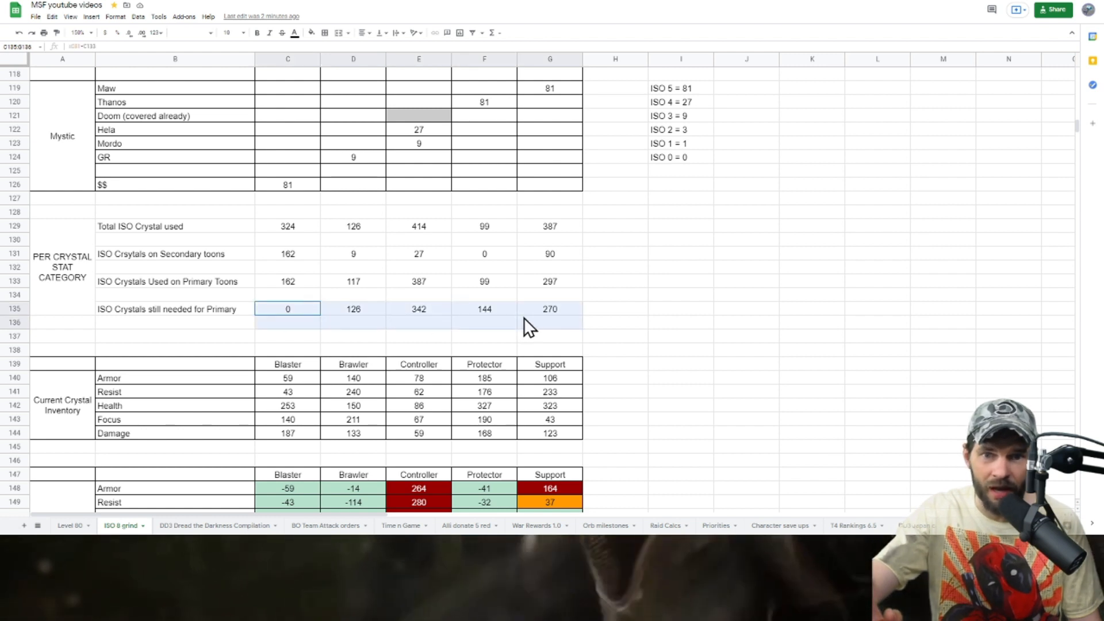
pyautogui.click(62, 267)
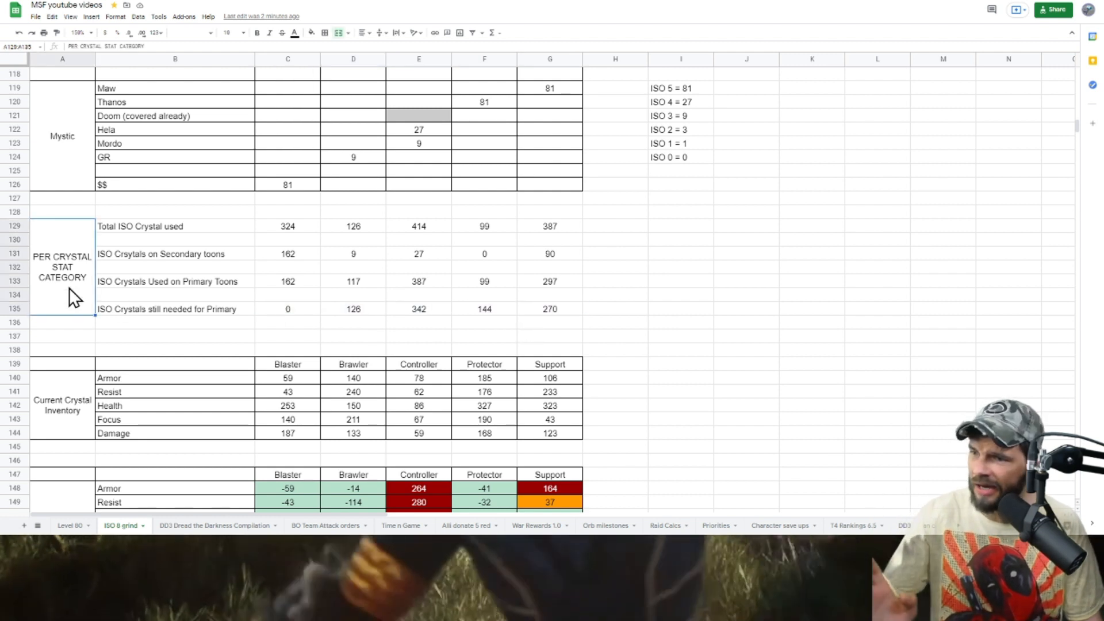
pyautogui.moveTo(486, 383)
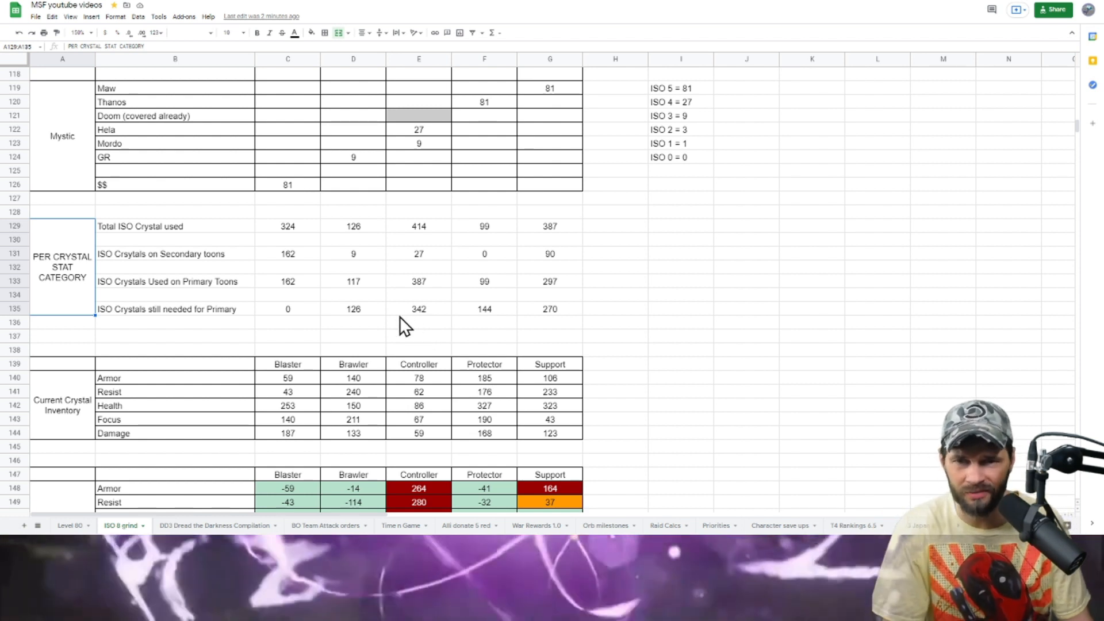
pyautogui.scroll(-3)
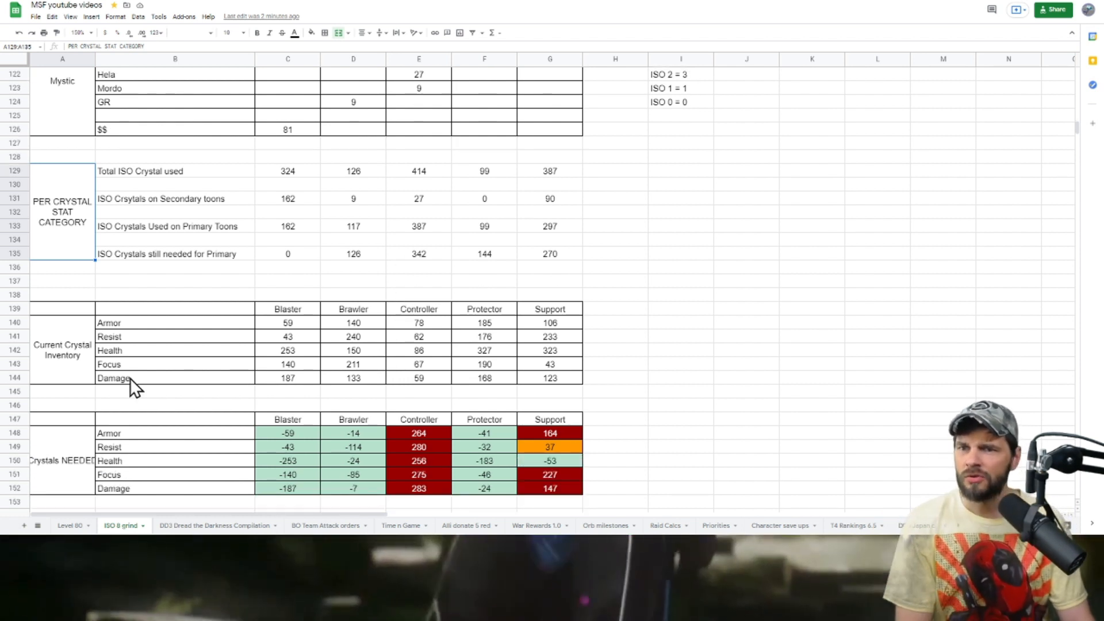
pyautogui.scroll(-3)
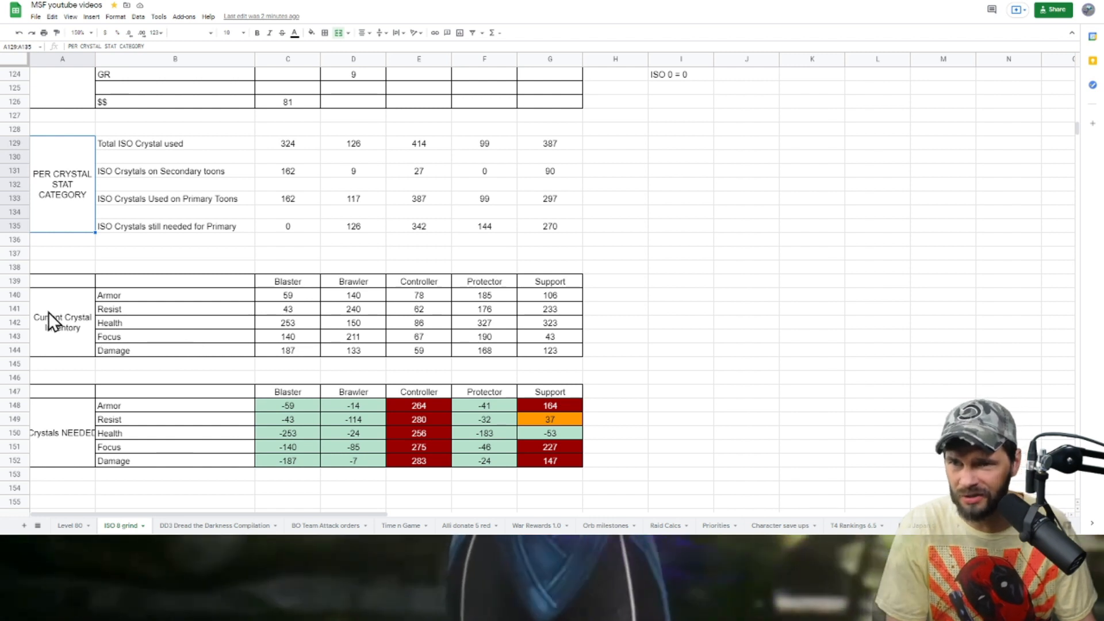
pyautogui.click(61, 323)
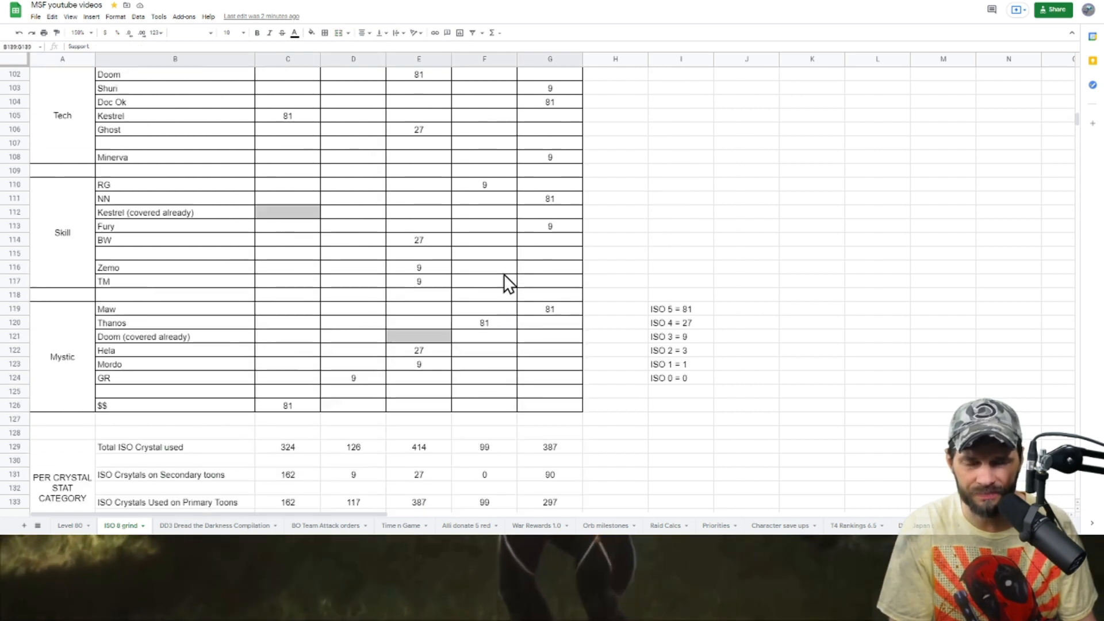
pyautogui.scroll(-3)
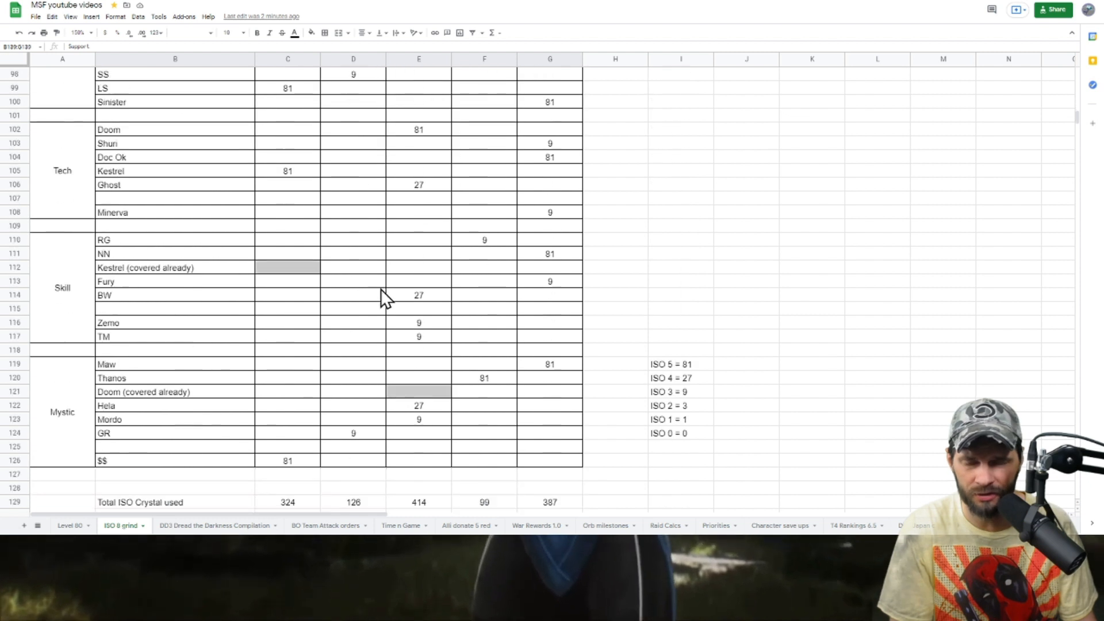
pyautogui.scroll(-3)
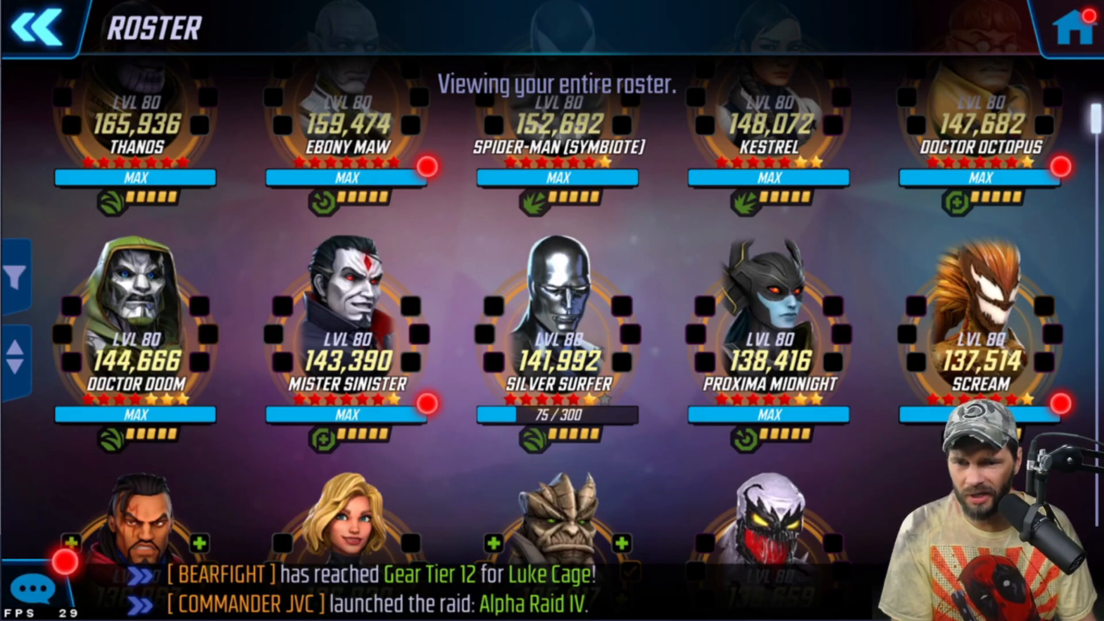
# - Open Mister Sinister's ISO-8 and check his Support Resist (233) and Armor (106) counts
pyautogui.click(345, 317)
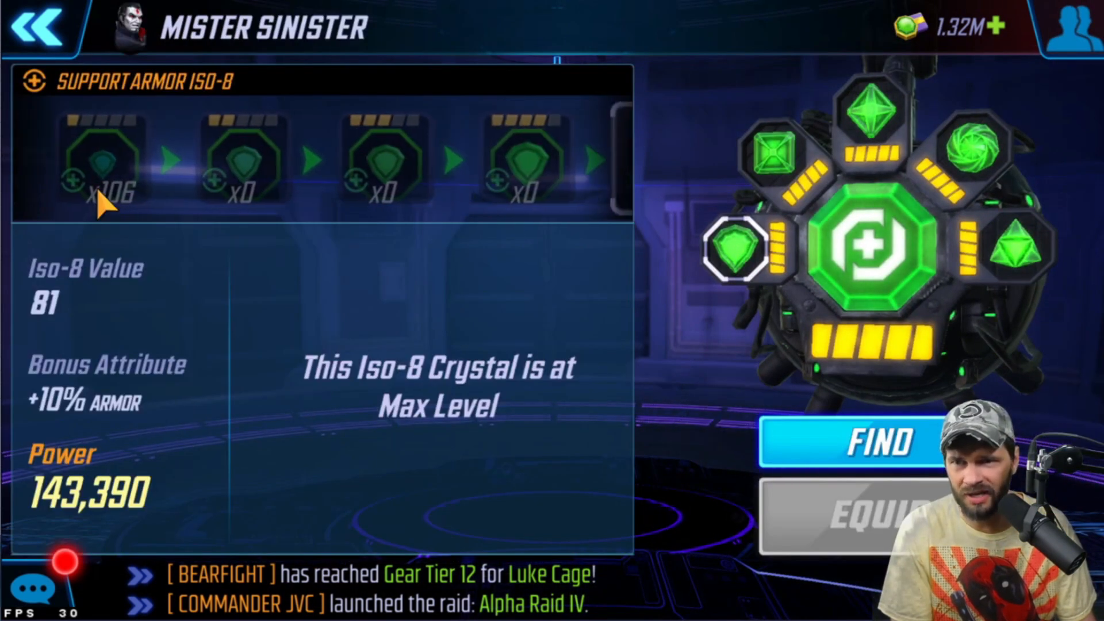
pyautogui.click(771, 153)
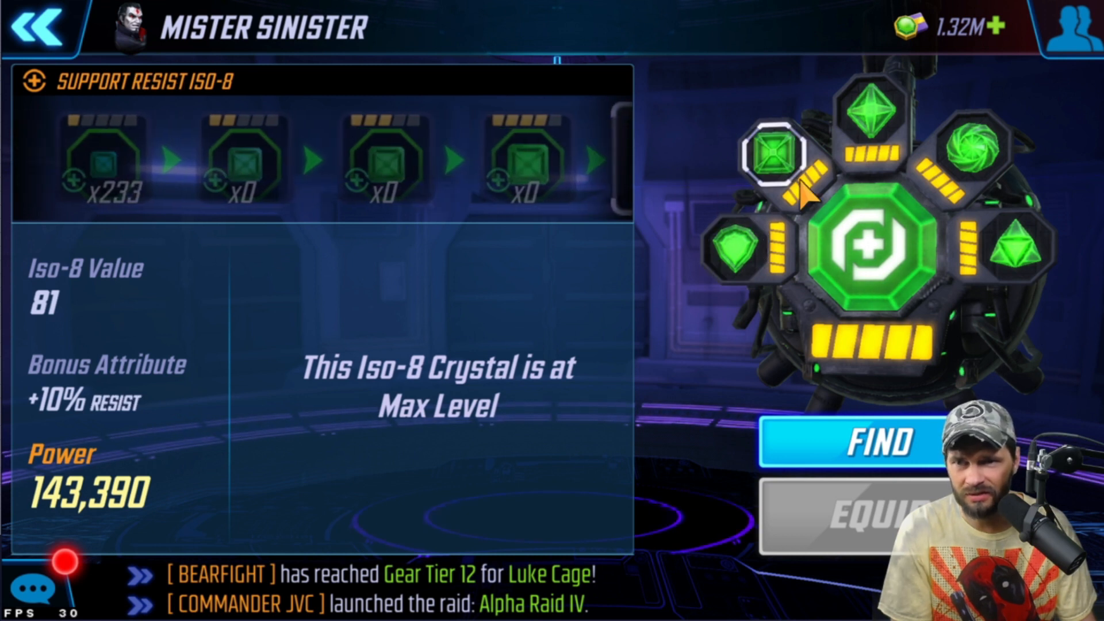
pyautogui.click(873, 109)
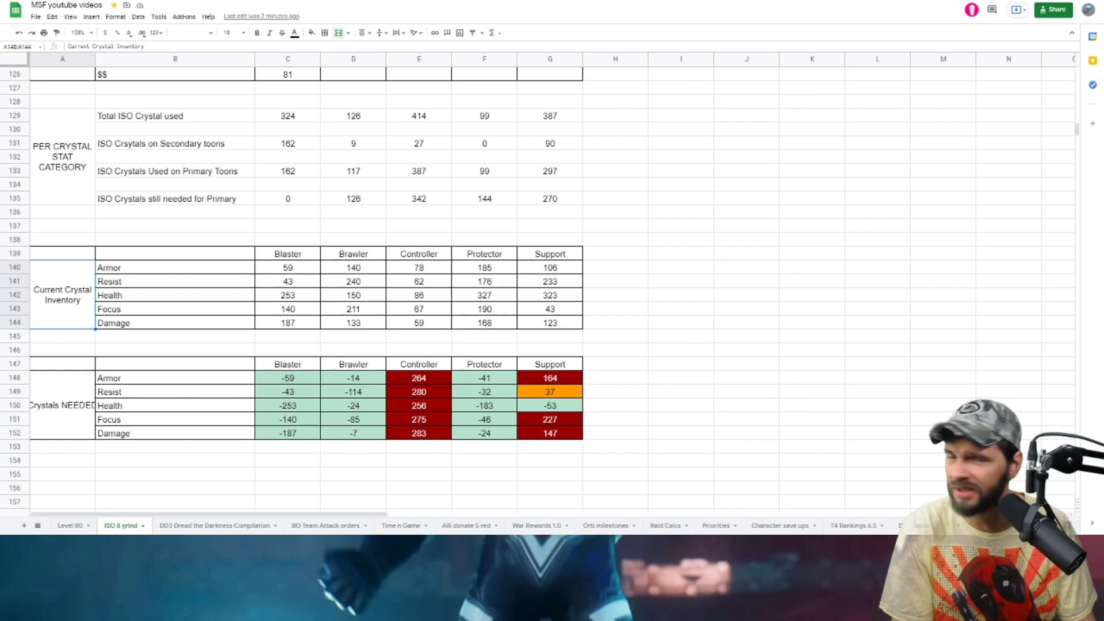
pyautogui.click(1007, 267)
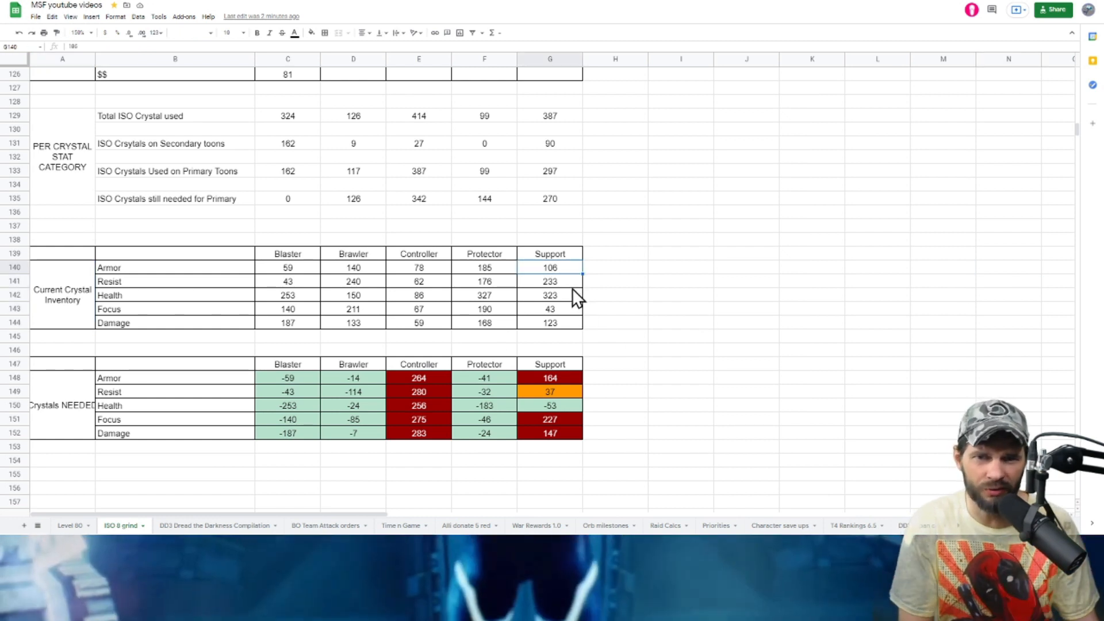
pyautogui.click(549, 295)
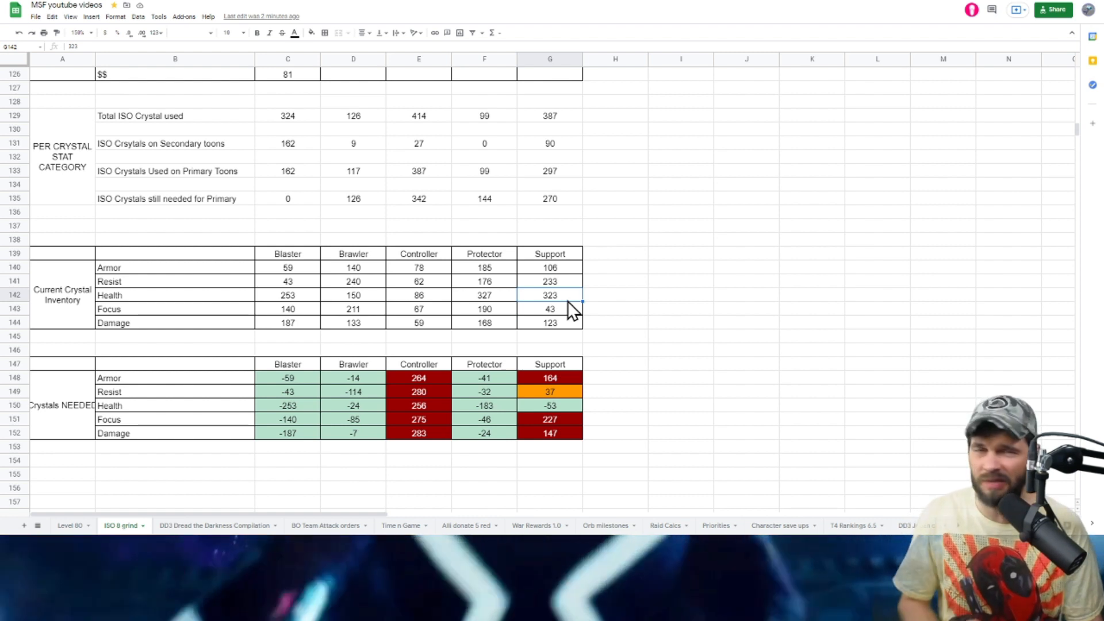
pyautogui.moveTo(352, 281); pyautogui.dragTo(550, 322)
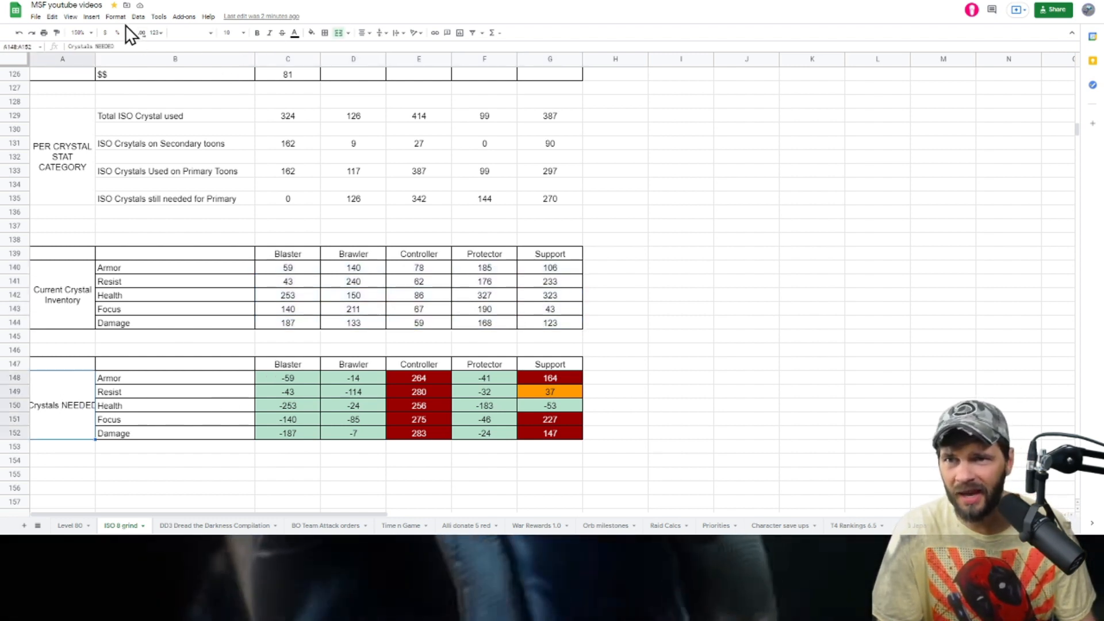
# - Apply Wrap text wrapping to the Crystals NEEDED label in A148:A152
pyautogui.click(115, 16)
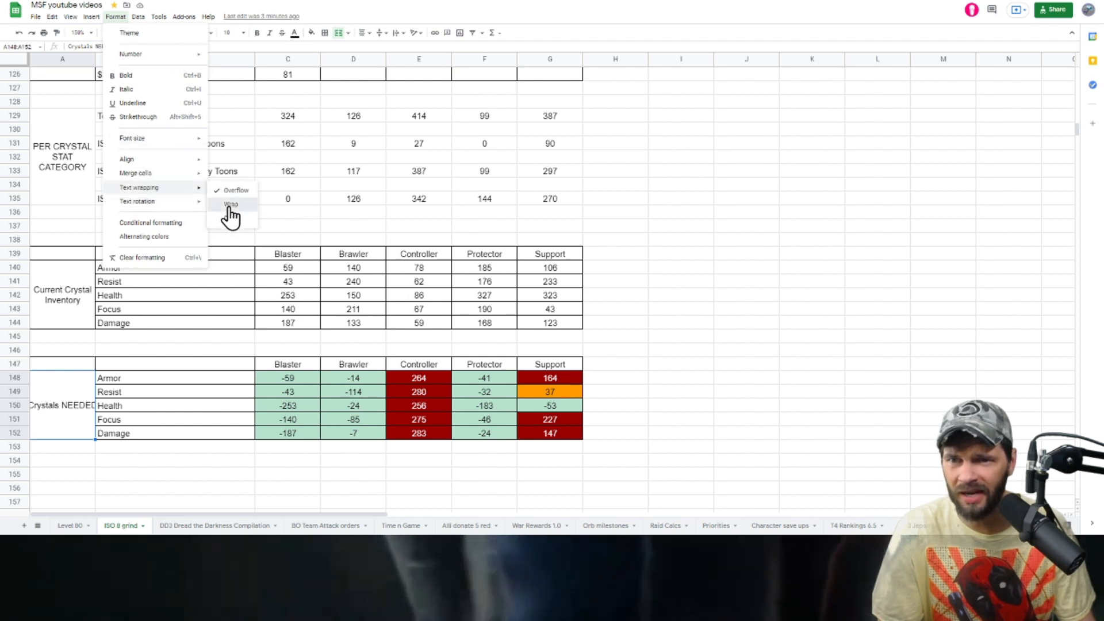
pyautogui.click(231, 204)
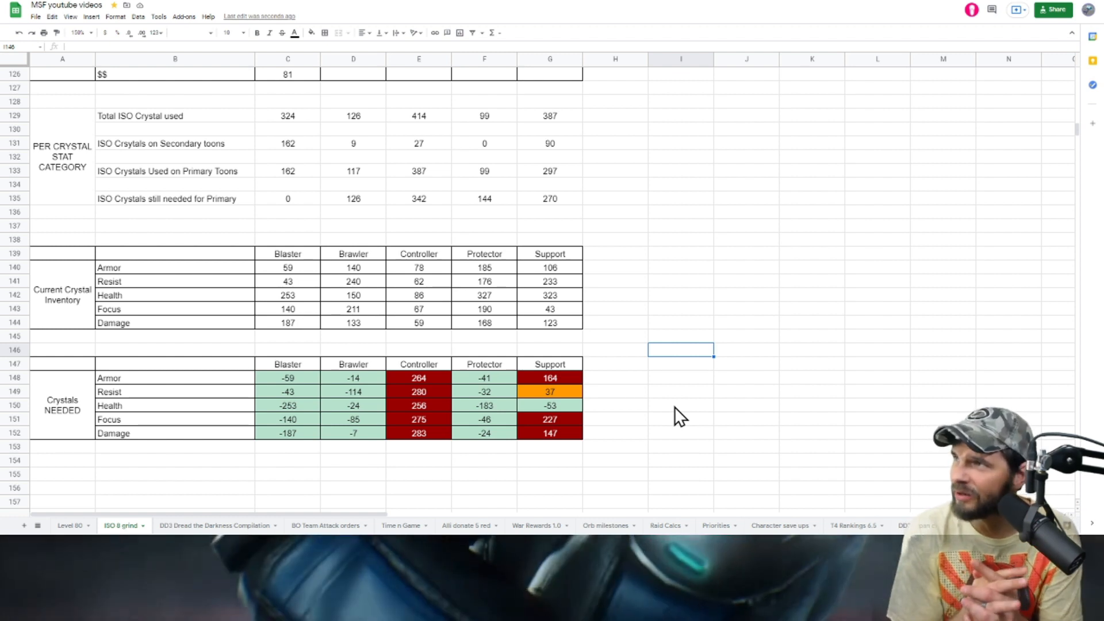
pyautogui.click(418, 378)
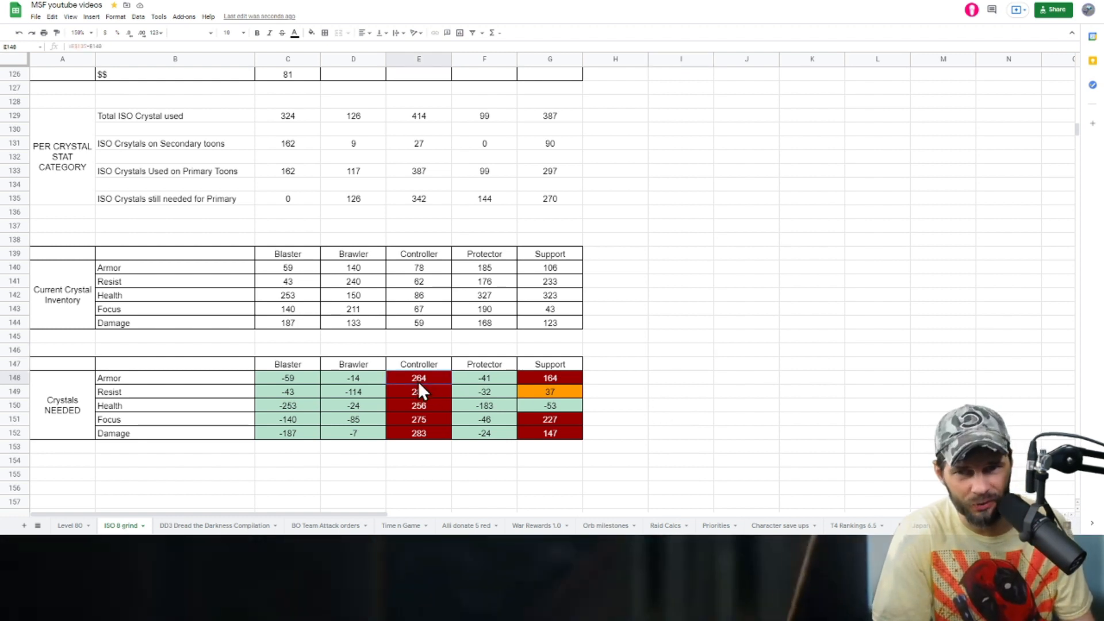
pyautogui.moveTo(418, 377); pyautogui.dragTo(418, 433)
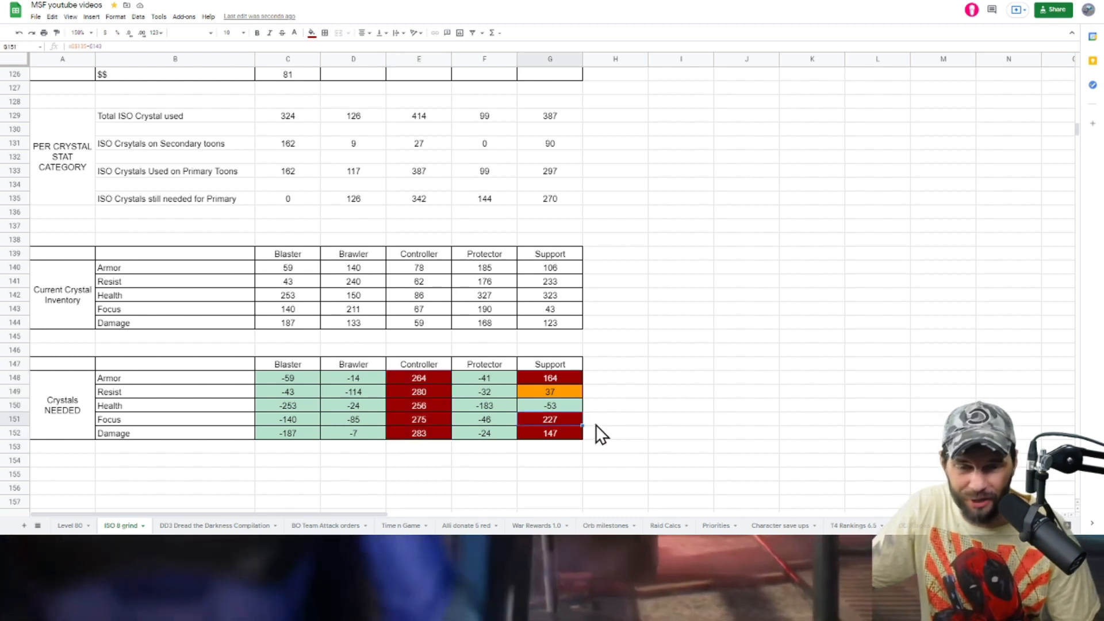
pyautogui.moveTo(646, 420)
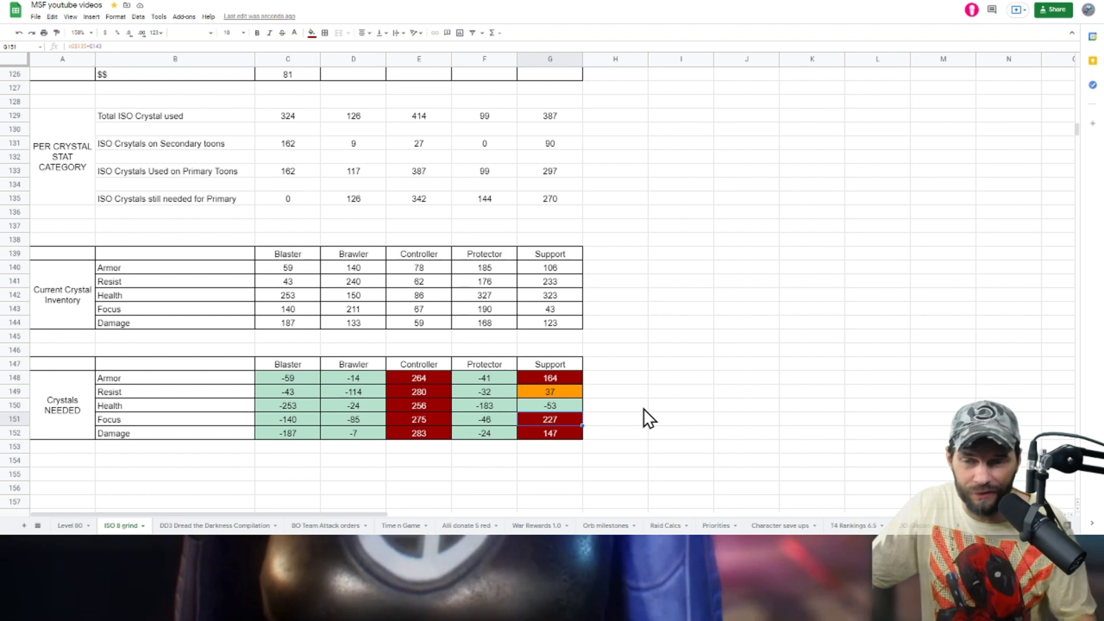
pyautogui.moveTo(648, 408)
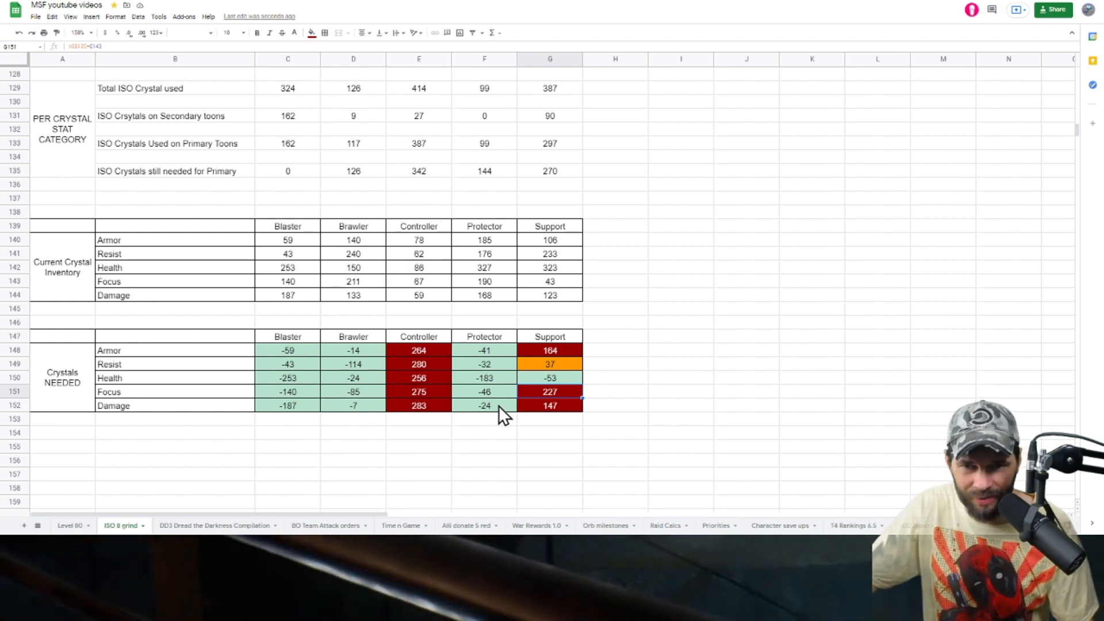
pyautogui.click(680, 392)
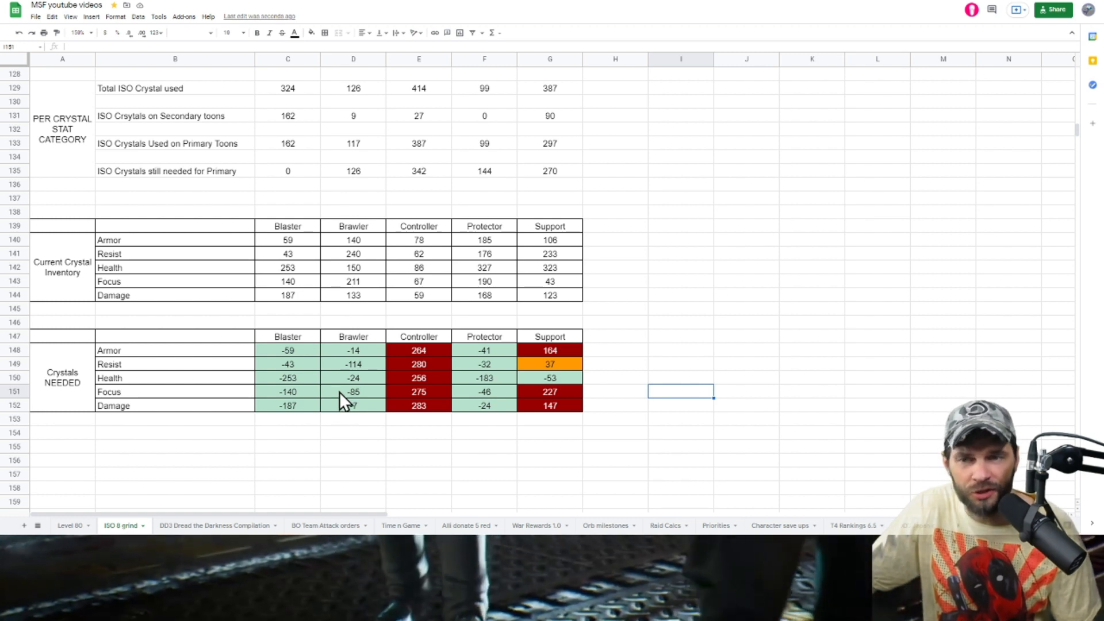
pyautogui.moveTo(415, 275)
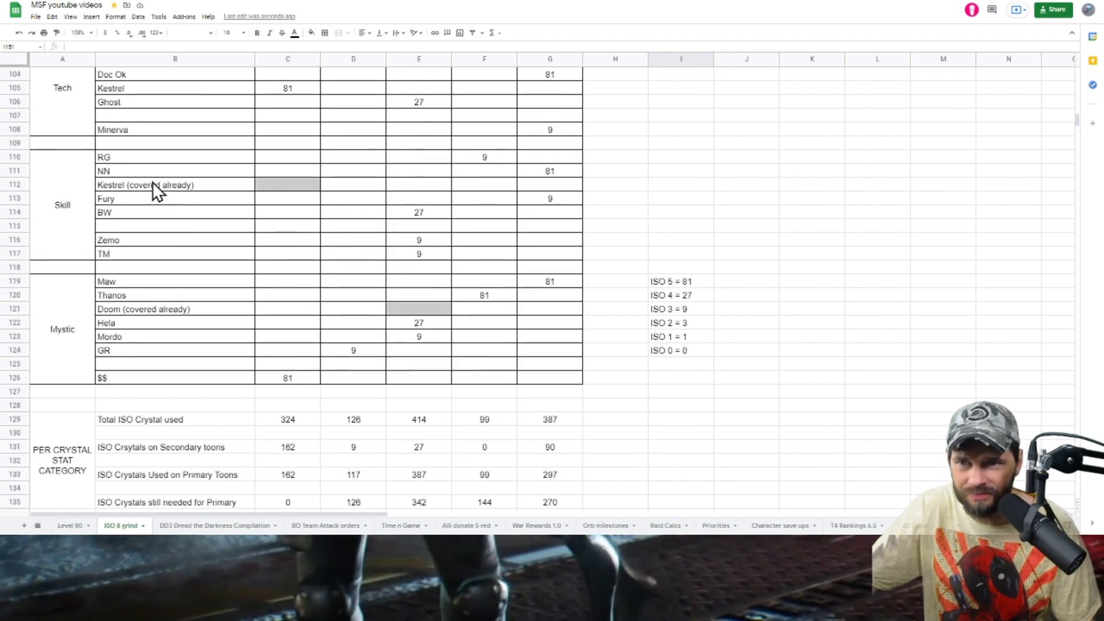
pyautogui.scroll(-3)
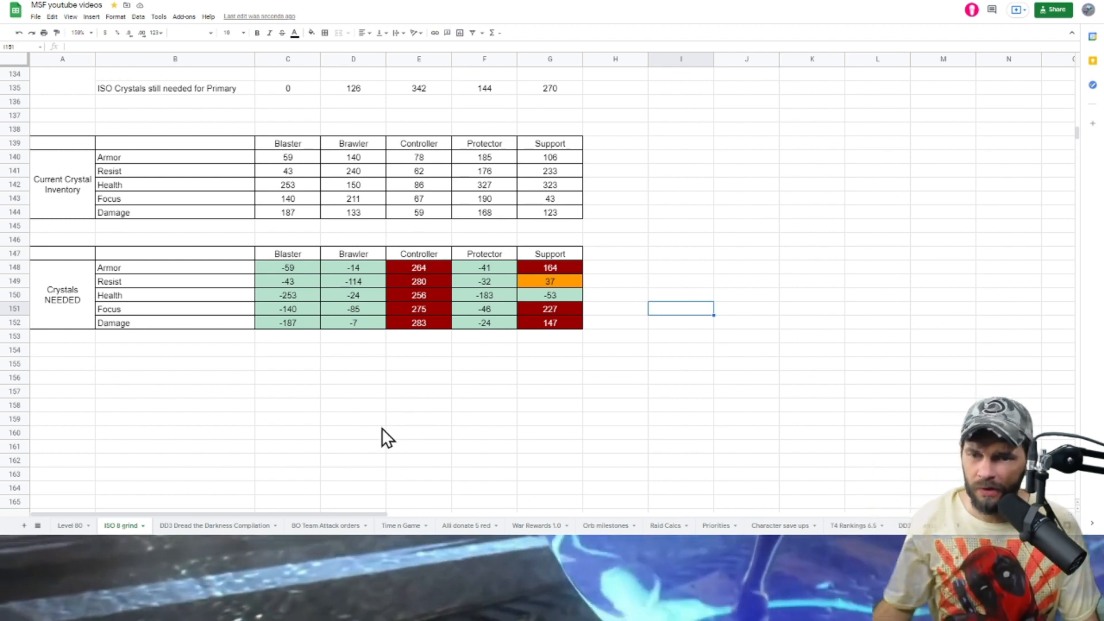
pyautogui.moveTo(552, 285)
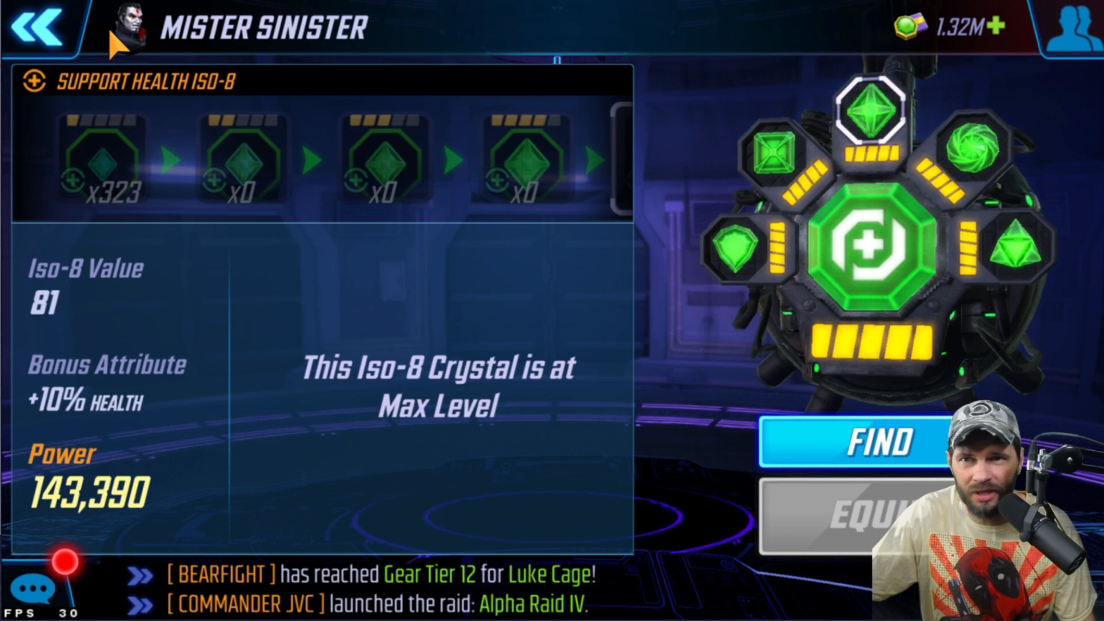
# - Check Black Widow's armor and resist crystals and find Controller Resist sources
pyautogui.click(37, 27)
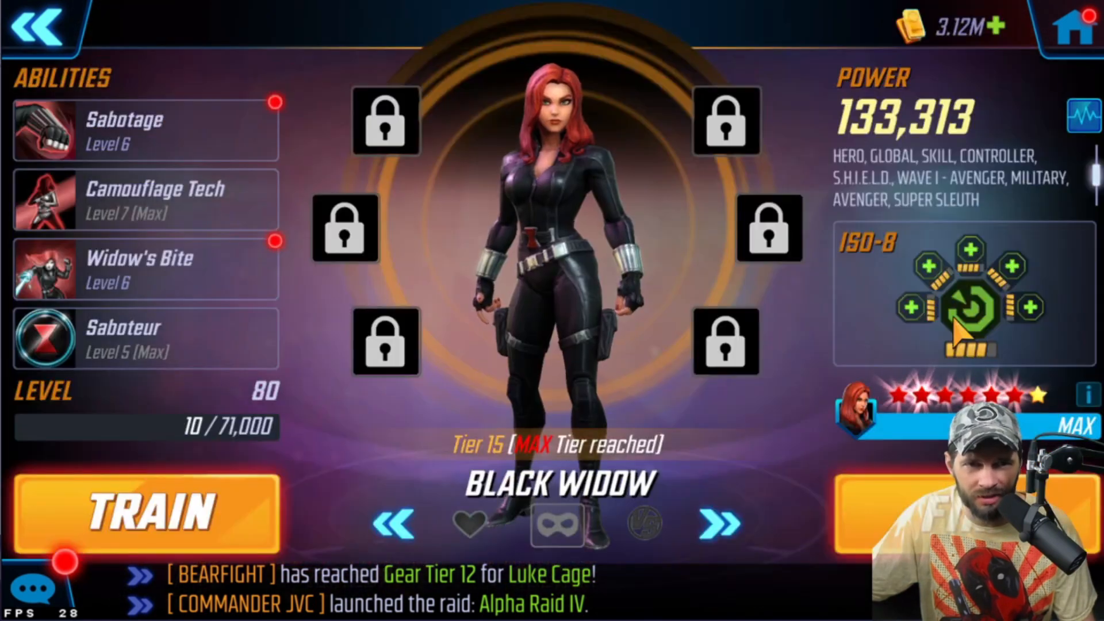
pyautogui.click(969, 304)
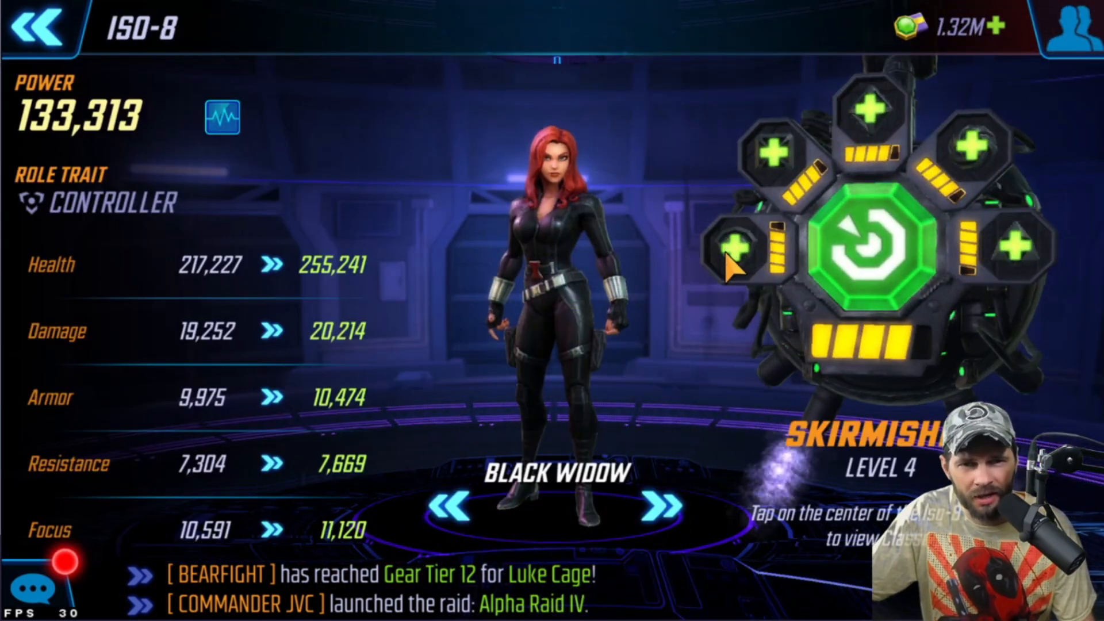
pyautogui.click(873, 254)
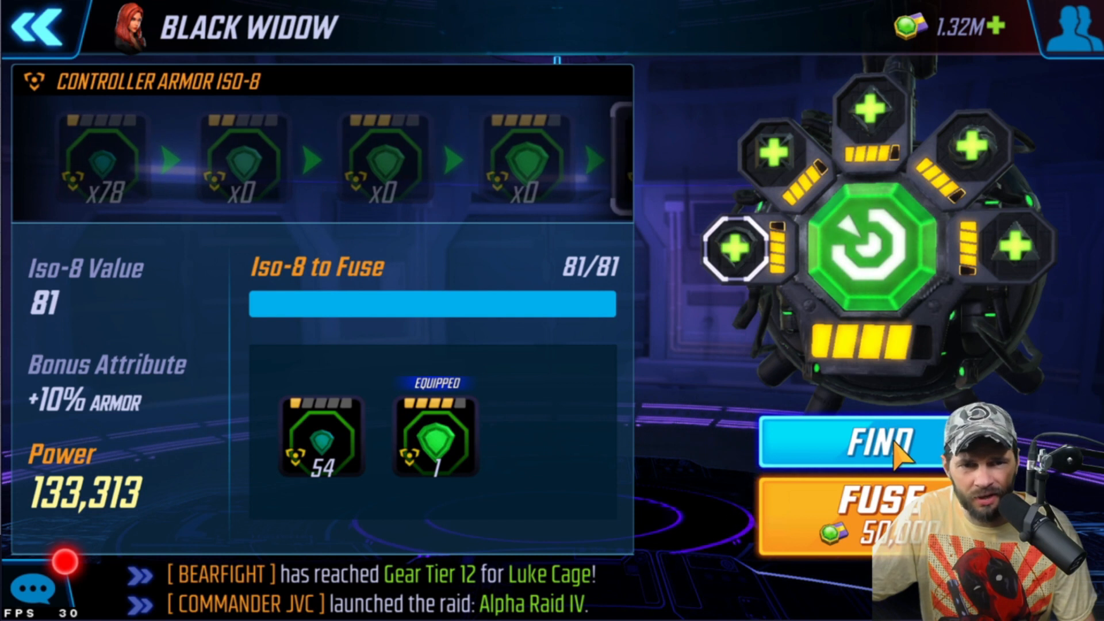
pyautogui.click(854, 443)
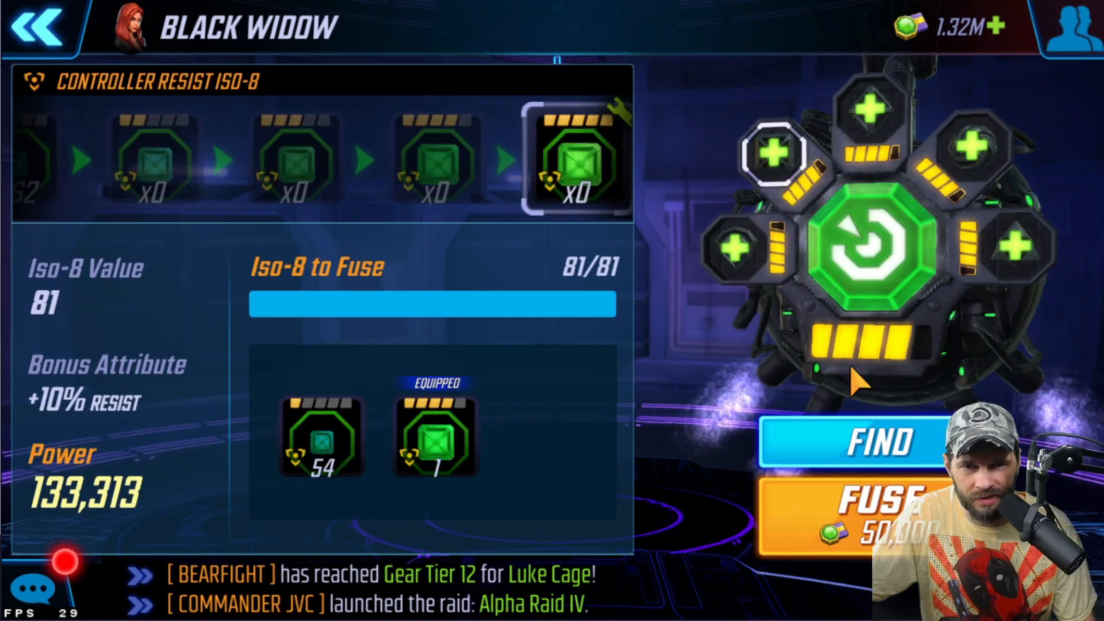
pyautogui.click(856, 441)
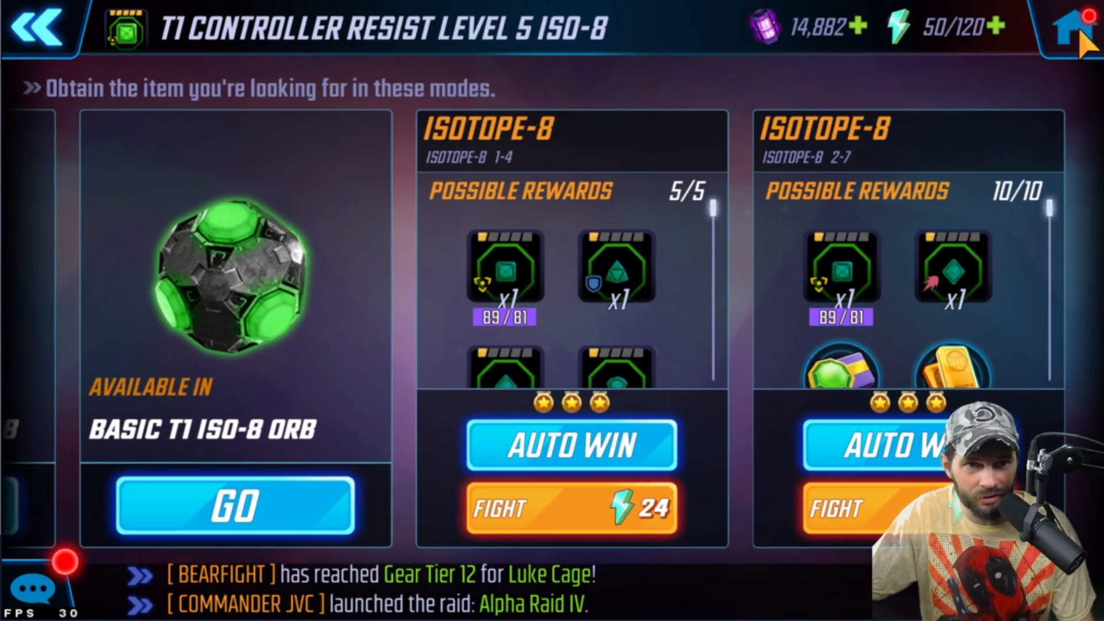
pyautogui.moveTo(570, 324)
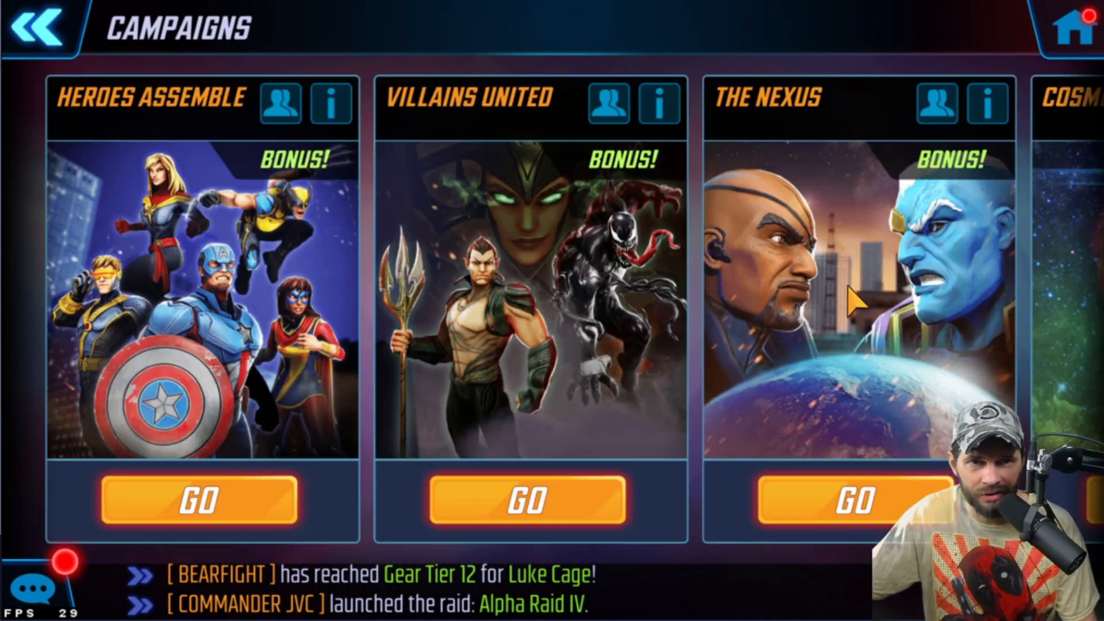
# - Reopen Black Widow's ISO-8 panel and check her Controller Armor count of 78
pyautogui.hscroll(-3)
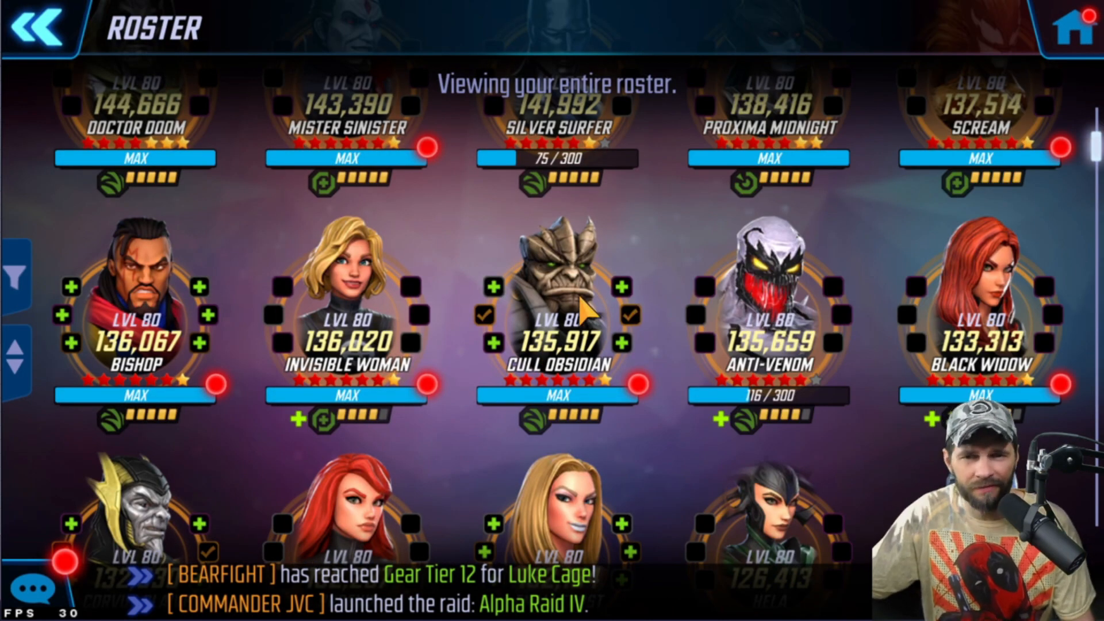
pyautogui.moveTo(838, 322)
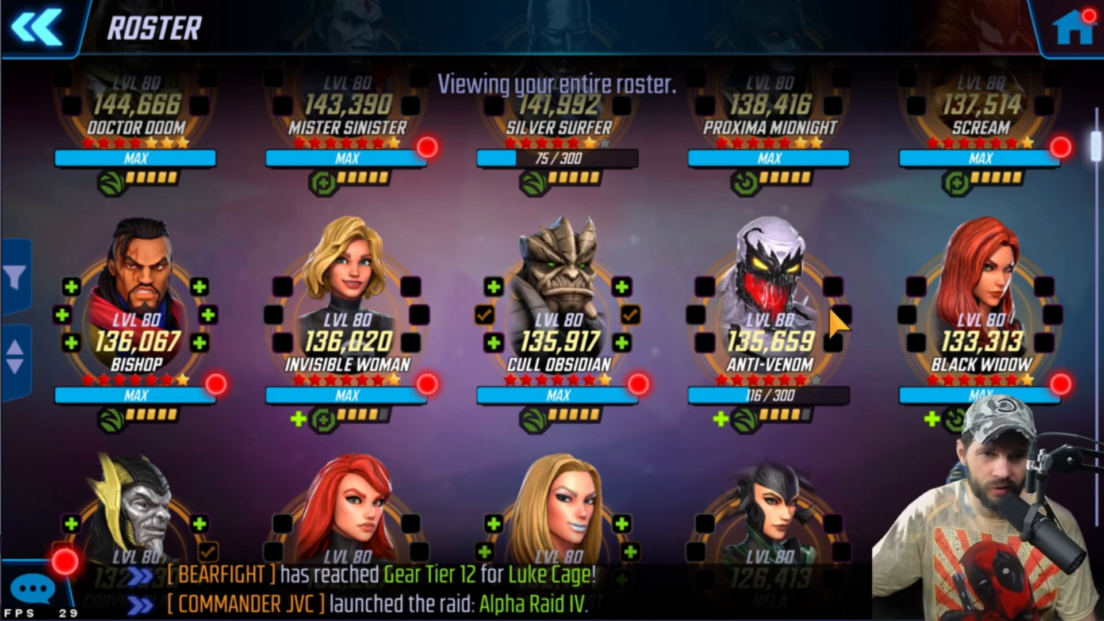
pyautogui.click(975, 303)
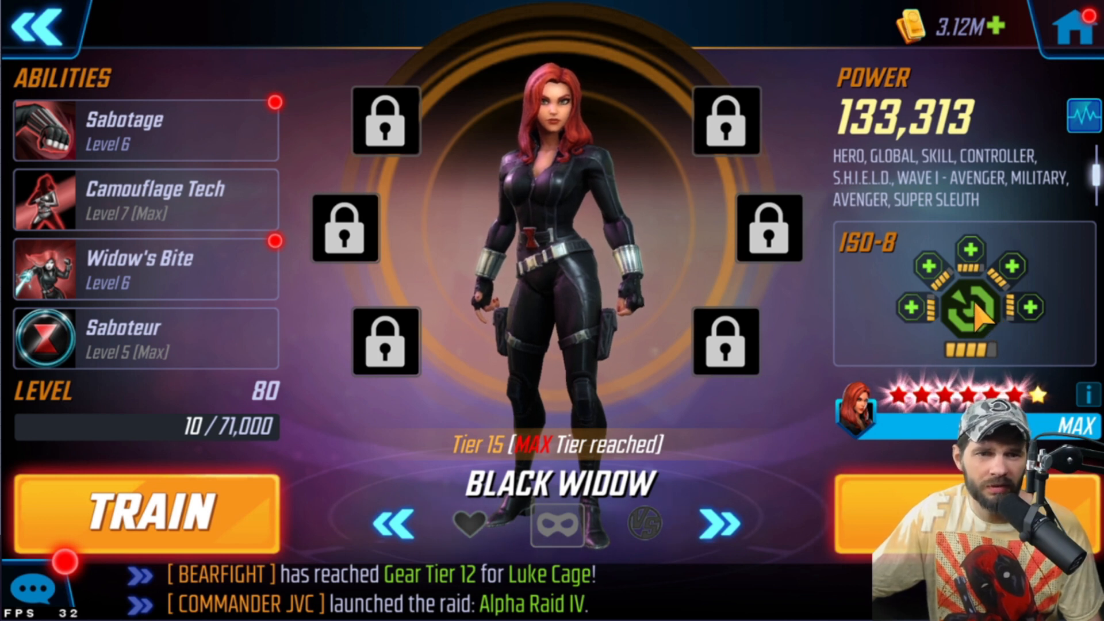
pyautogui.click(970, 309)
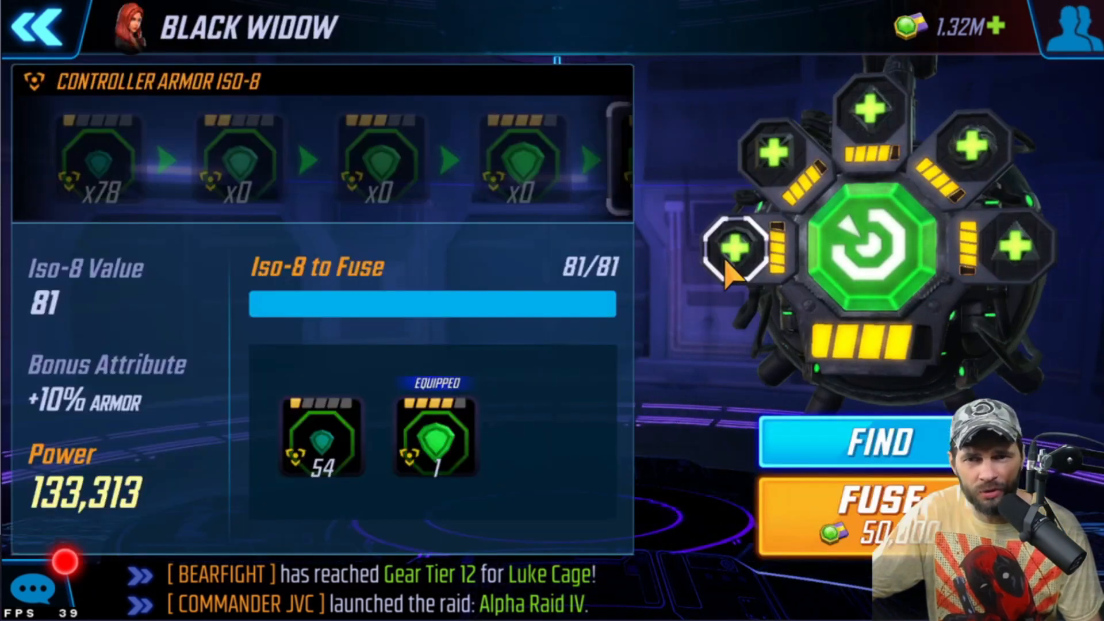
pyautogui.click(865, 109)
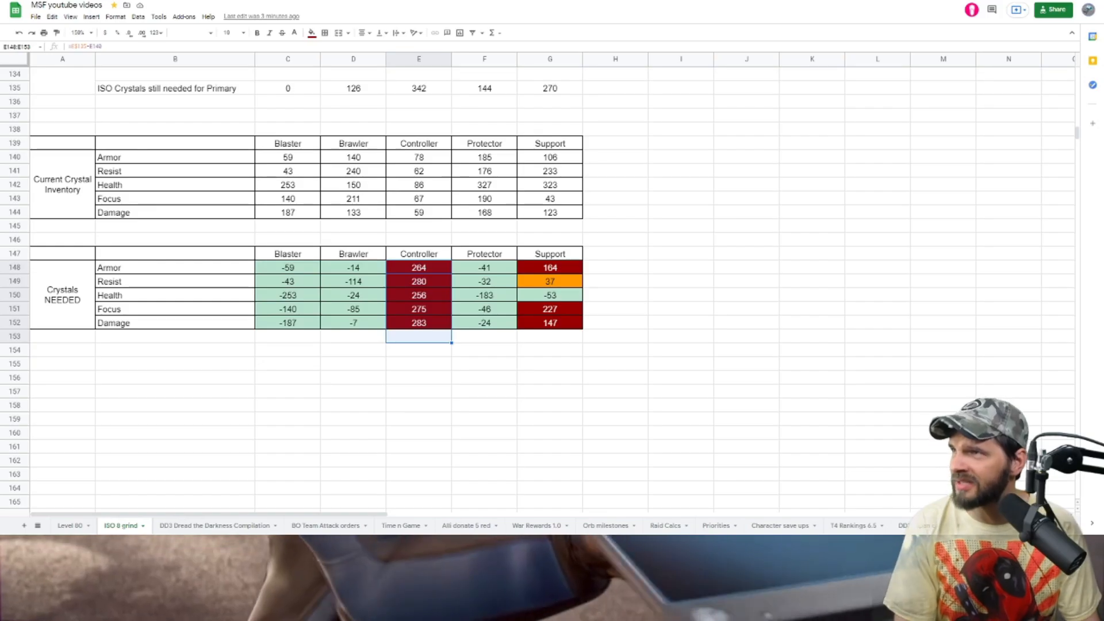
pyautogui.click(1008, 281)
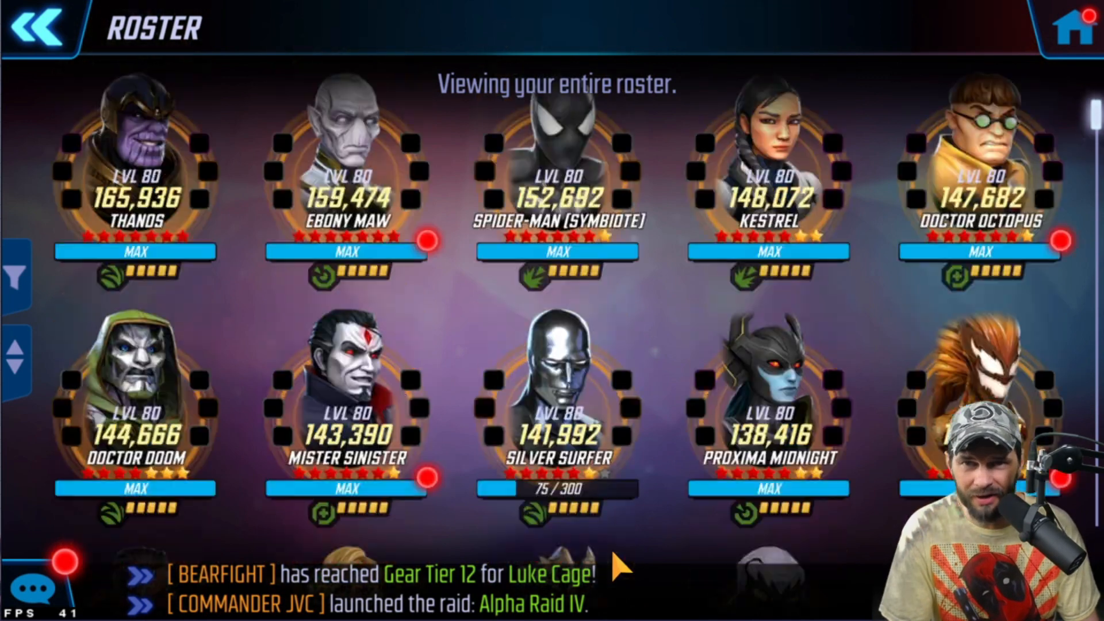
# - Scroll the roster down to lower-powered heroes like Rhino, Sif and Drax
pyautogui.scroll(-3)
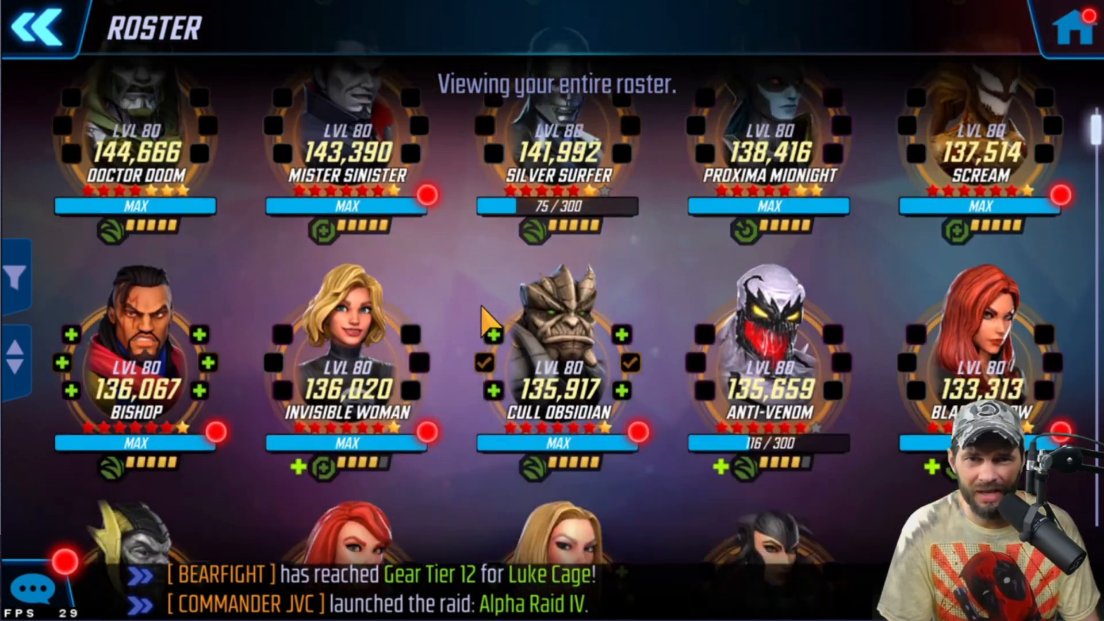
pyautogui.scroll(-3)
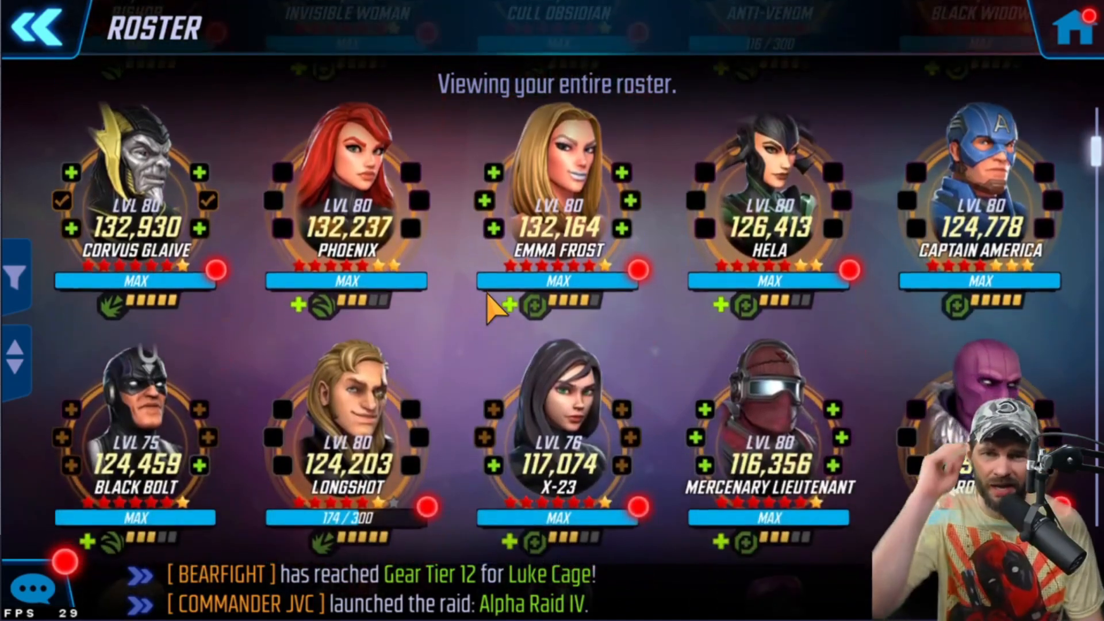
pyautogui.scroll(-3)
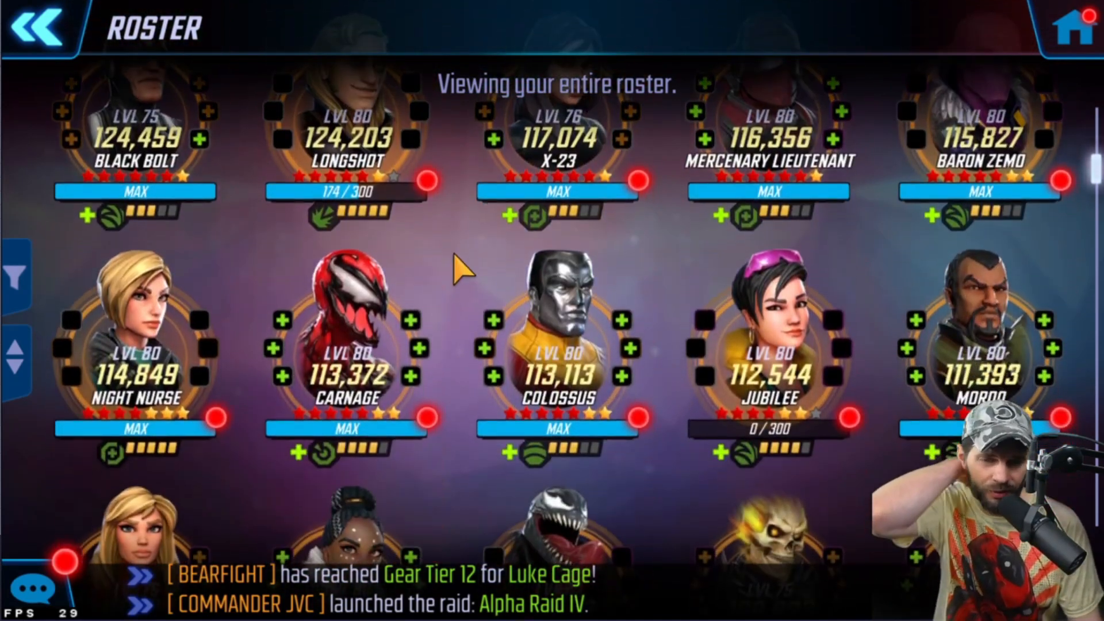
pyautogui.scroll(-3)
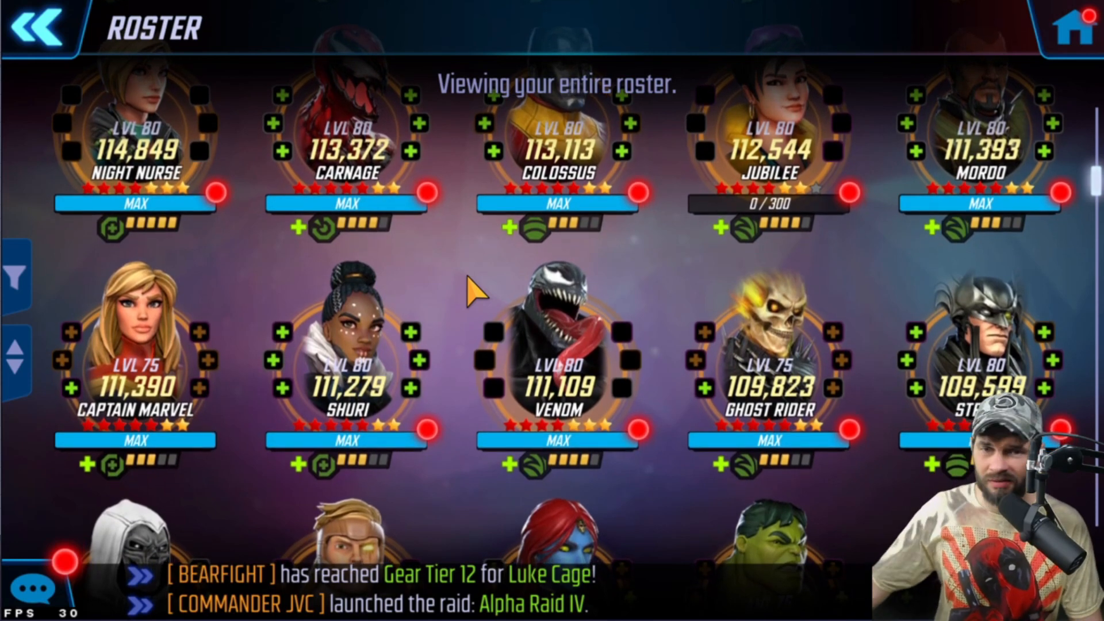
pyautogui.scroll(-3)
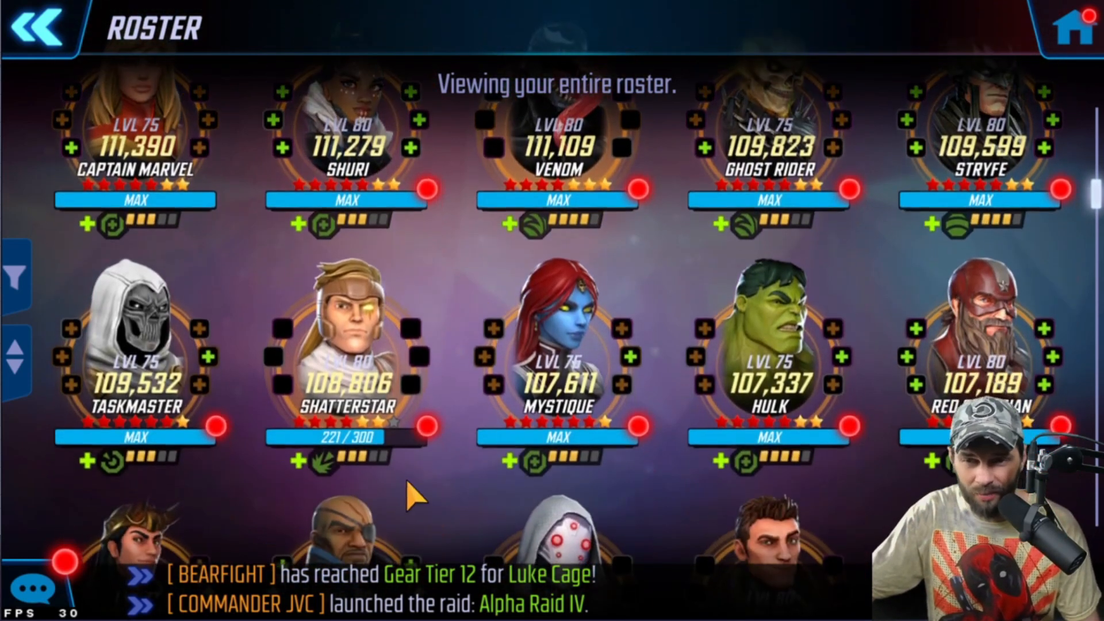
pyautogui.scroll(-3)
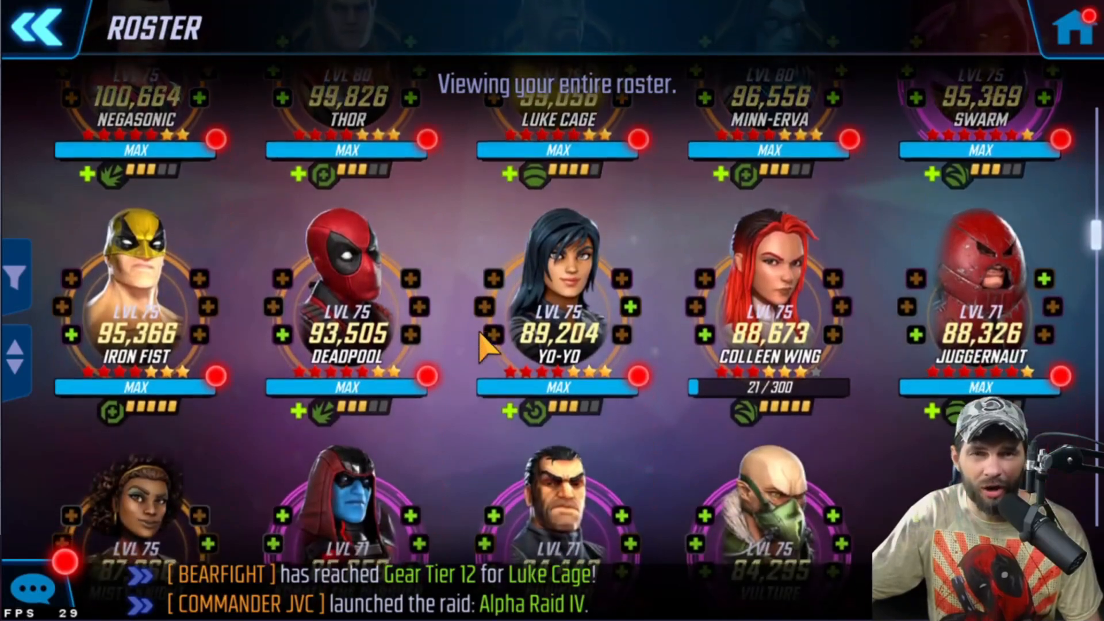
pyautogui.scroll(-3)
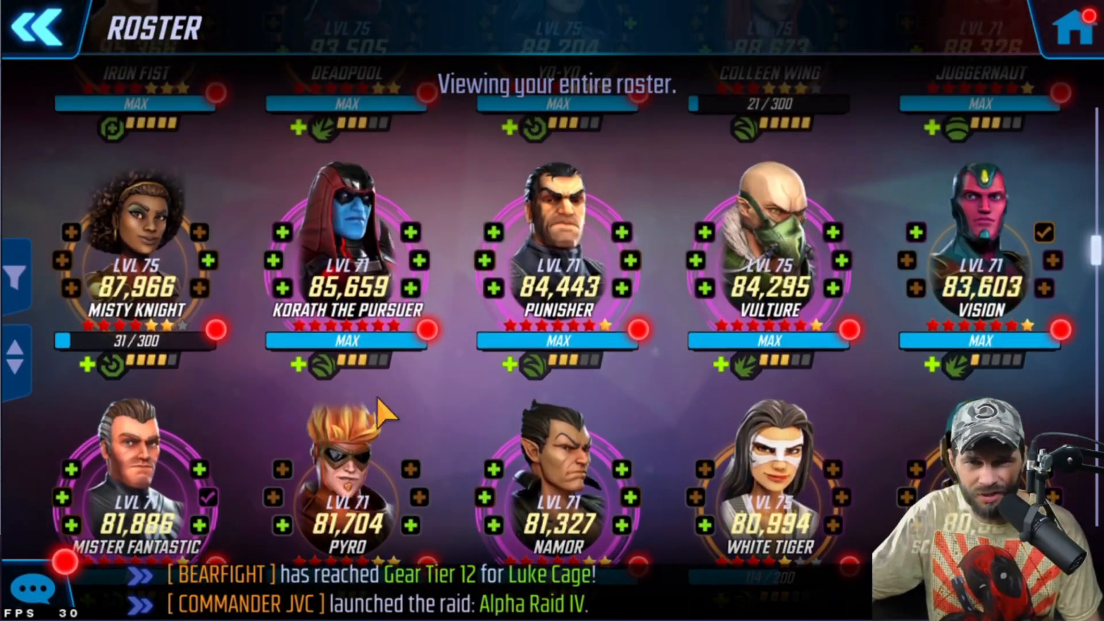
pyautogui.scroll(-3)
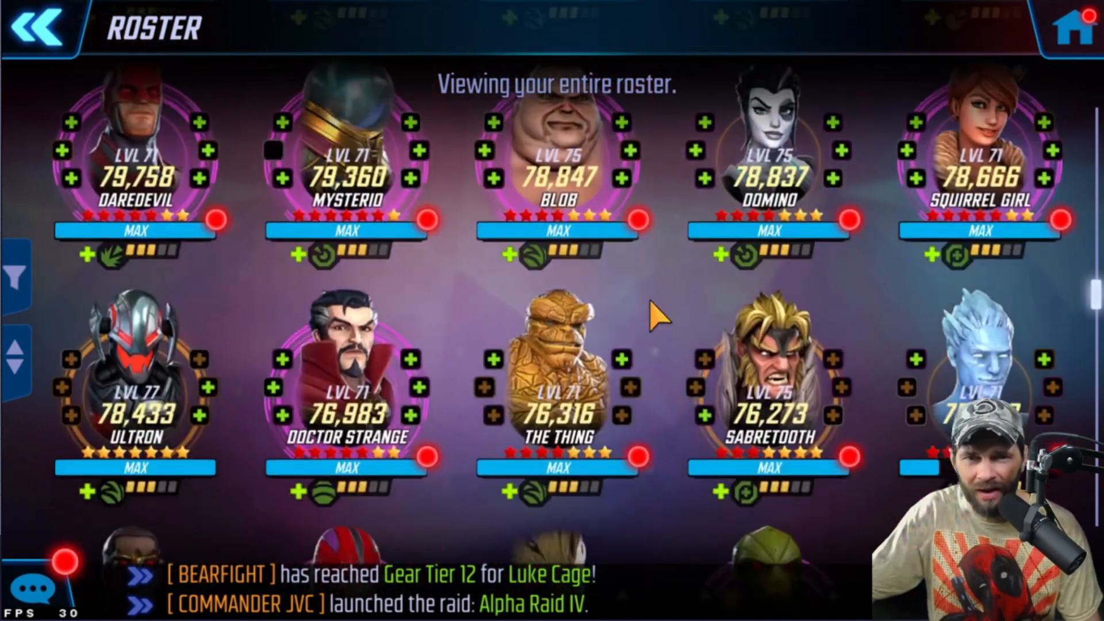
pyautogui.scroll(-3)
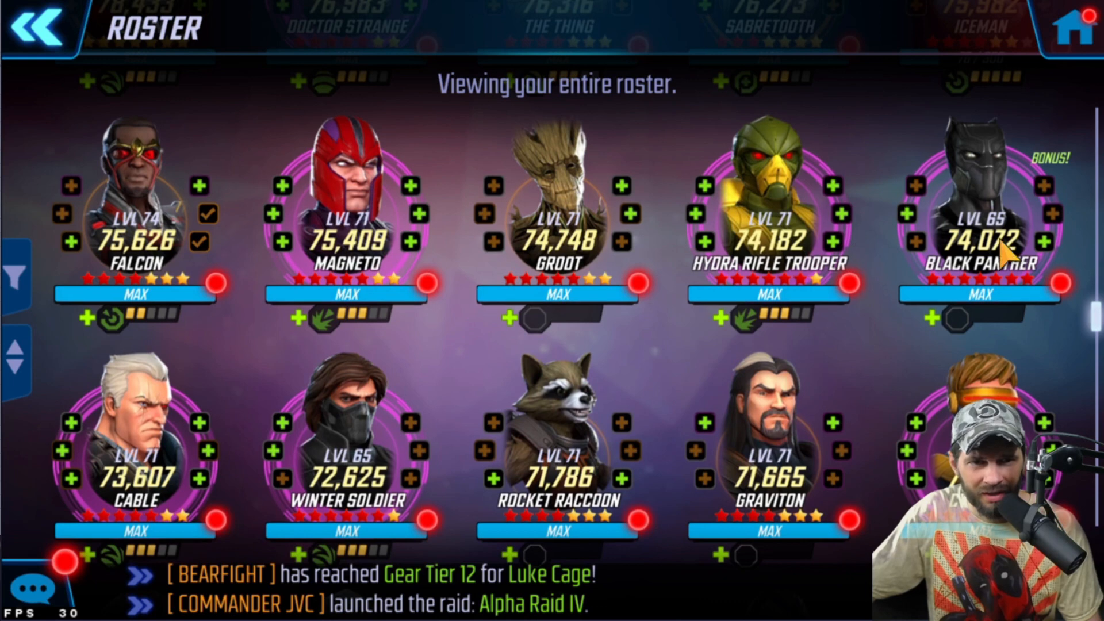
pyautogui.scroll(-3)
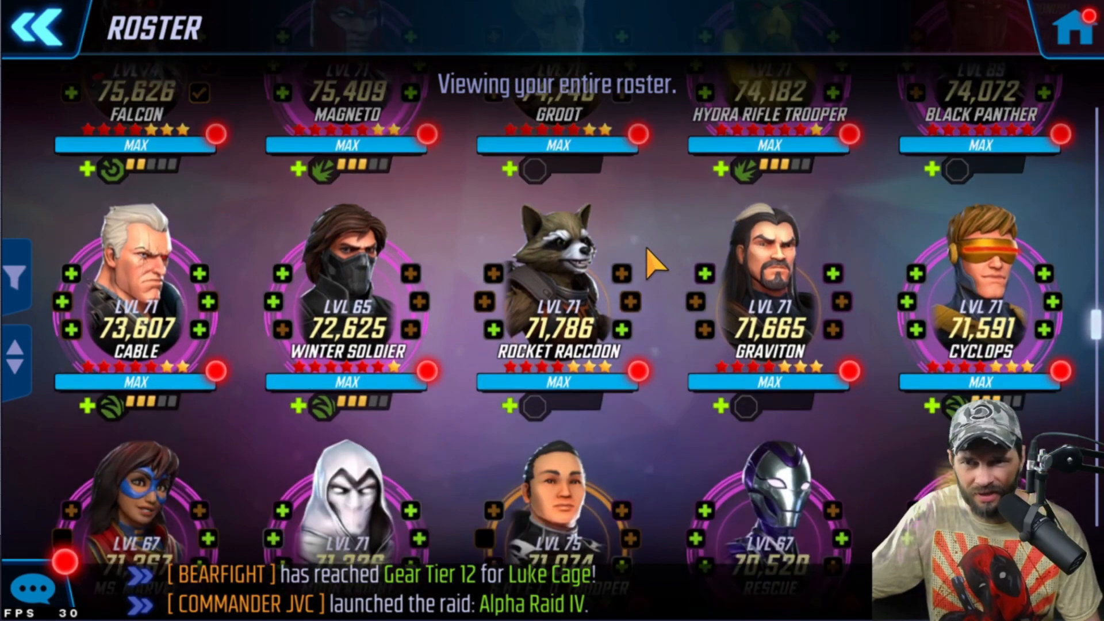
pyautogui.scroll(-3)
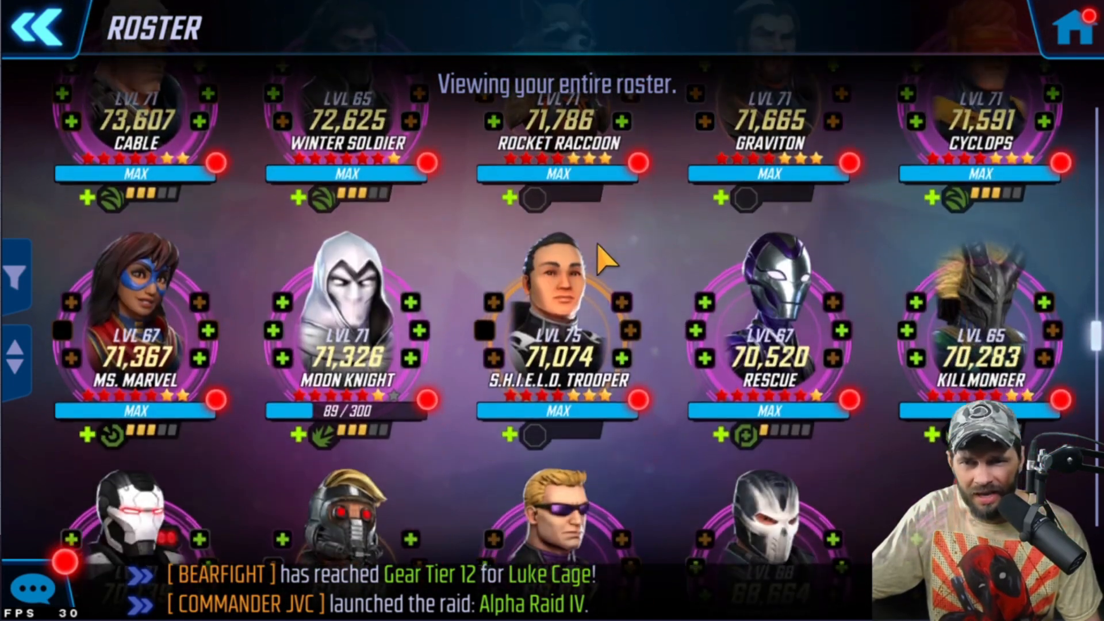
pyautogui.scroll(-3)
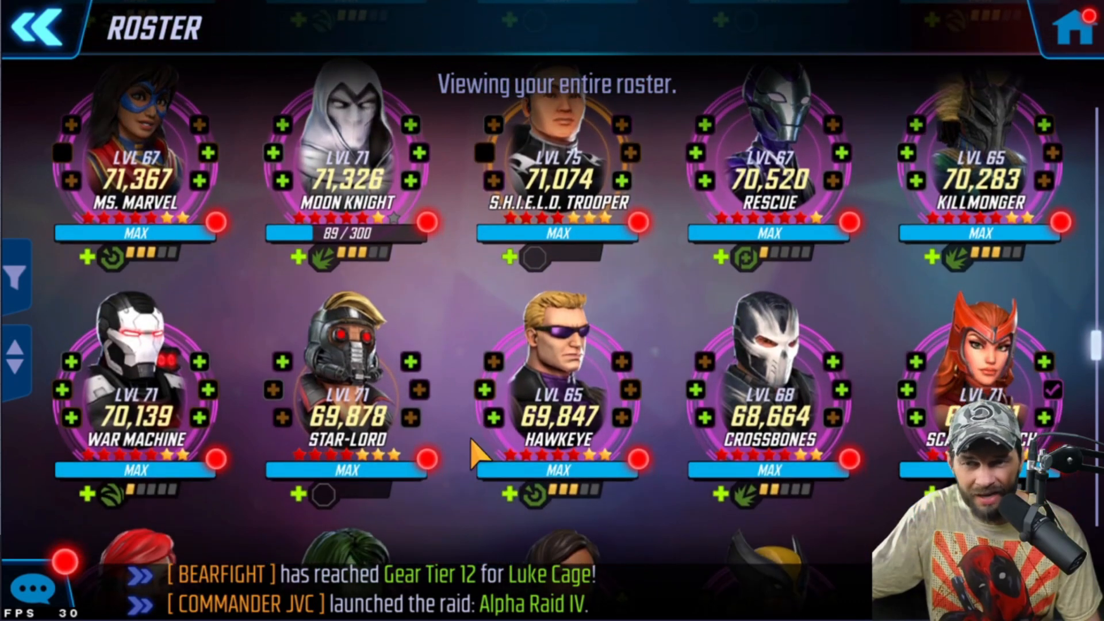
pyautogui.scroll(-3)
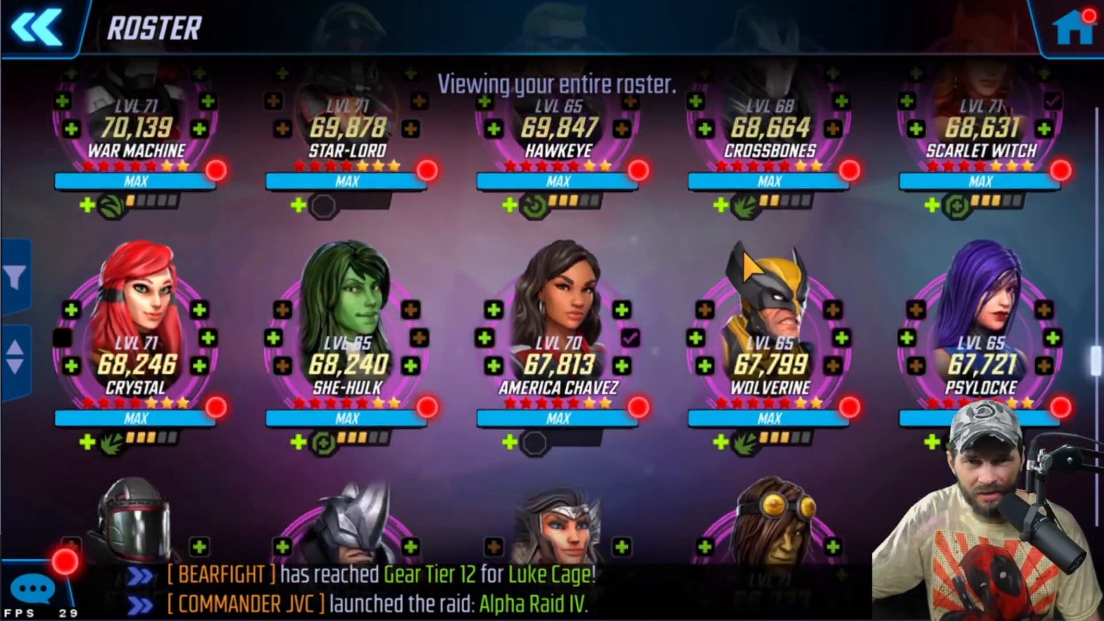
pyautogui.scroll(-3)
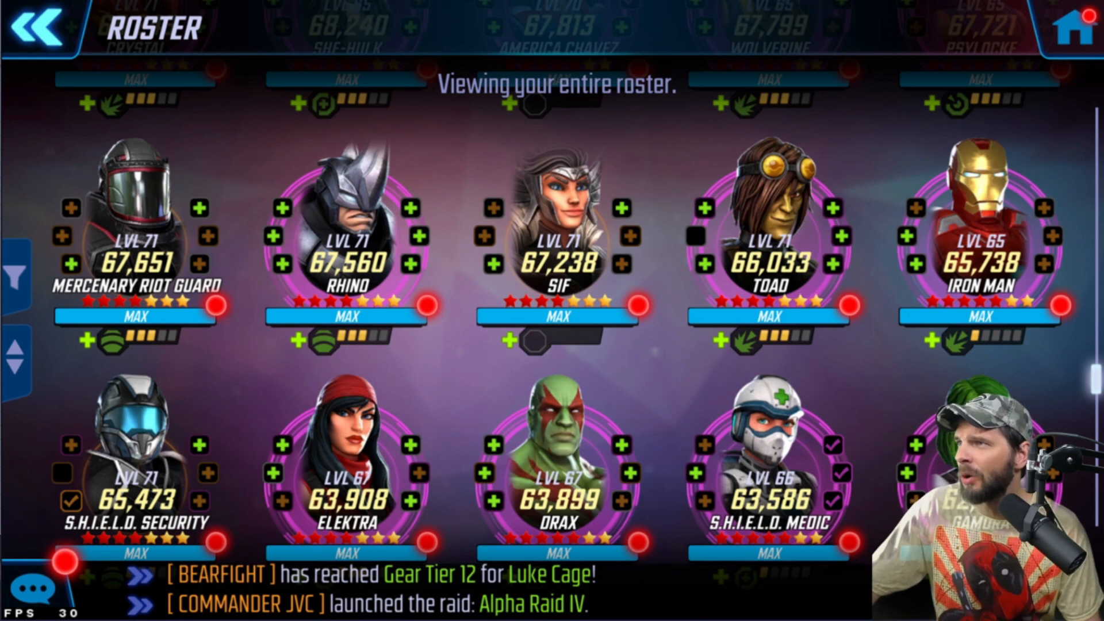
pyautogui.moveTo(404, 296)
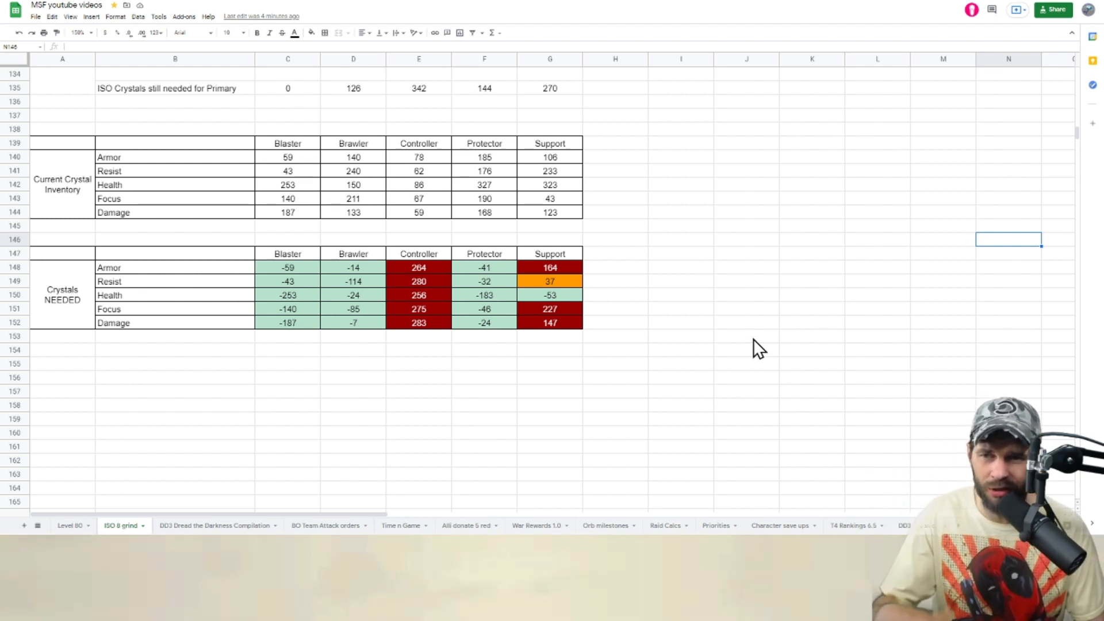
pyautogui.moveTo(709, 391)
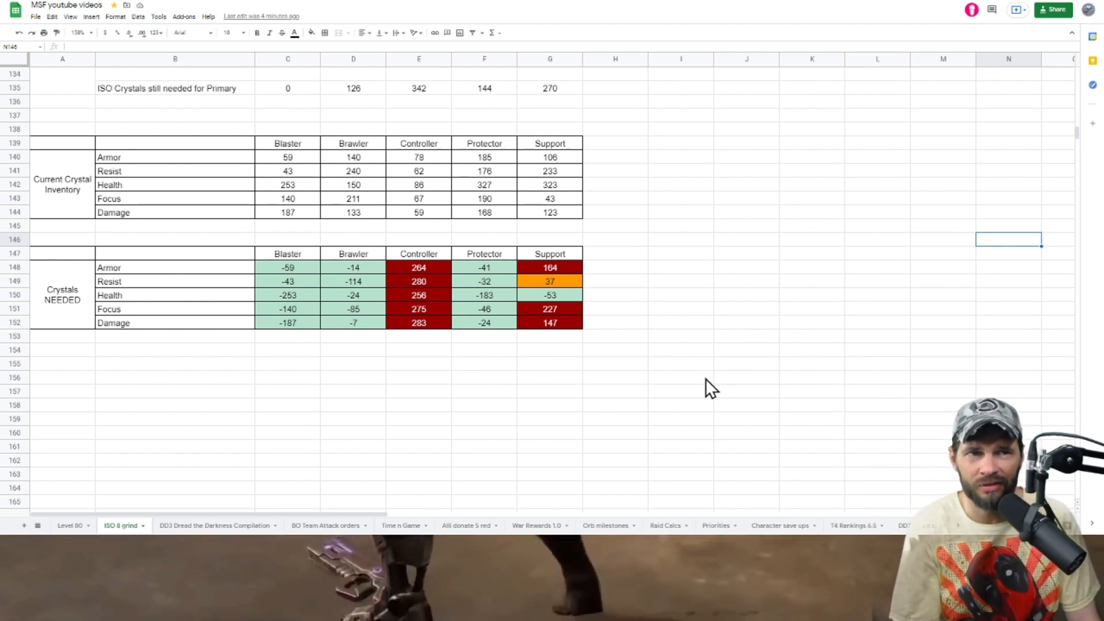